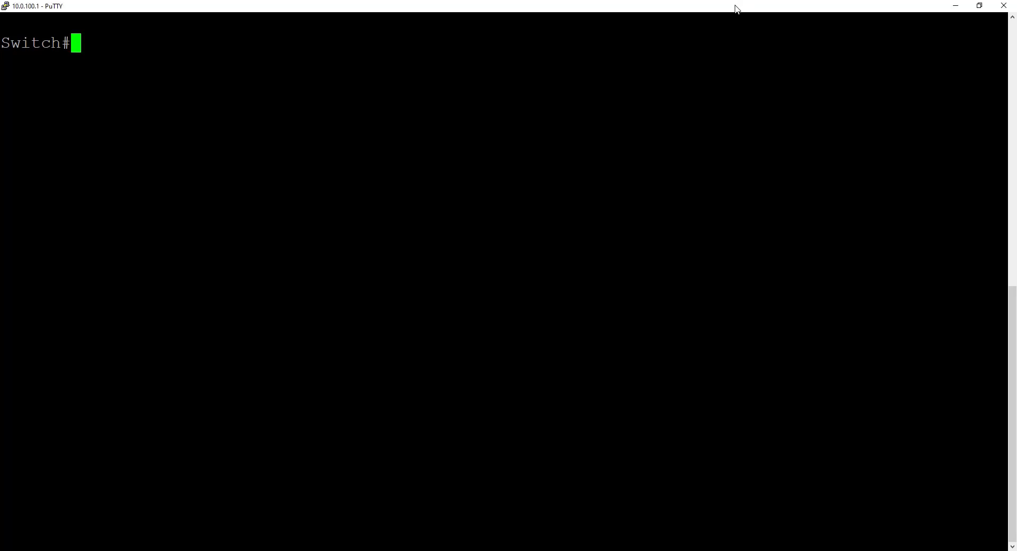
Step: Run 'show interfaces status' on the switch to check the firepower-data-wan and firepower-mgmt ports
{"action": "type", "text": "sh"}
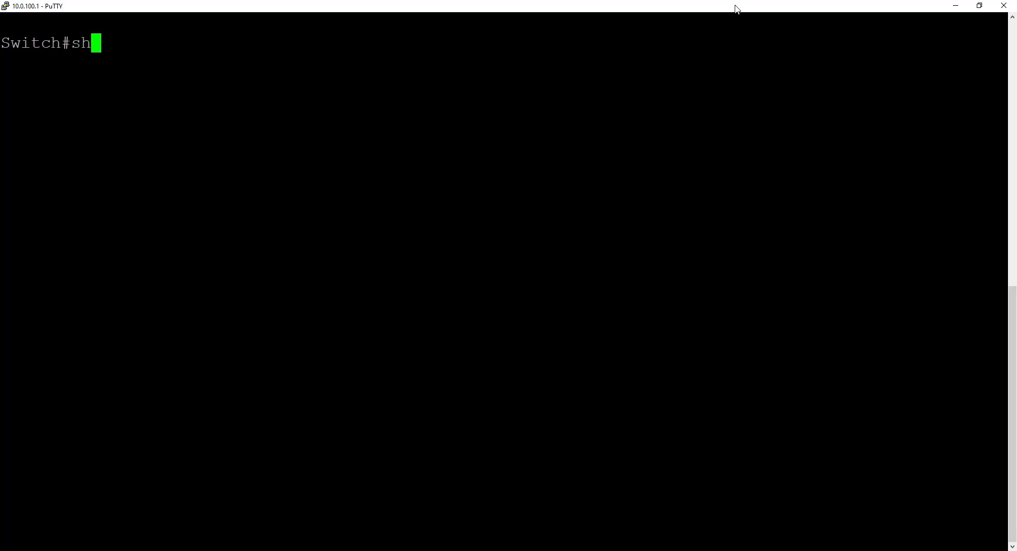
{"action": "type", "text": "show interfaces status"}
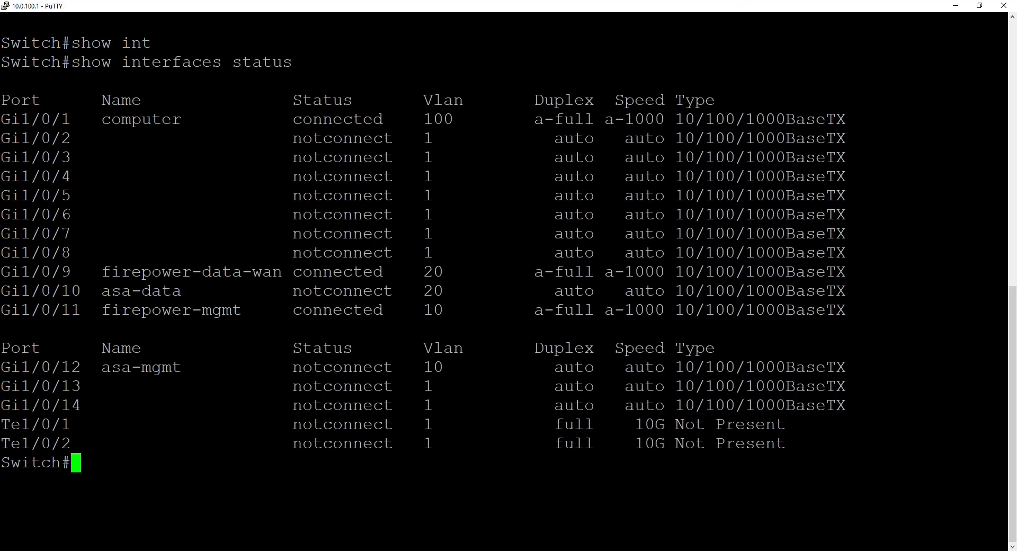
{"action": "left_click_drag", "start_coordinate": [0, 271], "coordinate": [281, 271]}
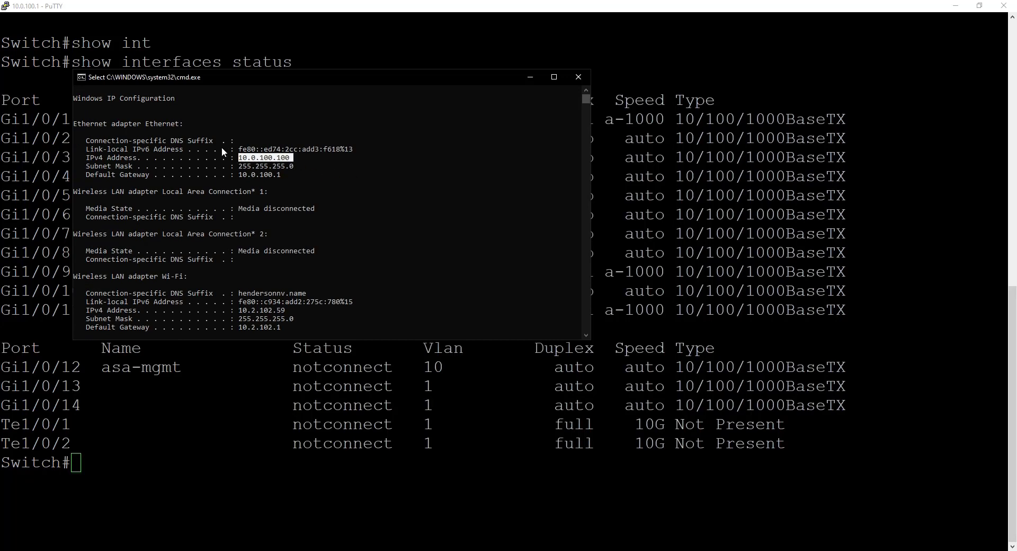
{"action": "mouse_move", "coordinate": [306, 155]}
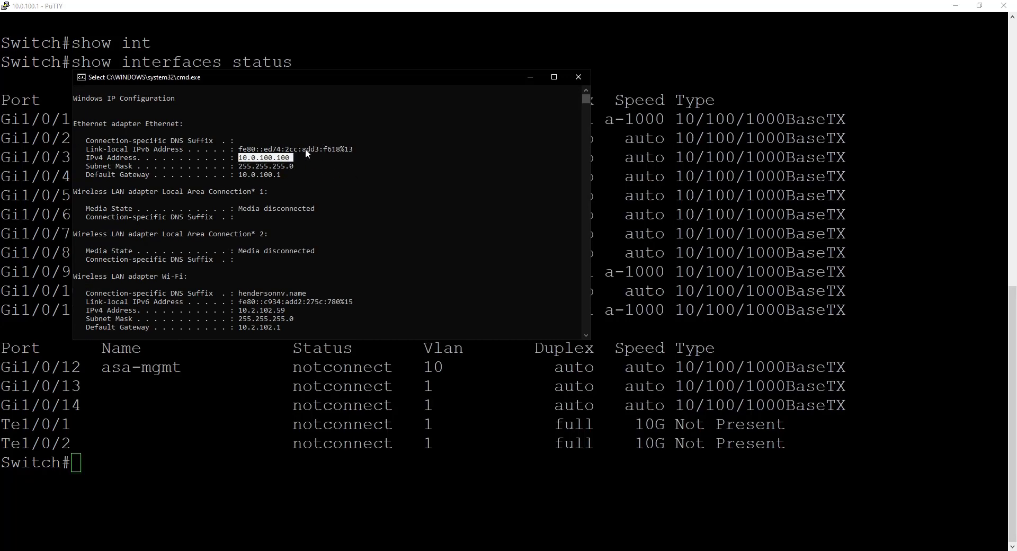
Step: Run 'sh run | sec router', 'show ip int bri | exc una' and 'show ip eigrp int' on the switch
{"action": "left_click", "coordinate": [578, 77]}
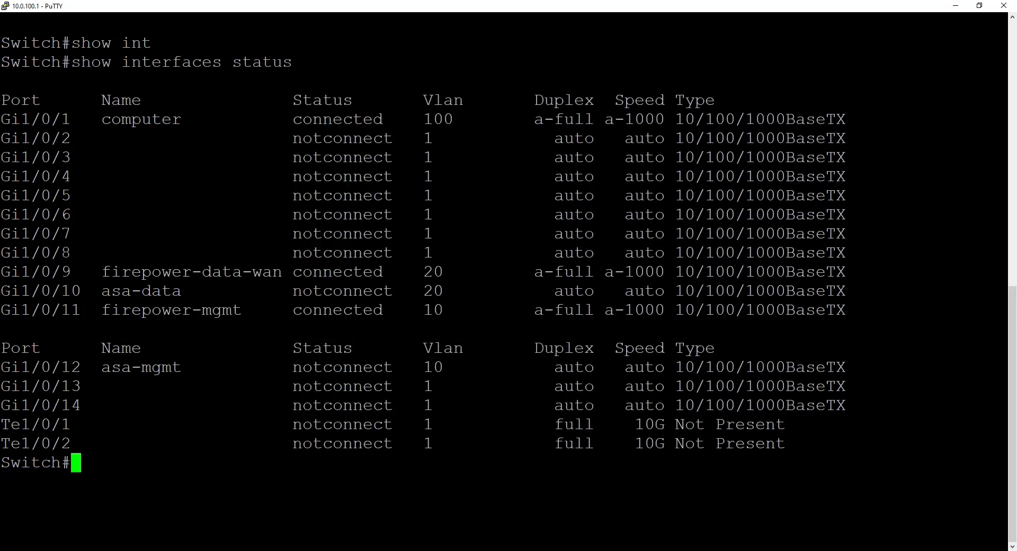
{"action": "type", "text": "sh run | sec router"}
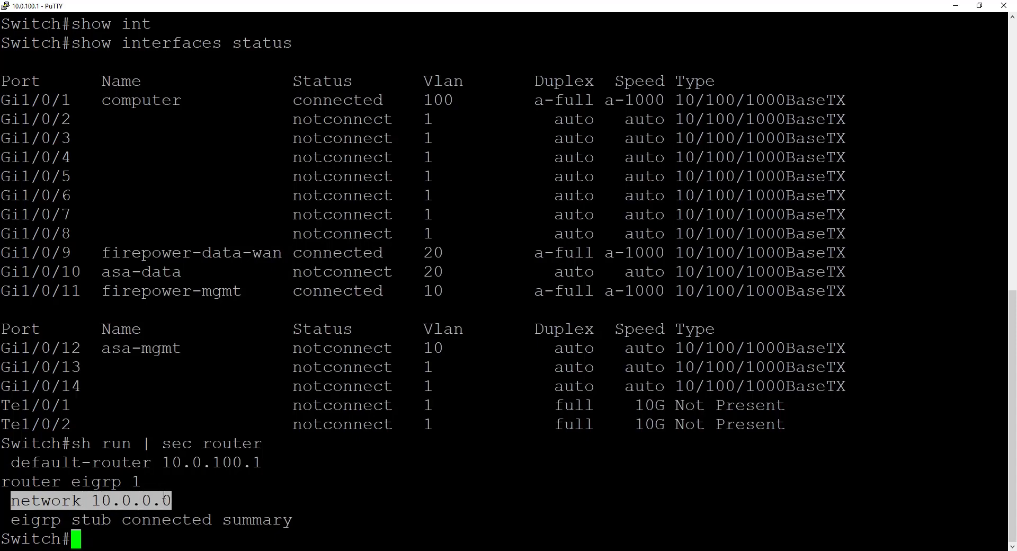
{"action": "type", "text": "show ip int b"}
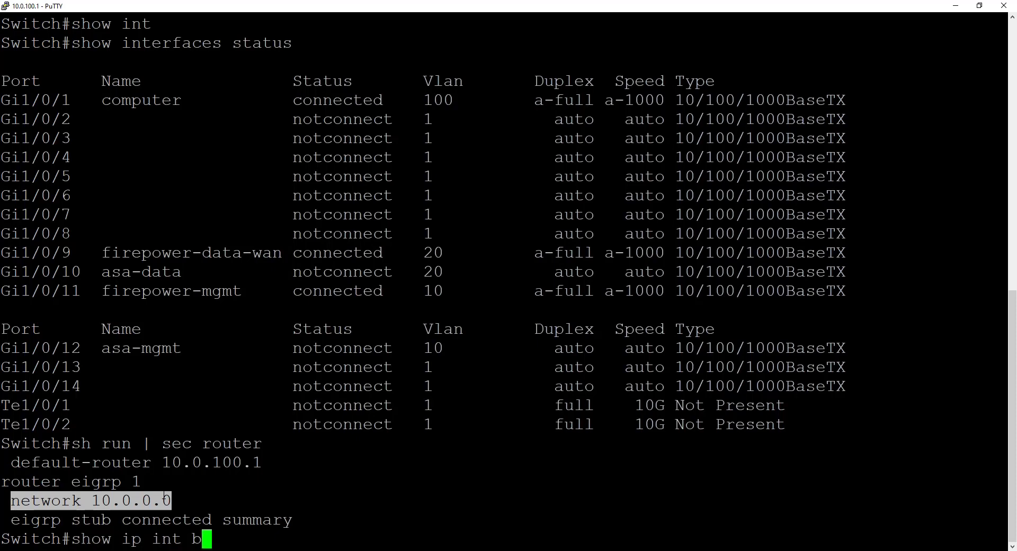
{"action": "type", "text": "ri | exc una"}
{"action": "type", "text": "show ip eigrp int"}
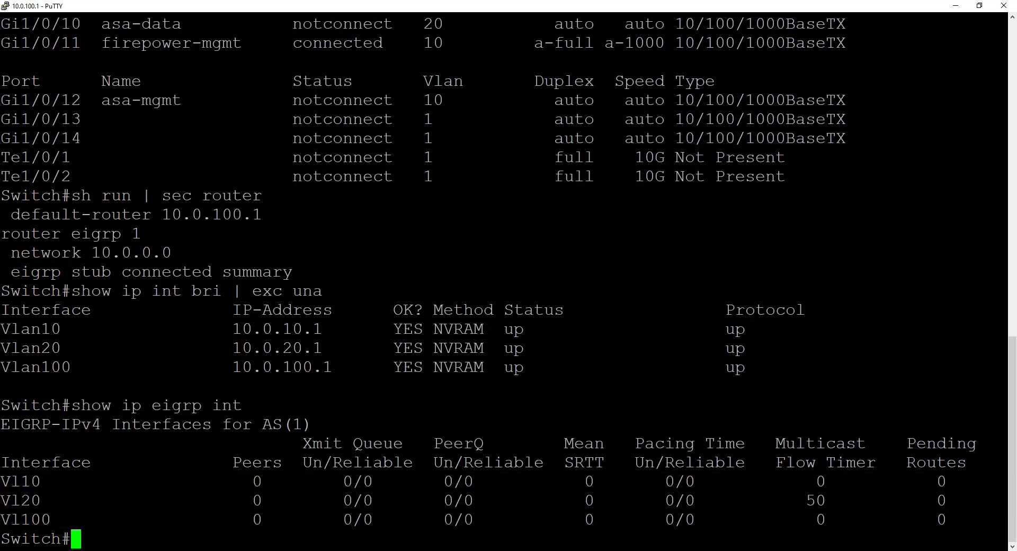
Step: Ping 10.0.20.252 successfully and highlight its Vlan20 entry in the 'show ip arp' output
{"action": "type", "text": "ping"}
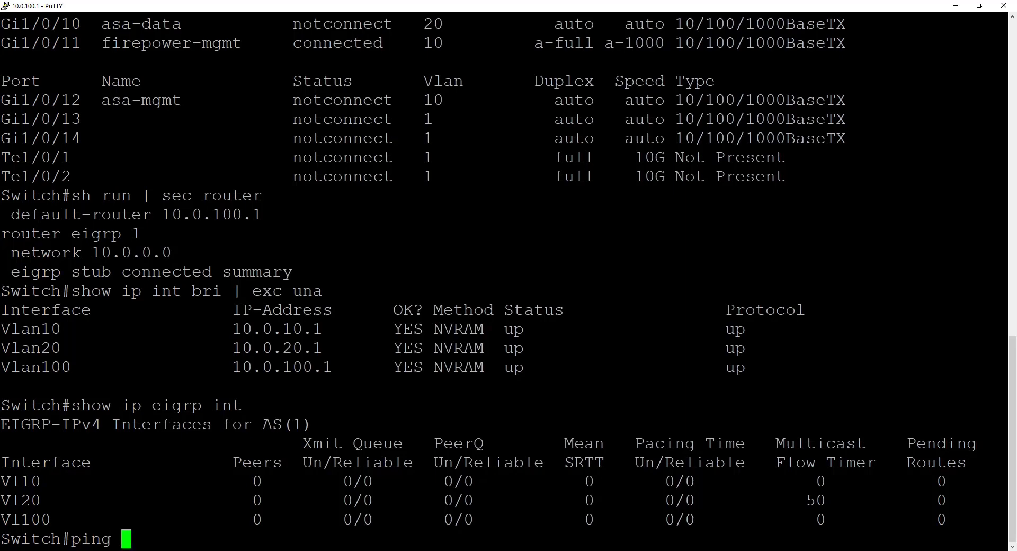
{"action": "type", "text": "10.0.20.252"}
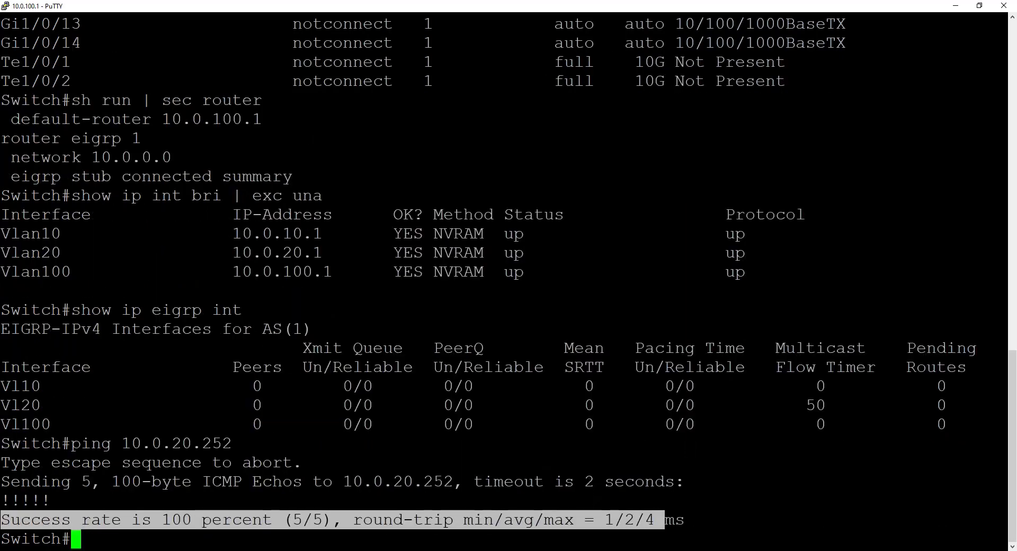
{"action": "type", "text": "show interfaces status"}
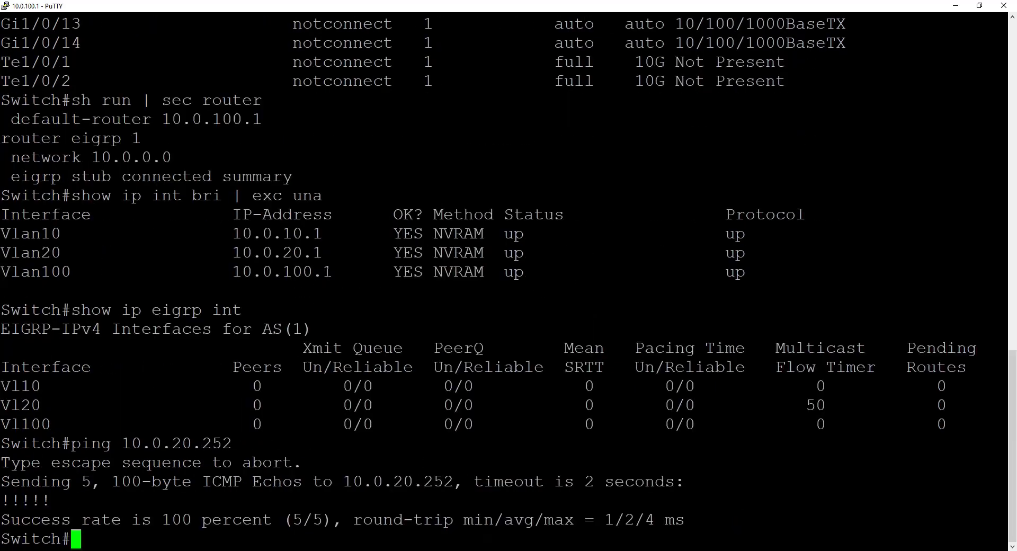
{"action": "type", "text": "show ip arp"}
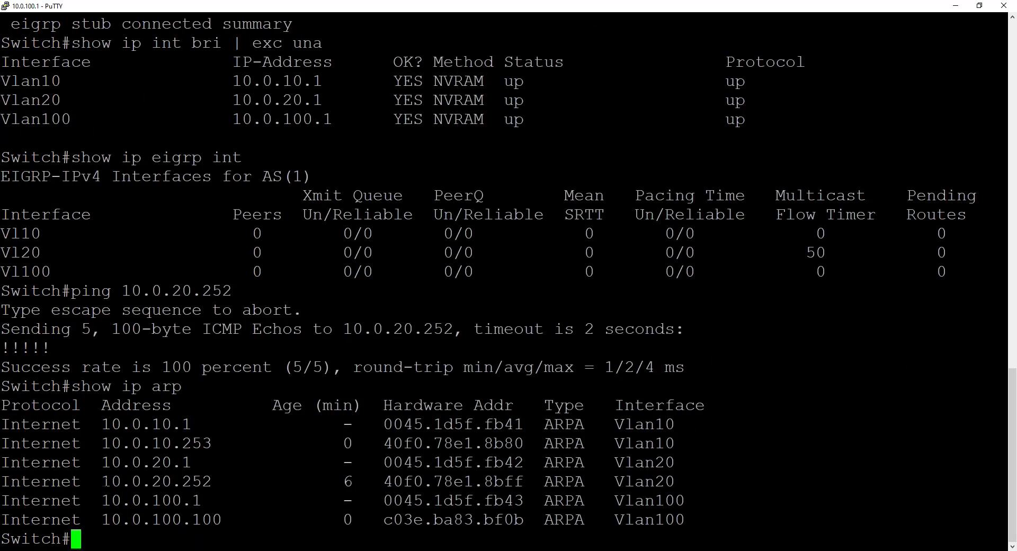
{"action": "left_click_drag", "start_coordinate": [101, 481], "coordinate": [402, 481]}
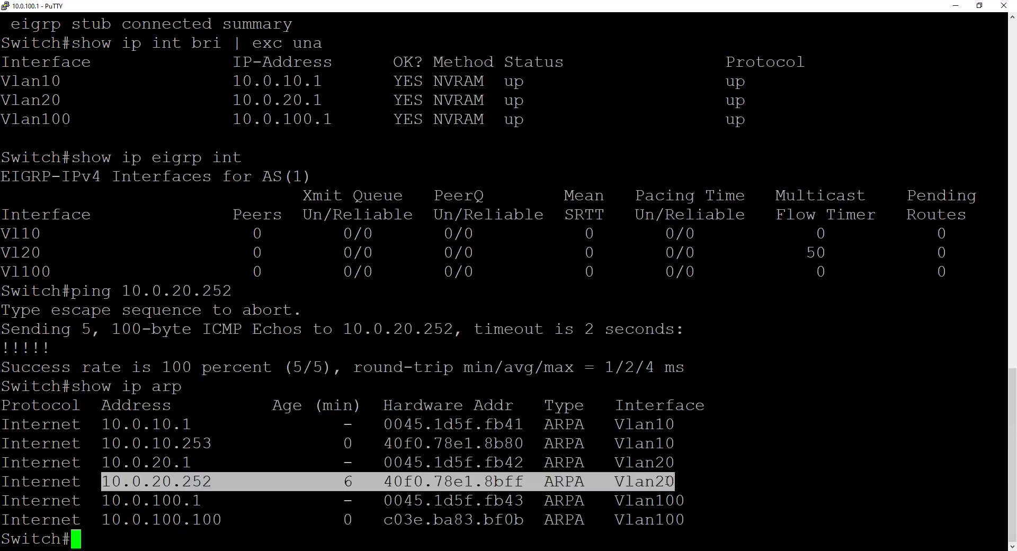
{"action": "mouse_move", "coordinate": [394, 491]}
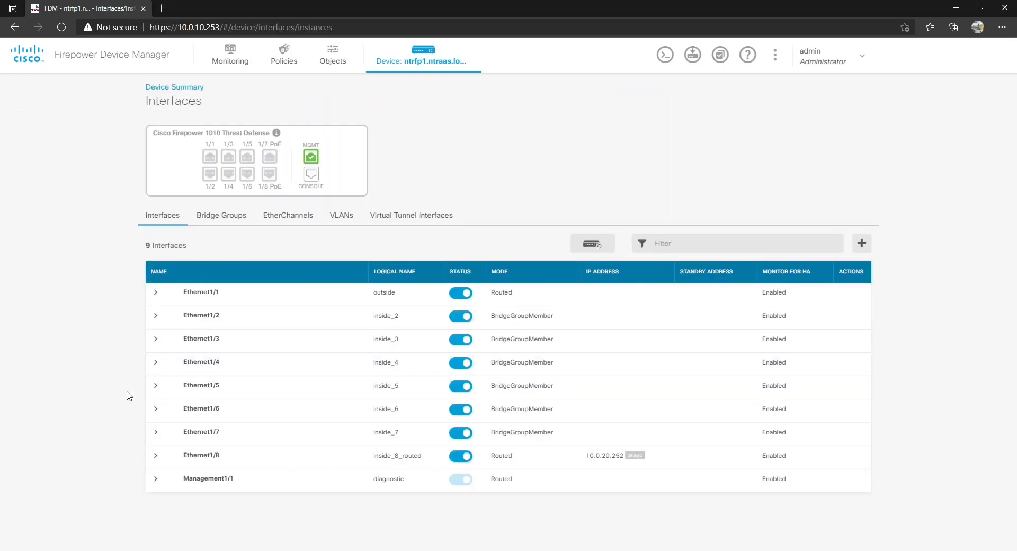
{"action": "mouse_move", "coordinate": [198, 461]}
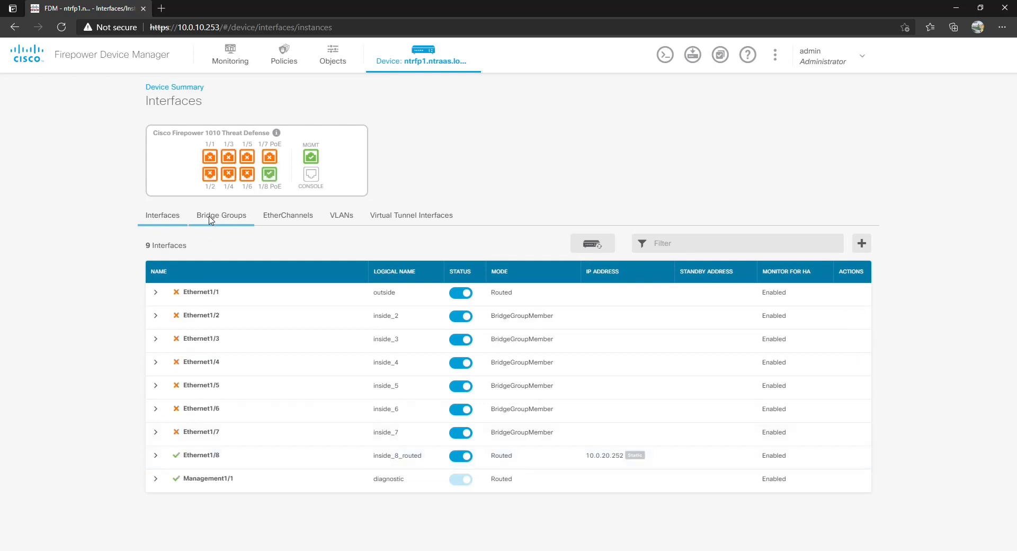
{"action": "left_click", "coordinate": [221, 215]}
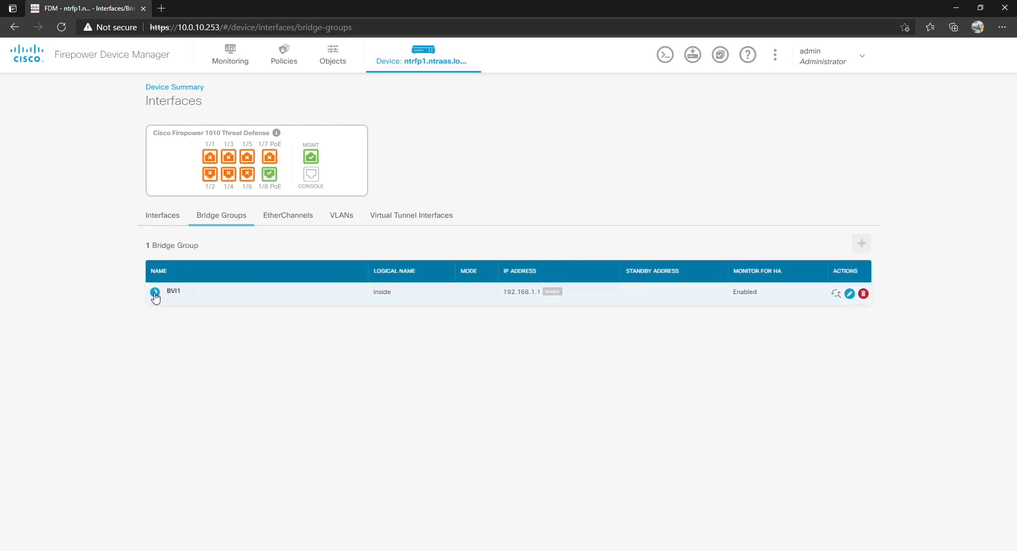
{"action": "left_click", "coordinate": [155, 292]}
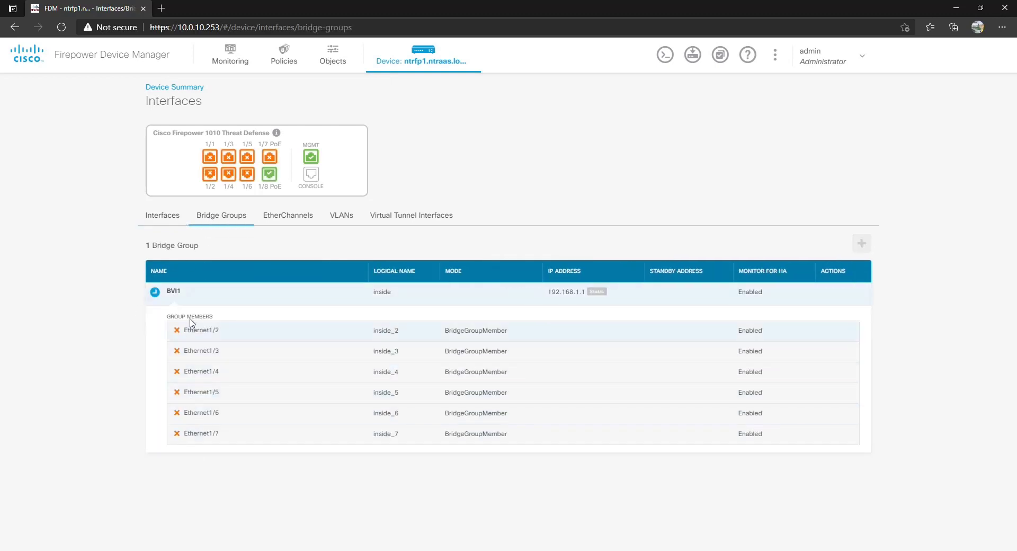
{"action": "mouse_move", "coordinate": [200, 340]}
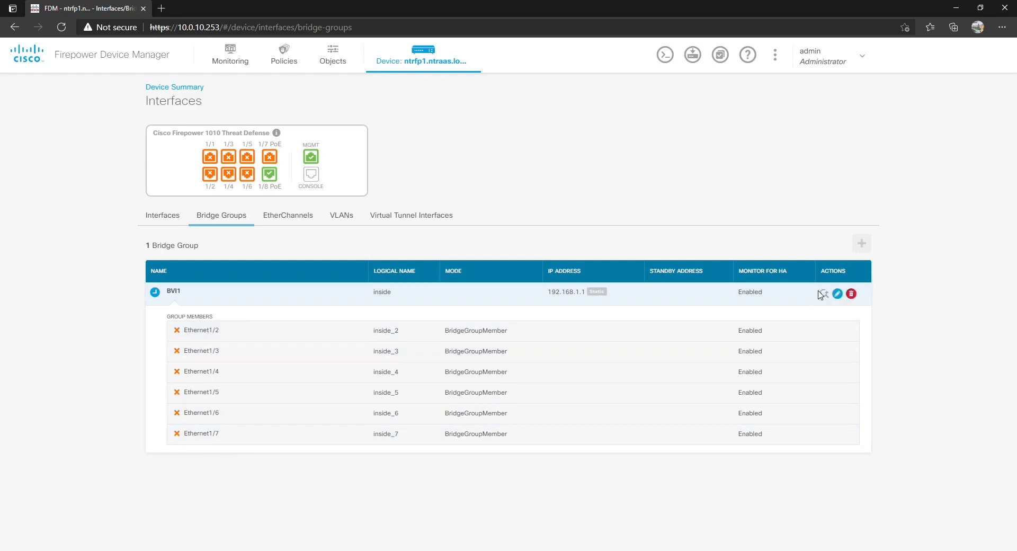
{"action": "left_click", "coordinate": [837, 293]}
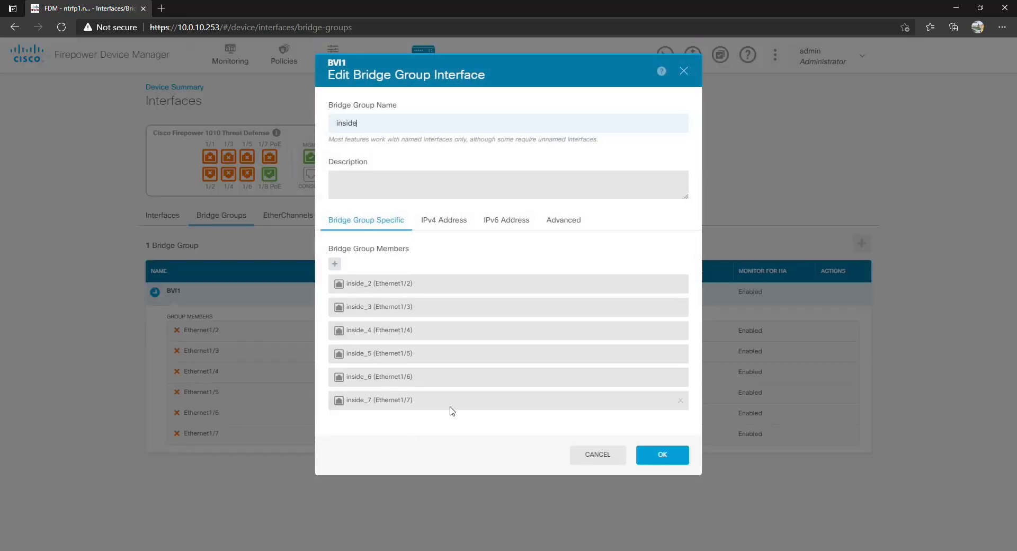
{"action": "mouse_move", "coordinate": [600, 464]}
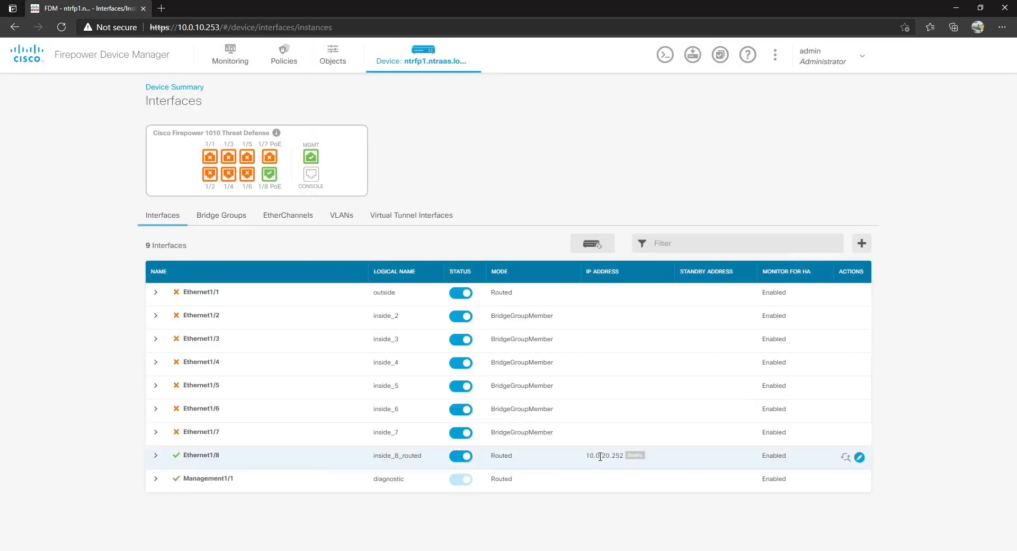
{"action": "double_click", "coordinate": [604, 455]}
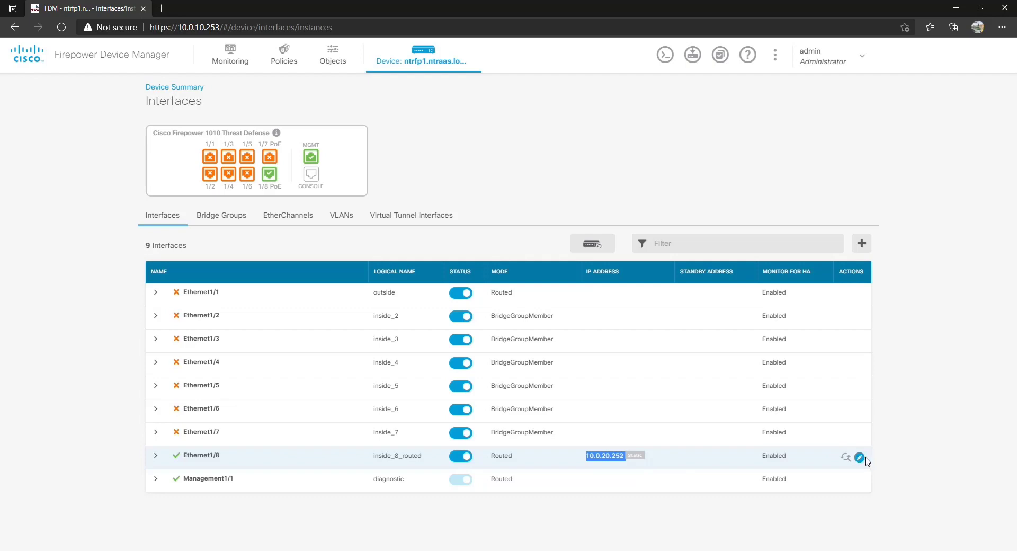
{"action": "left_click", "coordinate": [859, 458]}
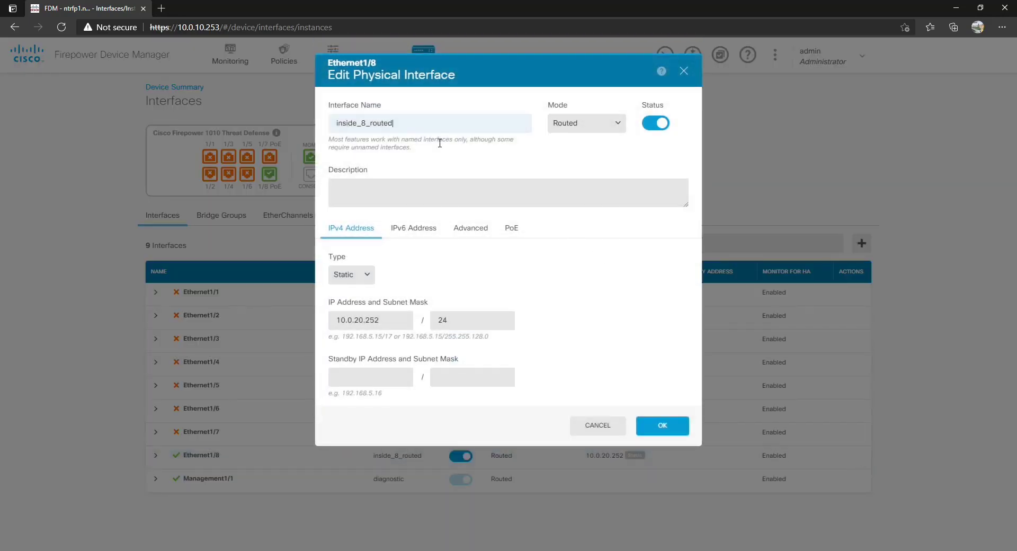
{"action": "double_click", "coordinate": [388, 123]}
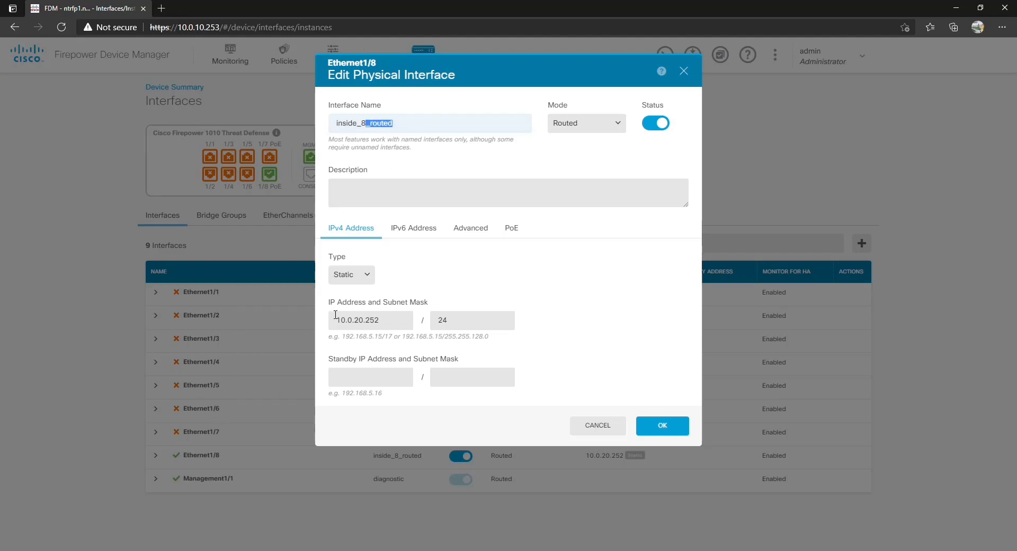
{"action": "mouse_move", "coordinate": [356, 320]}
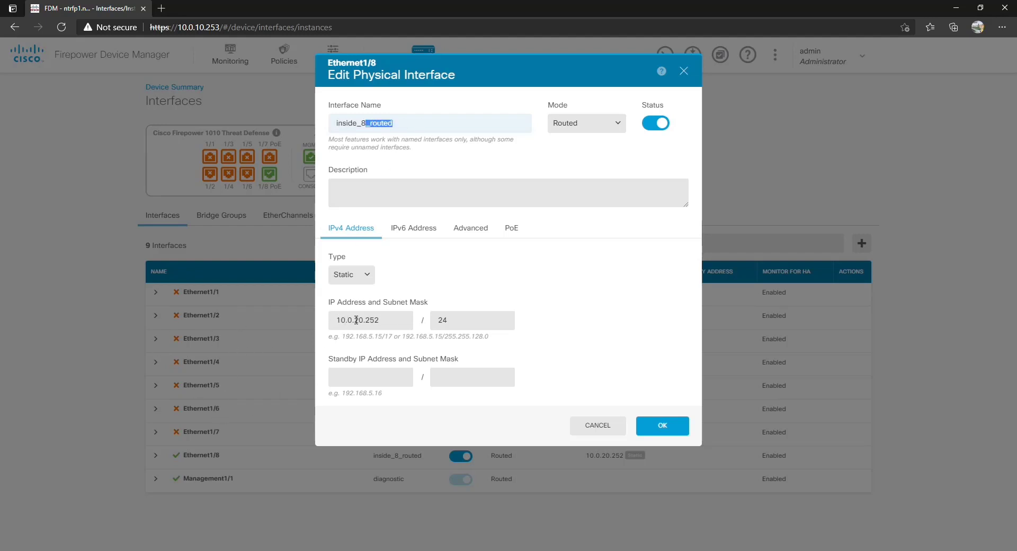
{"action": "left_click", "coordinate": [662, 425]}
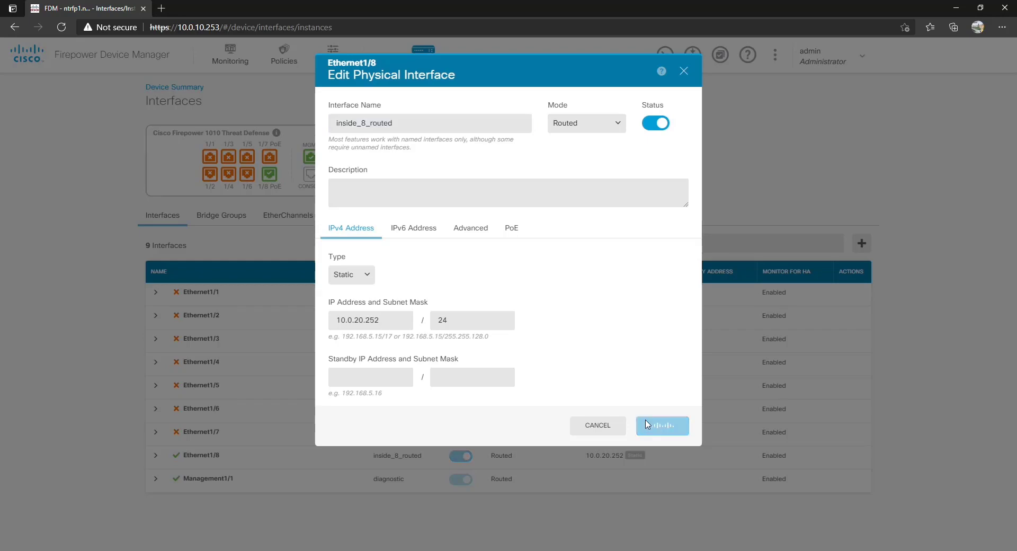
{"action": "left_click", "coordinate": [662, 426]}
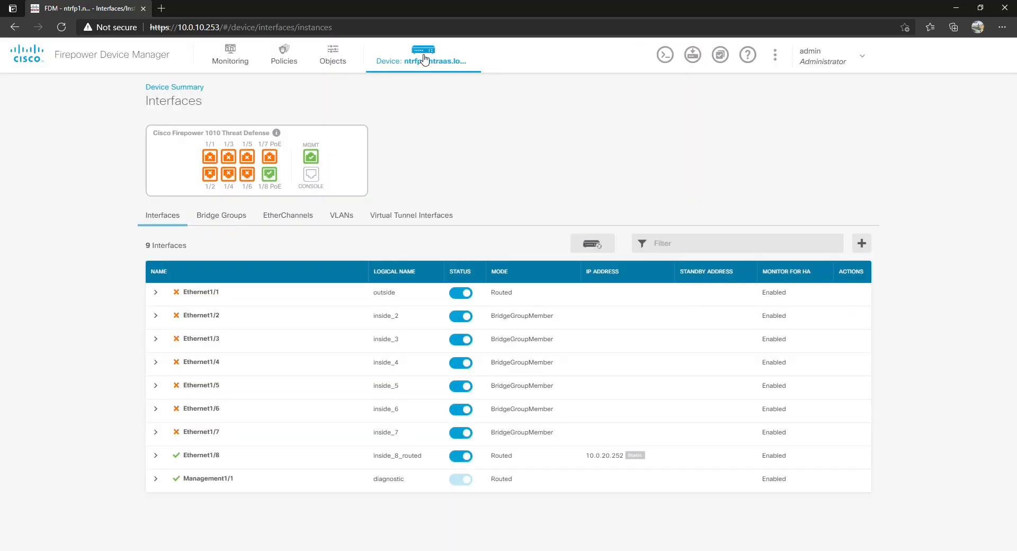
Step: Open the empty EIGRP routing page and show the device's route table in the CLI console
{"action": "left_click", "coordinate": [423, 60]}
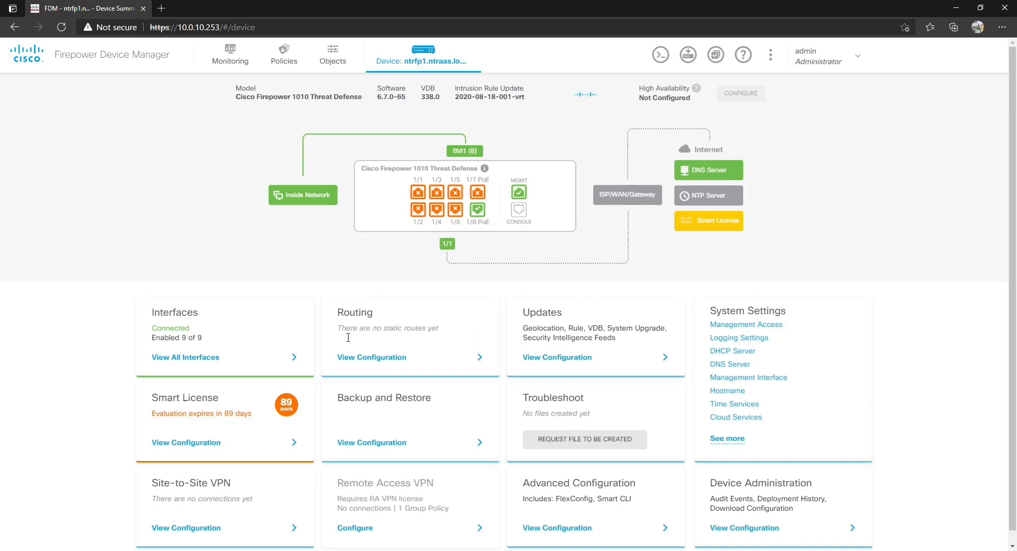
{"action": "left_click", "coordinate": [371, 357]}
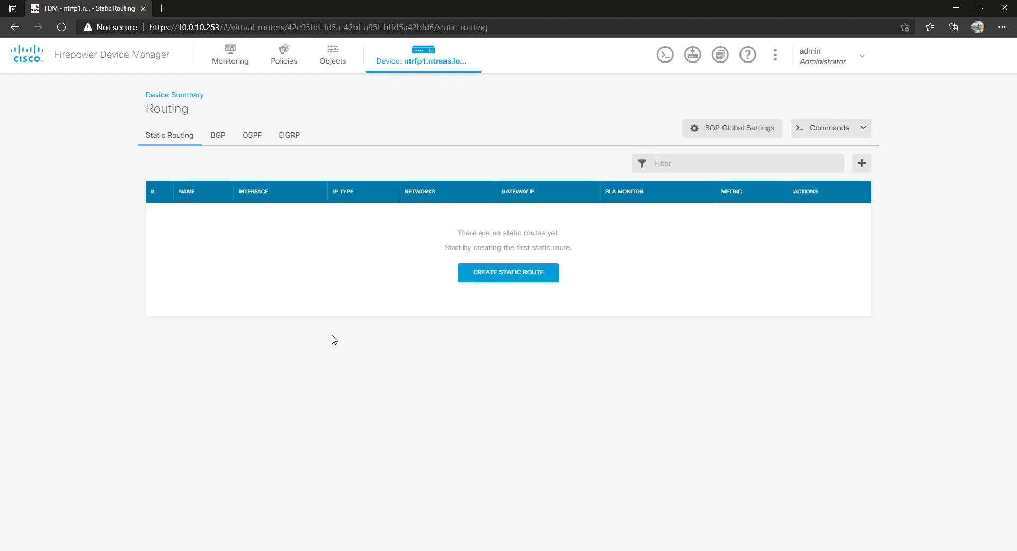
{"action": "mouse_move", "coordinate": [223, 166]}
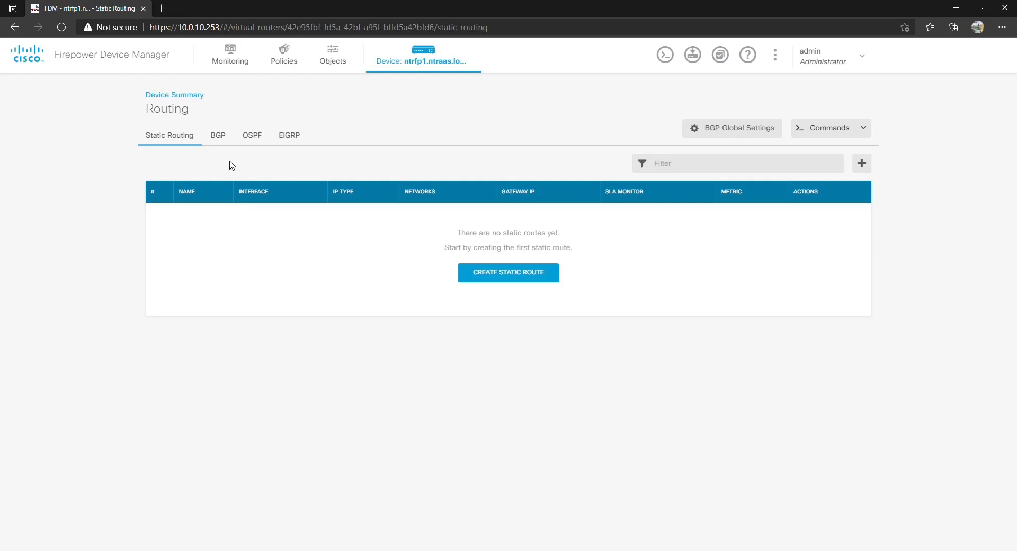
{"action": "mouse_move", "coordinate": [244, 166]}
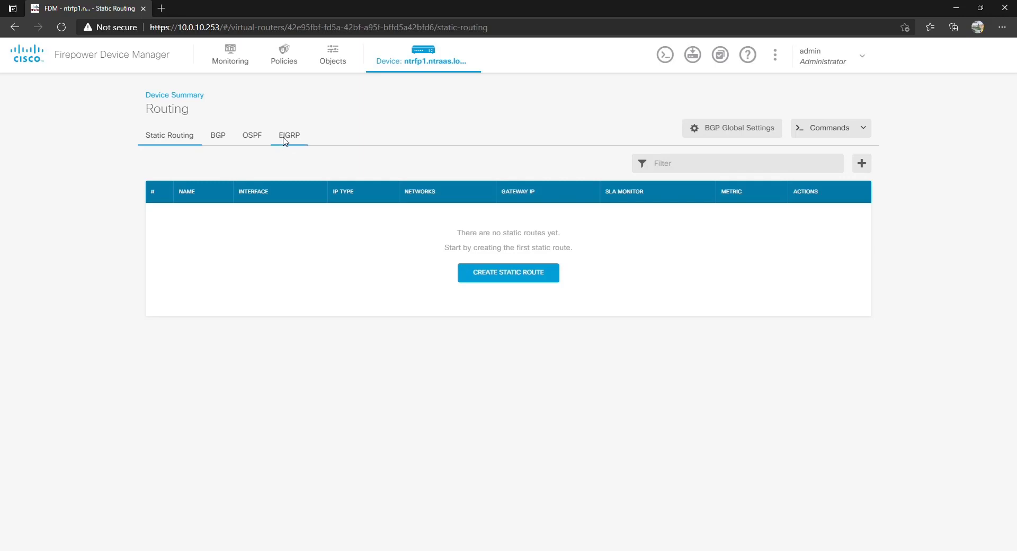
{"action": "left_click", "coordinate": [289, 135]}
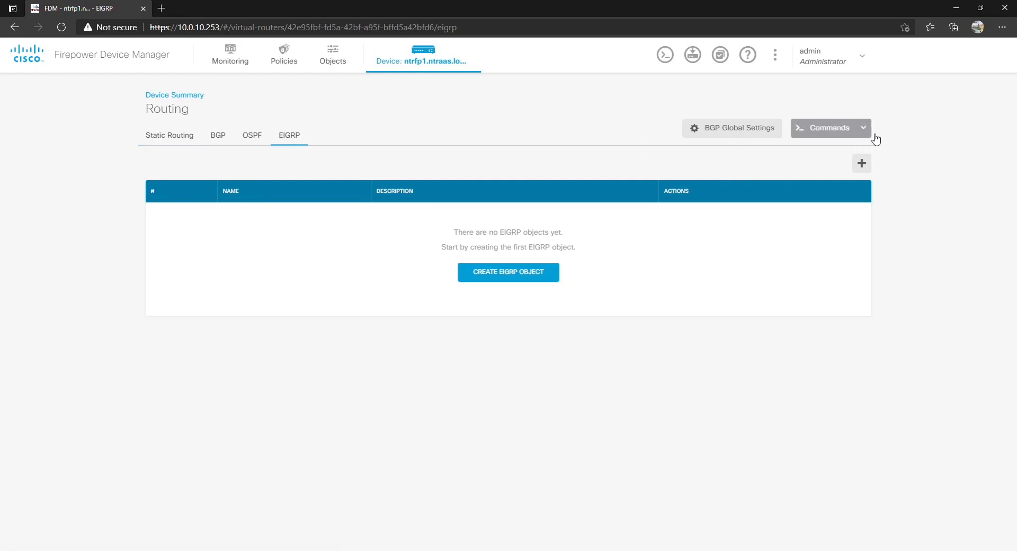
{"action": "mouse_move", "coordinate": [864, 133]}
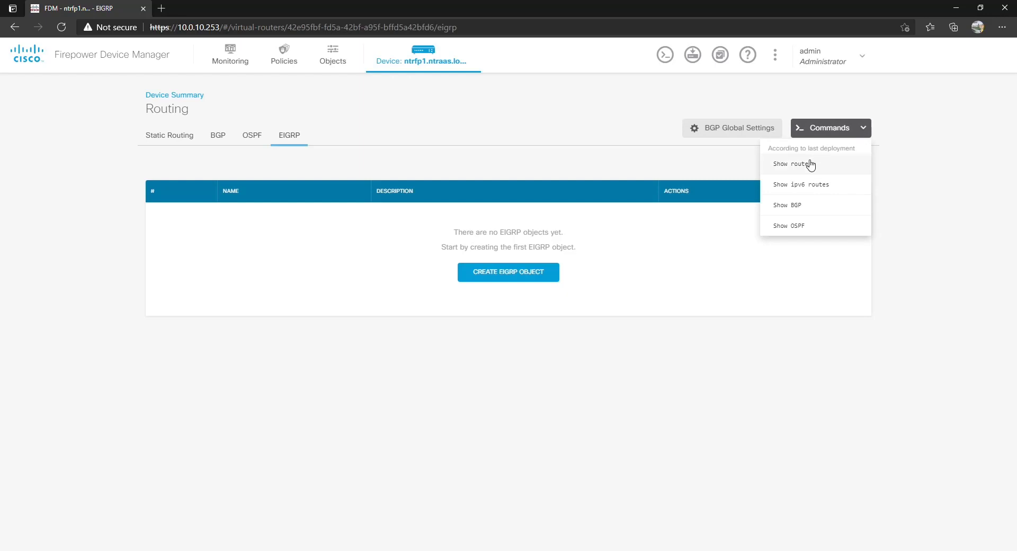
{"action": "mouse_move", "coordinate": [819, 265]}
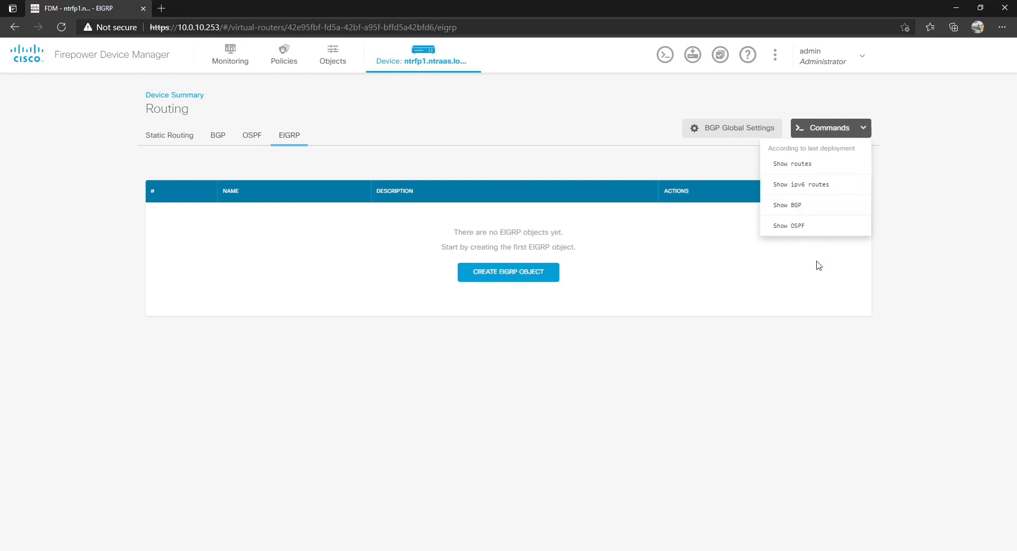
{"action": "mouse_move", "coordinate": [817, 170]}
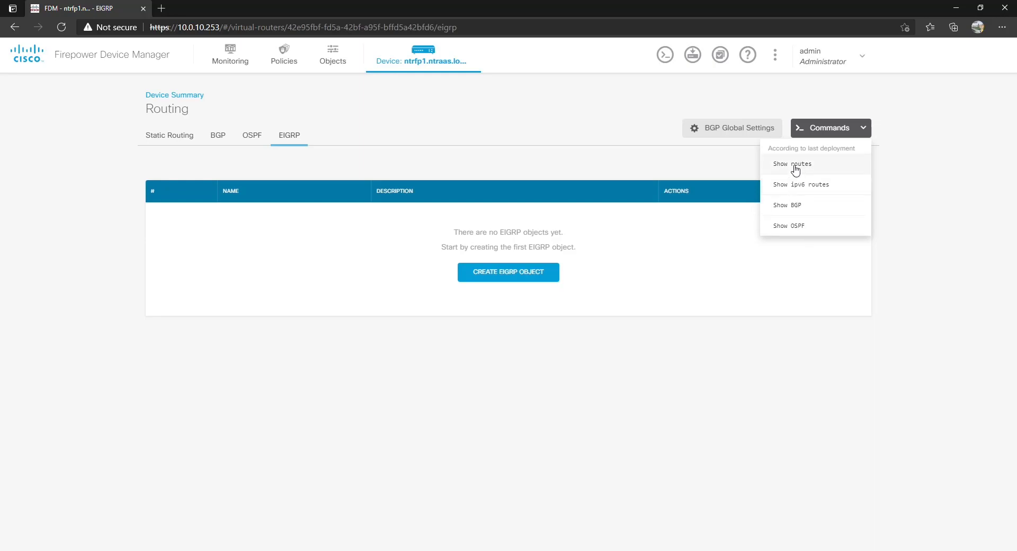
{"action": "left_click", "coordinate": [791, 164]}
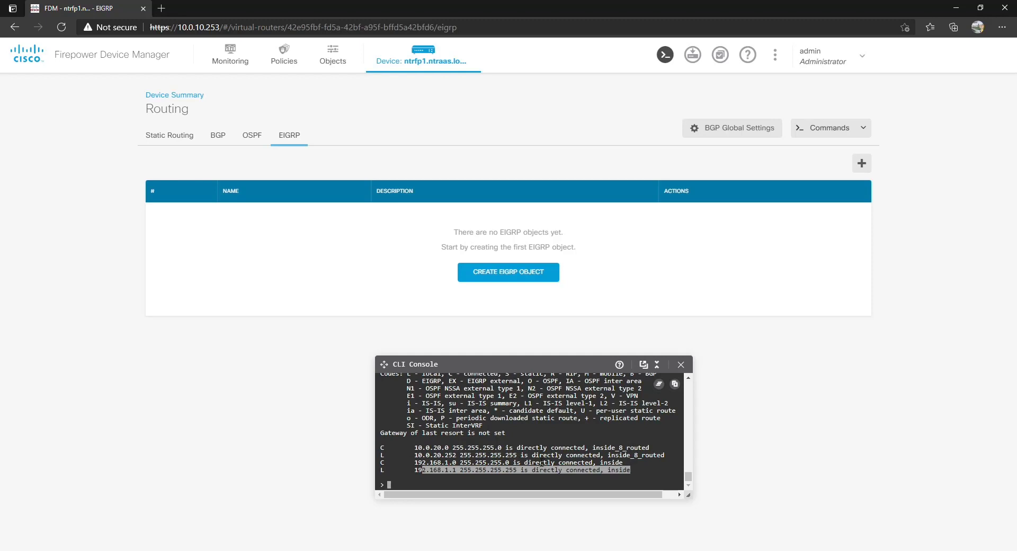
{"action": "mouse_move", "coordinate": [577, 429]}
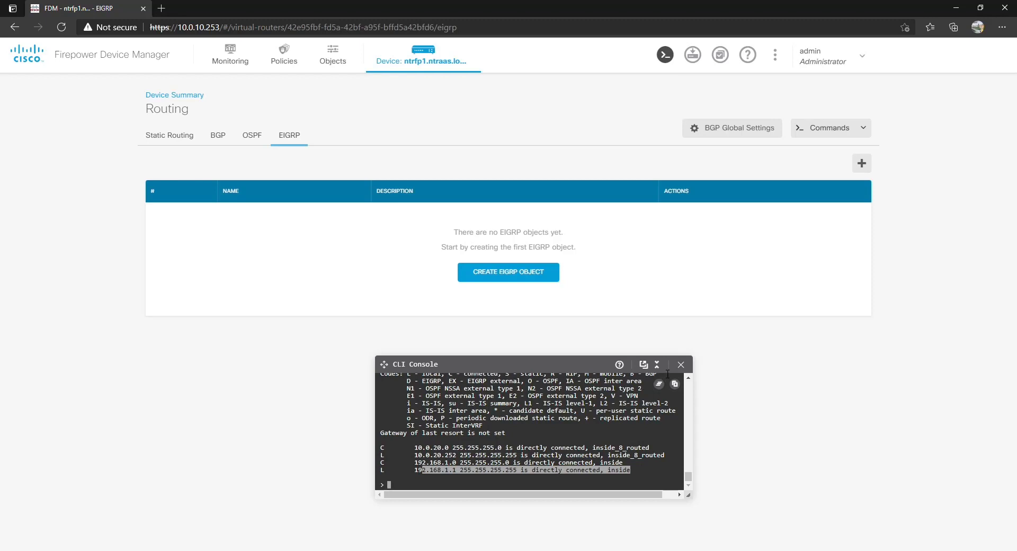
Step: Draft EIGRP object eigrp-1 with autonomous system 1, confirmed against the switch config
{"action": "left_click", "coordinate": [508, 272]}
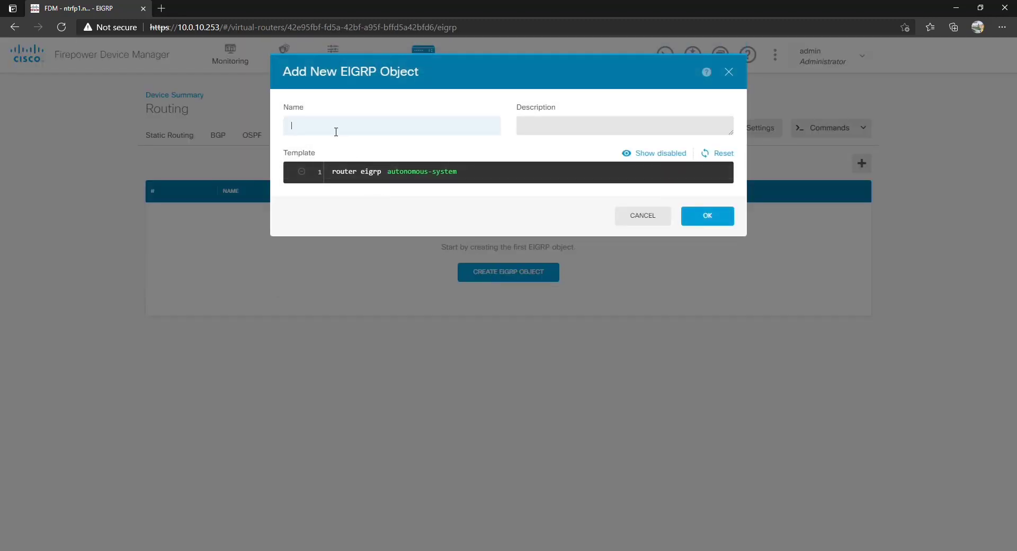
{"action": "type", "text": "eigrp-"}
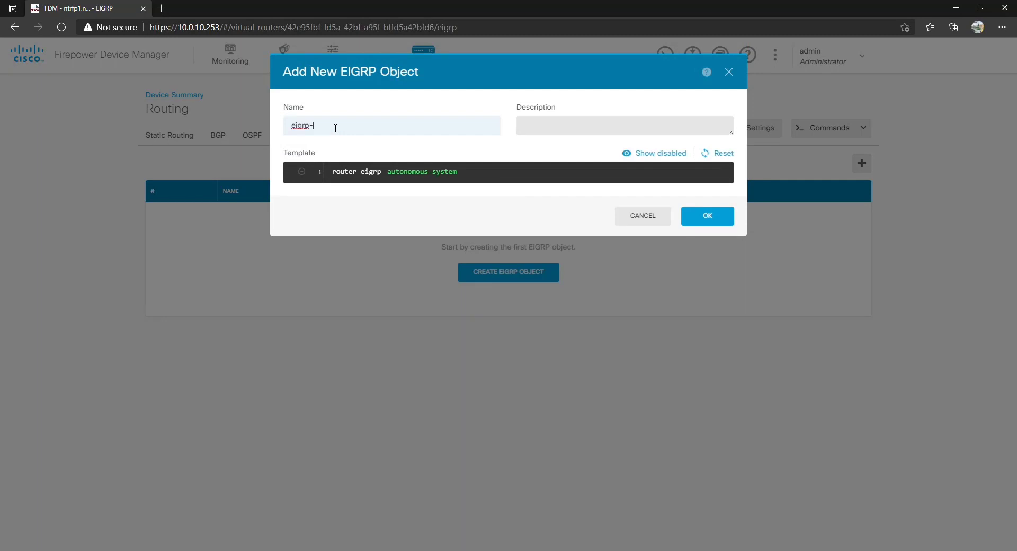
{"action": "type", "text": "1"}
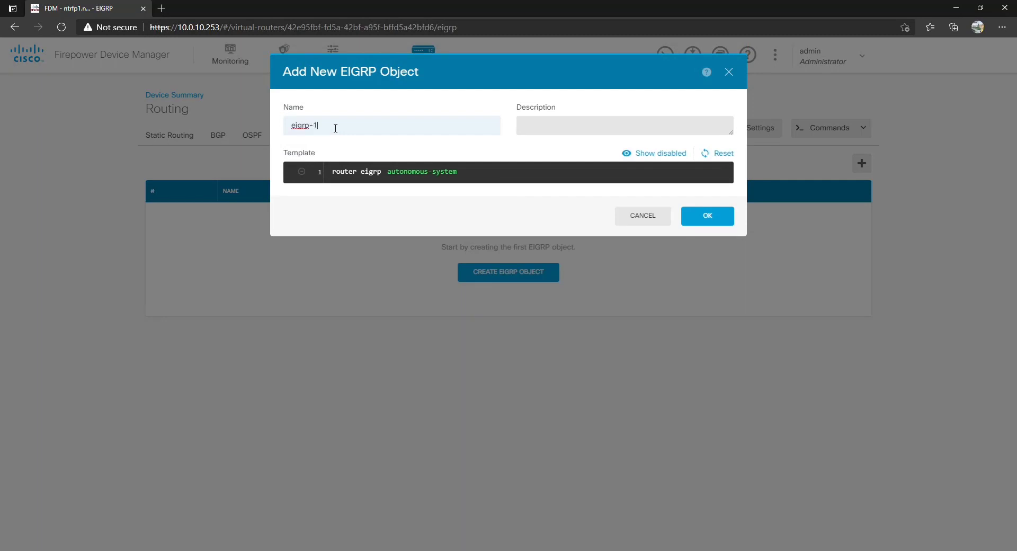
{"action": "left_click", "coordinate": [422, 171]}
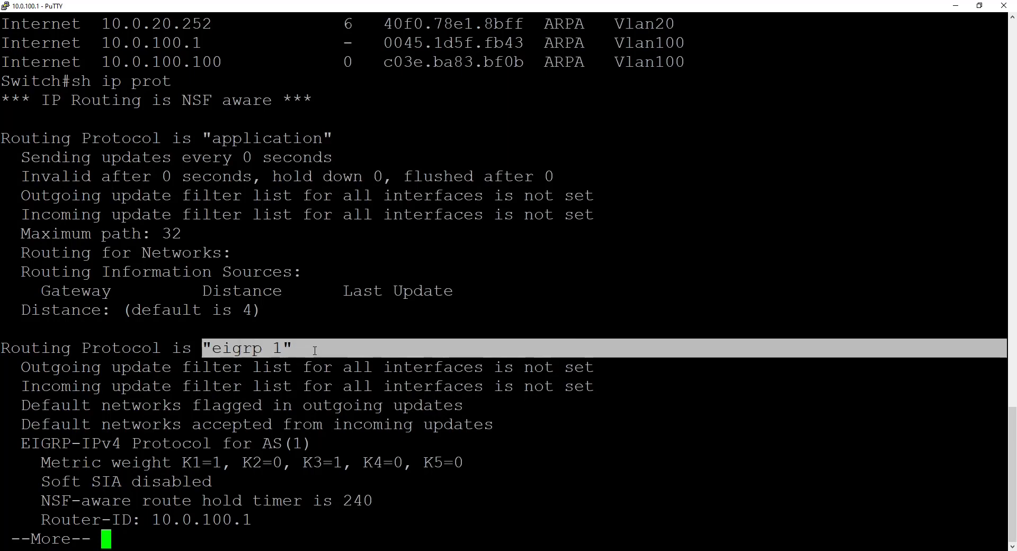
{"action": "key", "text": "Space"}
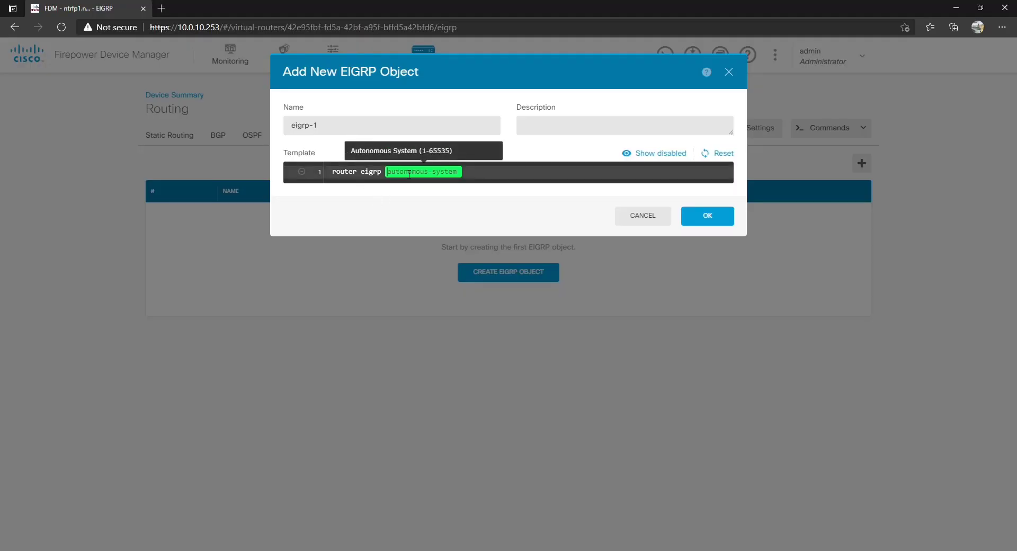
{"action": "type", "text": "1"}
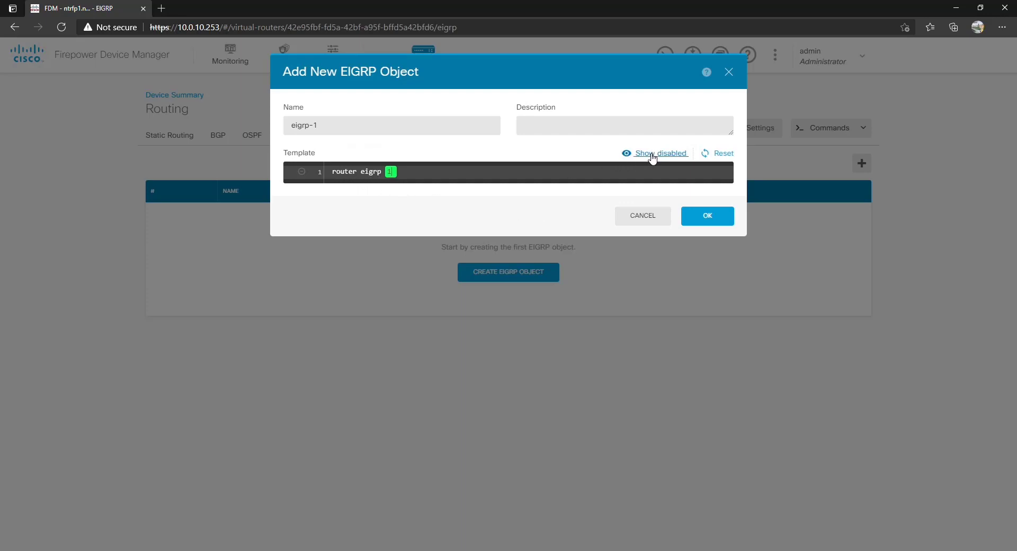
Step: Reveal disabled template lines, try advanced setup, add a second network line, and browse network objects
{"action": "left_click", "coordinate": [661, 153]}
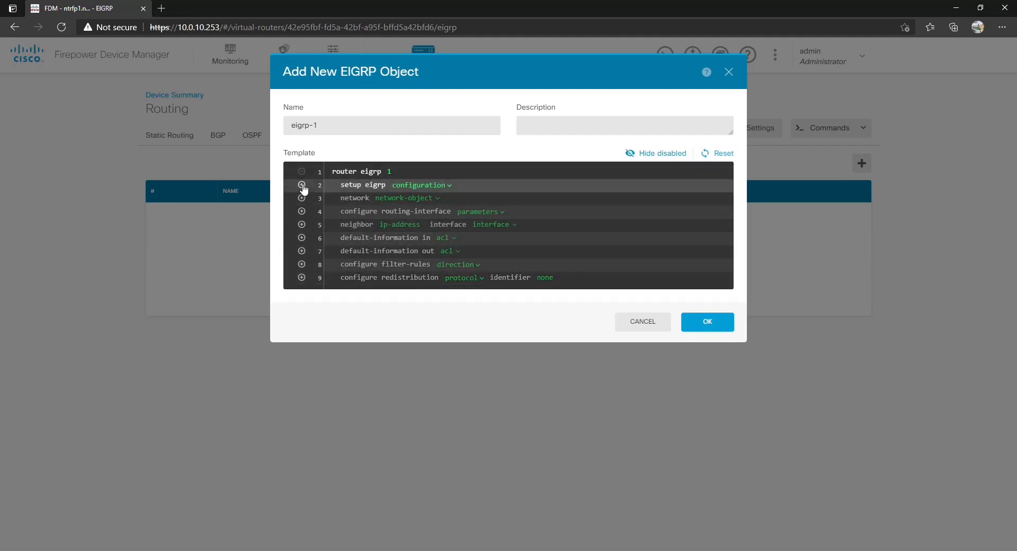
{"action": "left_click", "coordinate": [420, 185]}
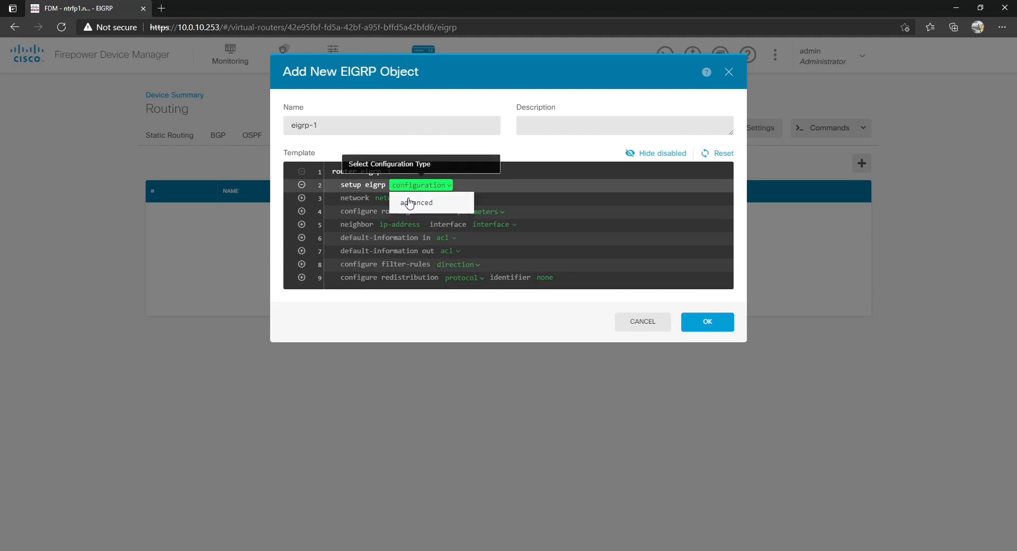
{"action": "left_click", "coordinate": [416, 202]}
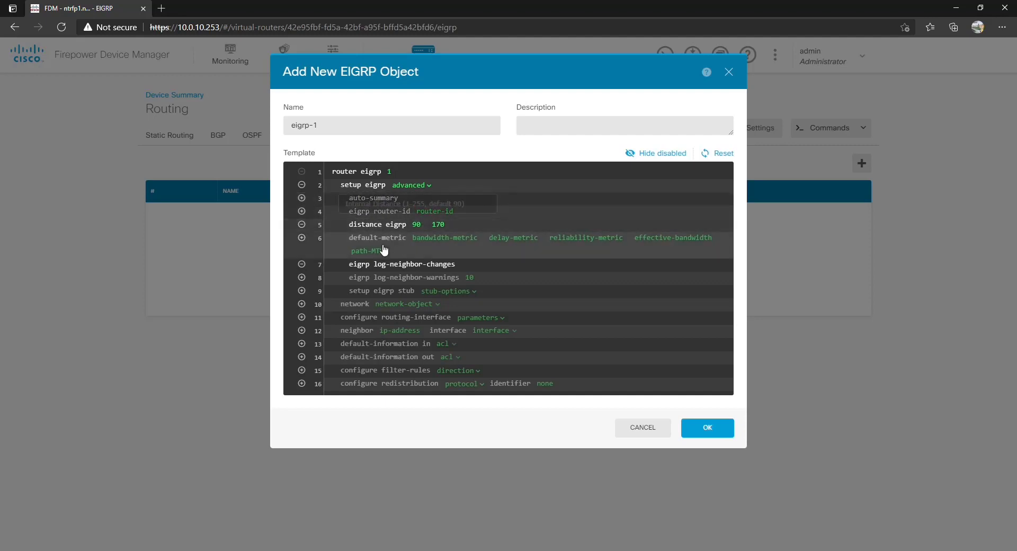
{"action": "mouse_move", "coordinate": [356, 290]}
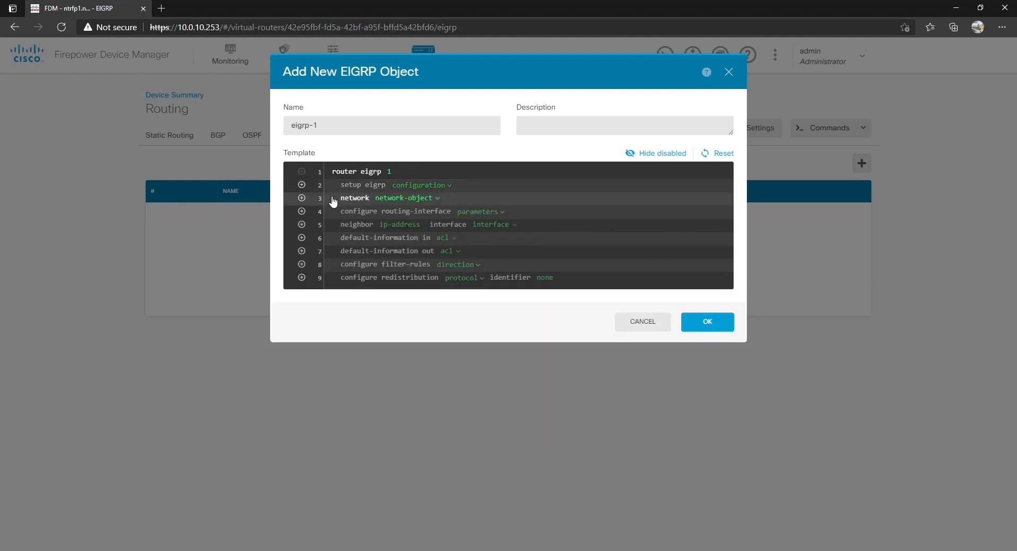
{"action": "mouse_move", "coordinate": [302, 197]}
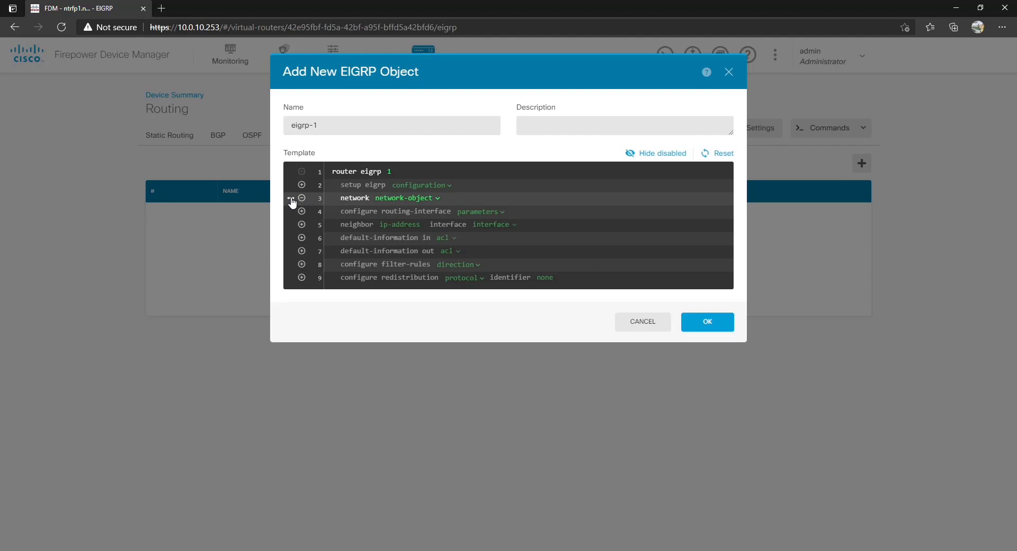
{"action": "left_click", "coordinate": [301, 197]}
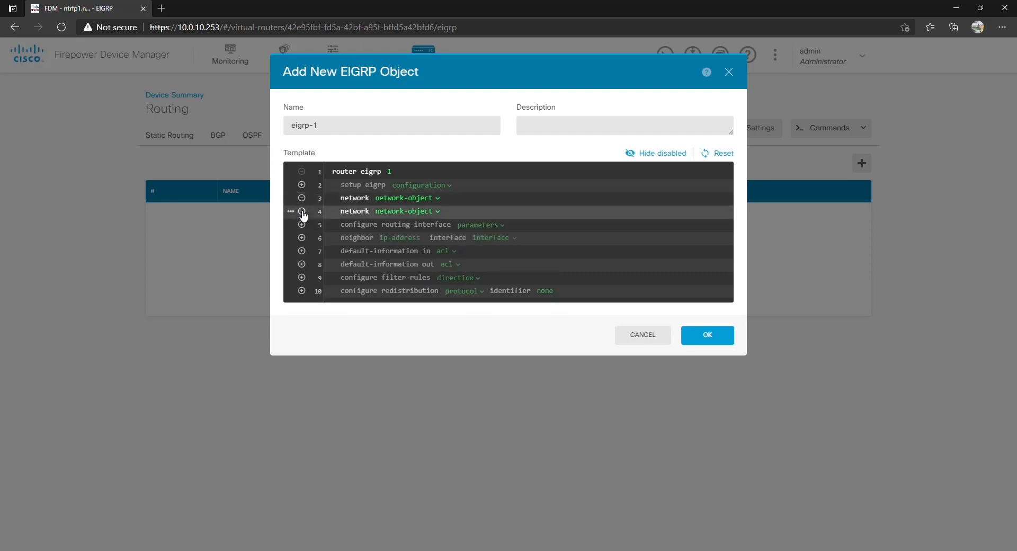
{"action": "mouse_move", "coordinate": [404, 205]}
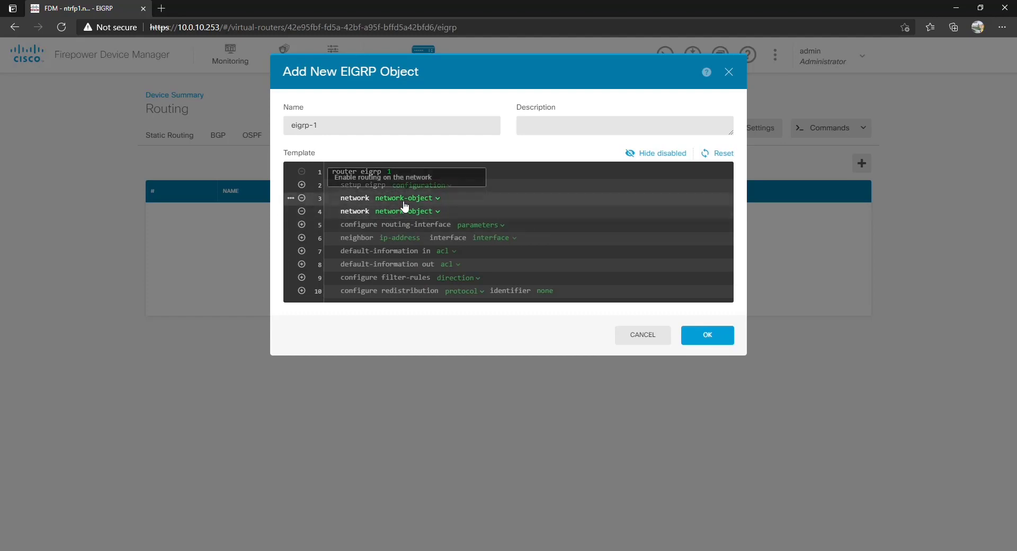
{"action": "left_click", "coordinate": [404, 198]}
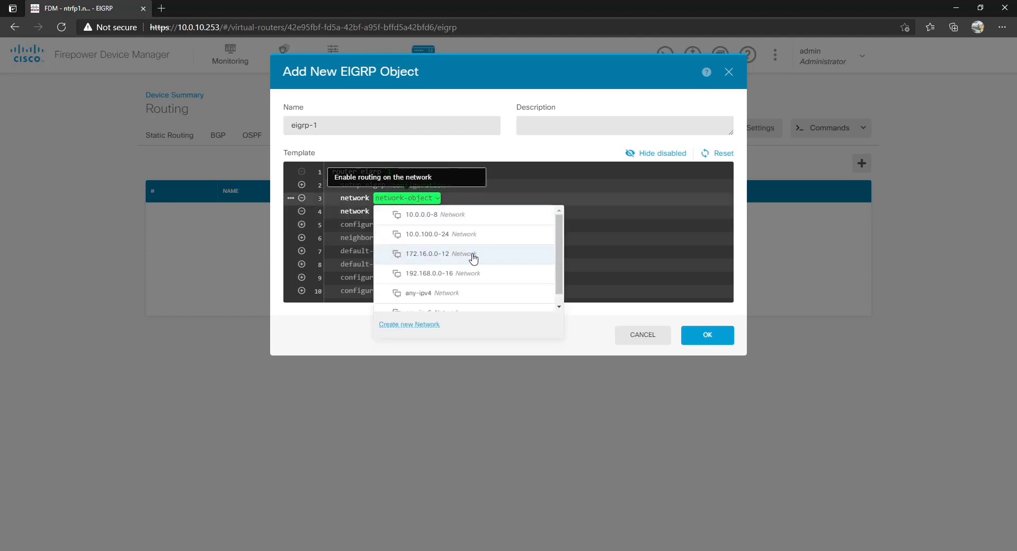
{"action": "mouse_move", "coordinate": [423, 220]}
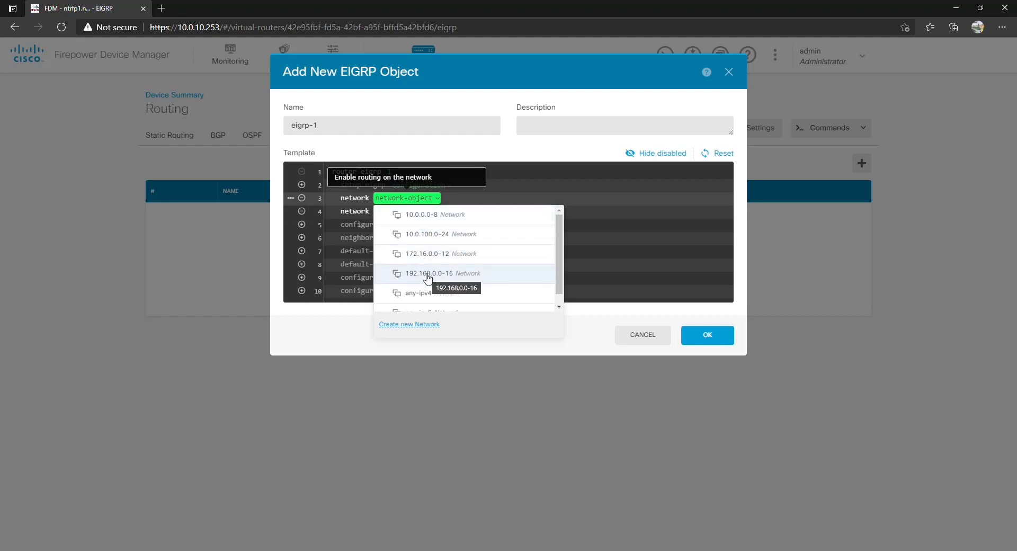
{"action": "mouse_move", "coordinate": [431, 298]}
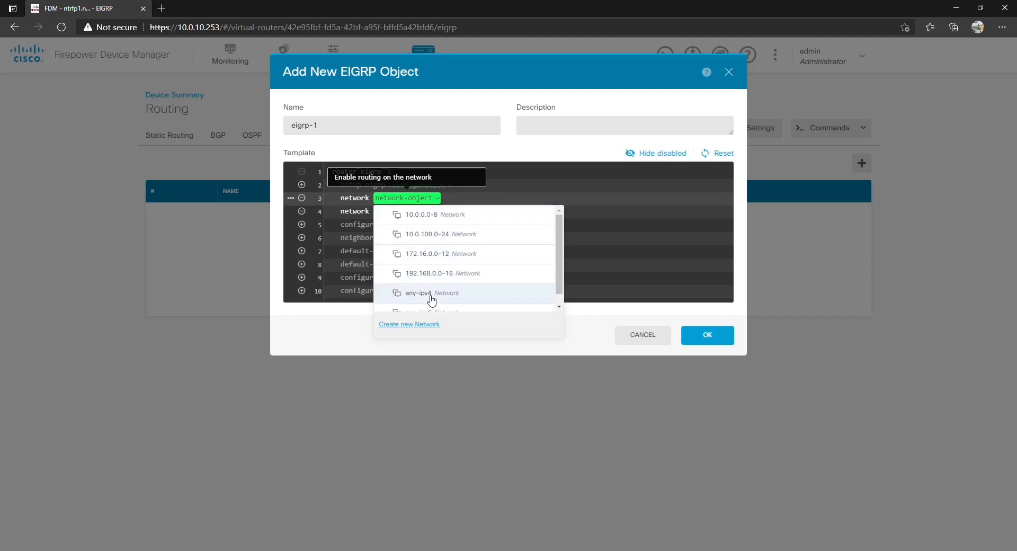
{"action": "scroll", "scroll_direction": "down", "scroll_amount": 3}
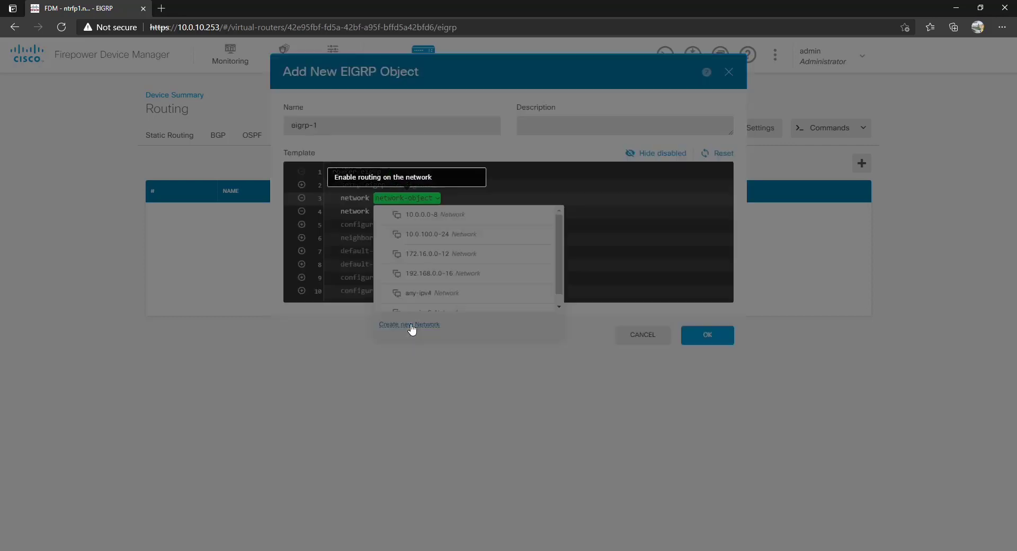
Step: Fill in a new host network object inside-e-1-8 with address 10.0.20.252
{"action": "left_click", "coordinate": [409, 324]}
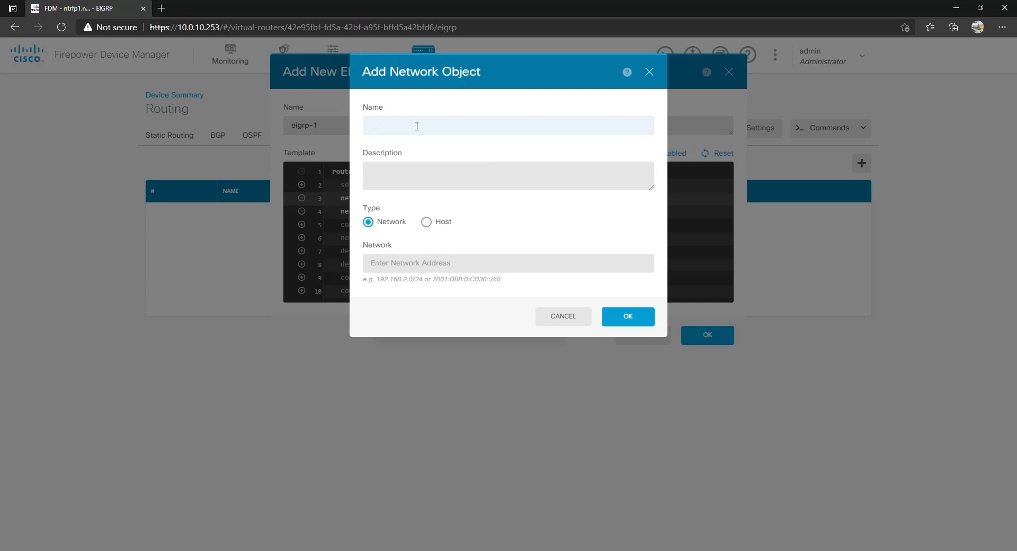
{"action": "type", "text": "inside-e-1-8"}
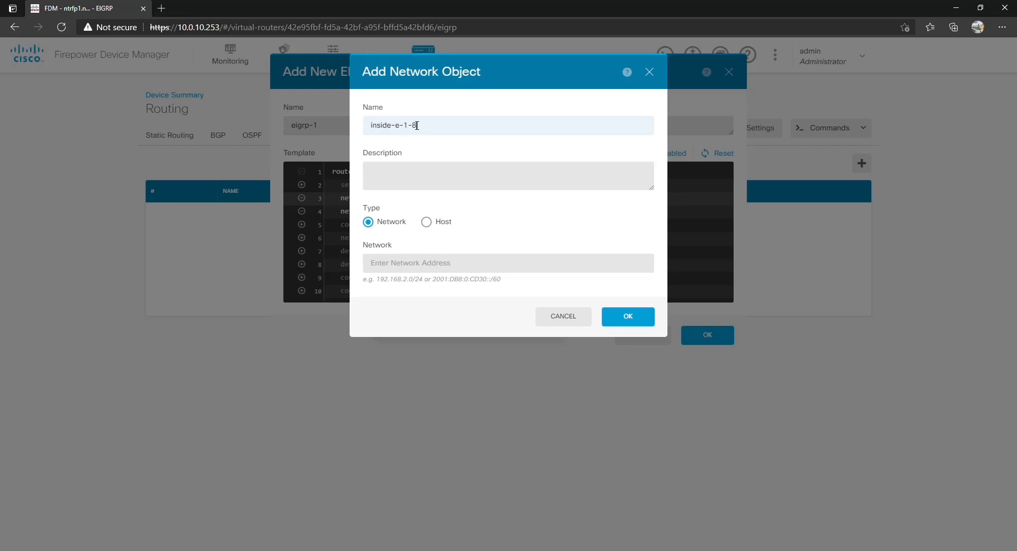
{"action": "left_click", "coordinate": [425, 221]}
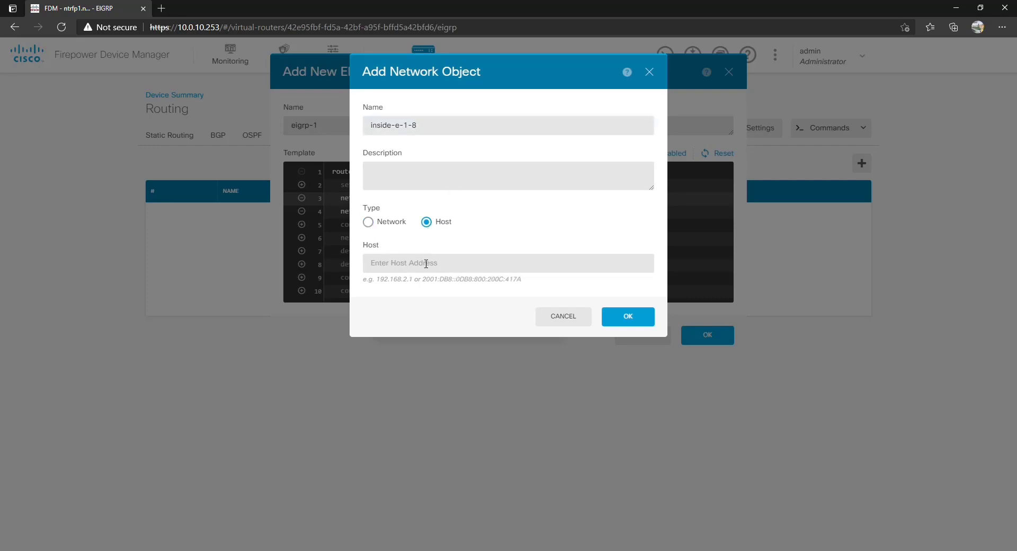
{"action": "type", "text": "1"}
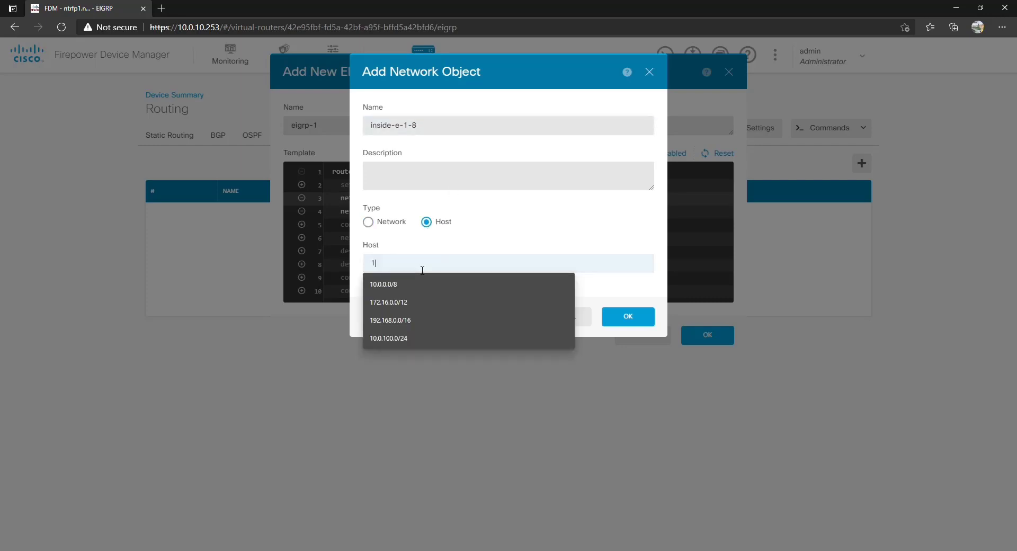
{"action": "type", "text": "0.0.20.252"}
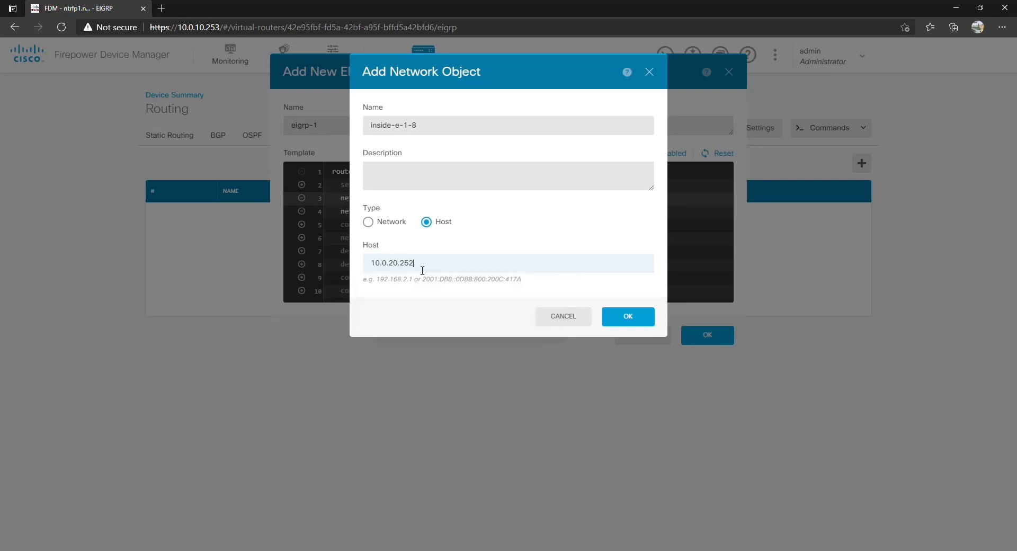
{"action": "double_click", "coordinate": [392, 262]}
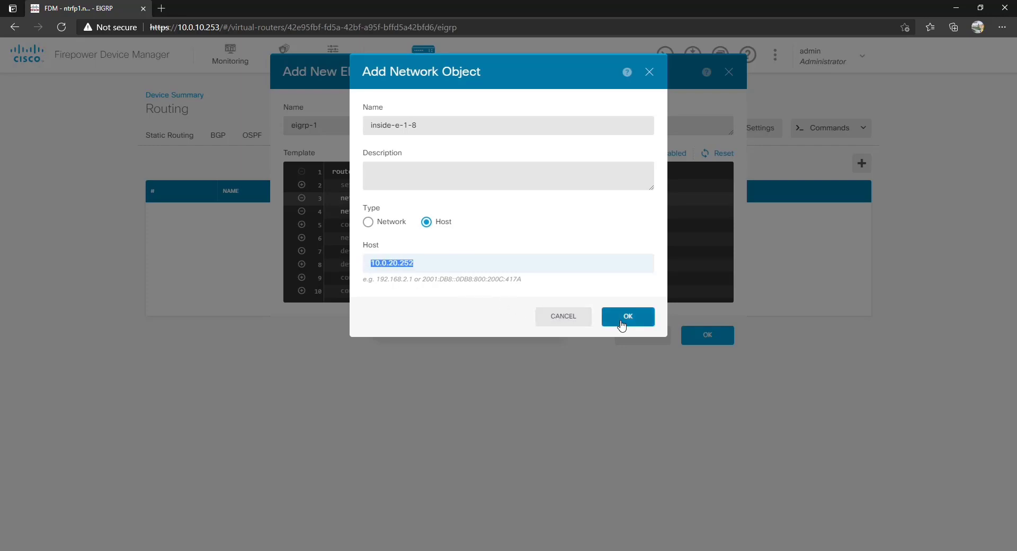
Step: Save the inside-e-1-8 object and select it as the template's network statement
{"action": "left_click", "coordinate": [628, 316]}
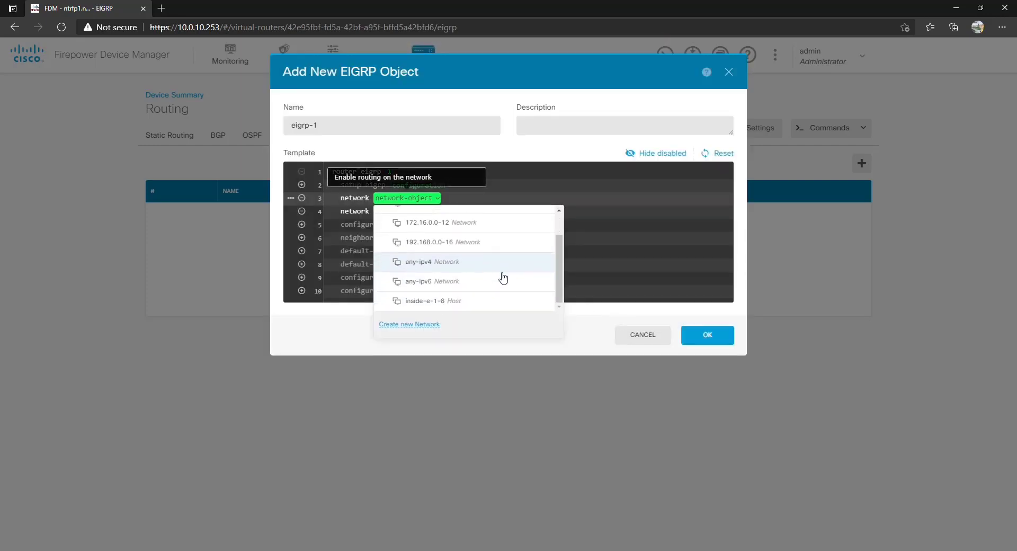
{"action": "mouse_move", "coordinate": [431, 305]}
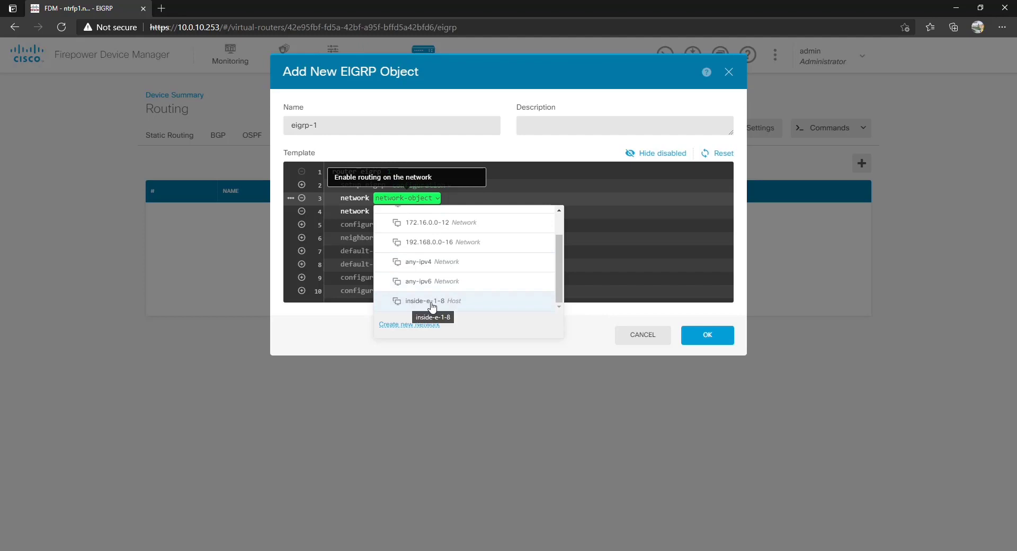
{"action": "left_click", "coordinate": [431, 301]}
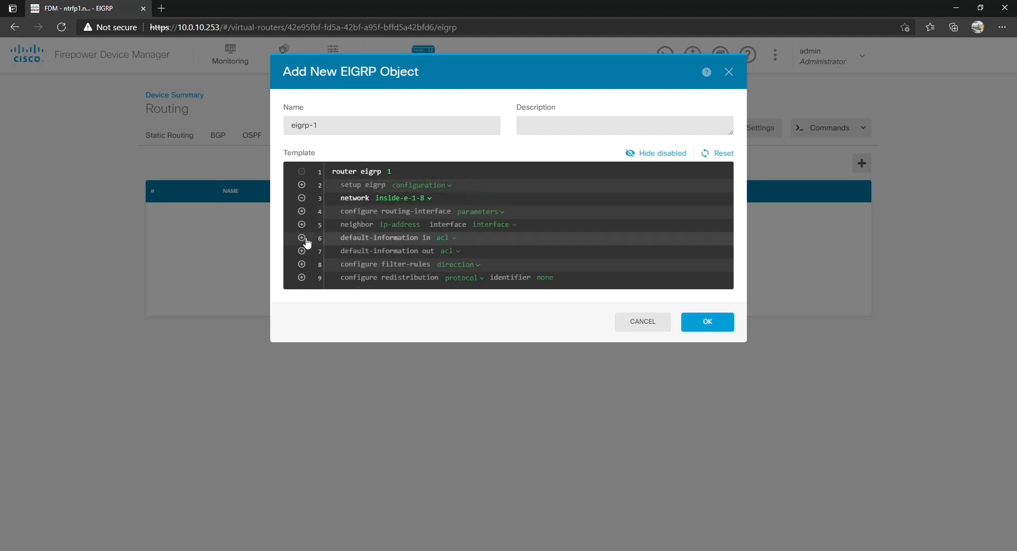
{"action": "mouse_move", "coordinate": [377, 203]}
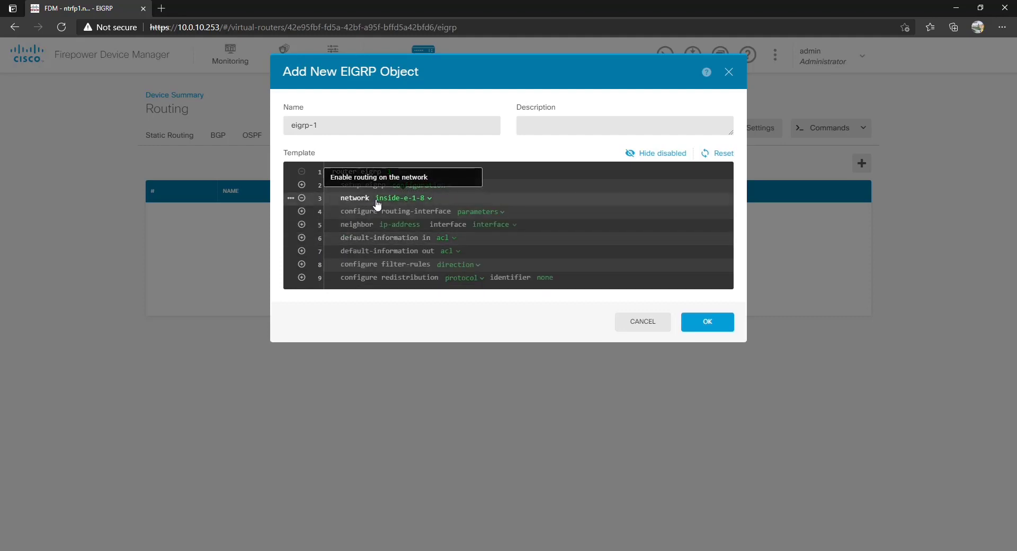
{"action": "mouse_move", "coordinate": [301, 211]}
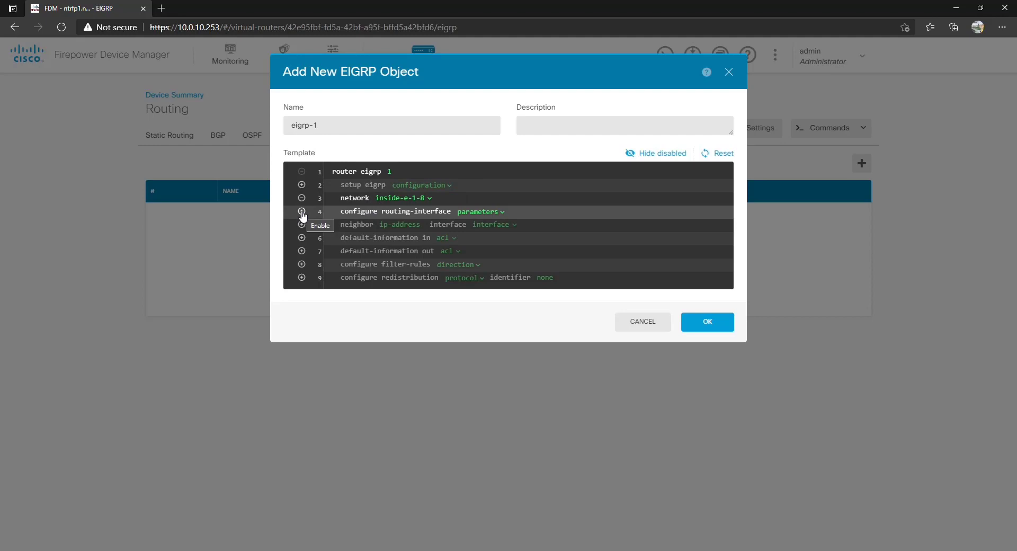
Step: Enable the routing-interface line set to active, with no passive-interface on inside_8_routed
{"action": "left_click", "coordinate": [480, 212]}
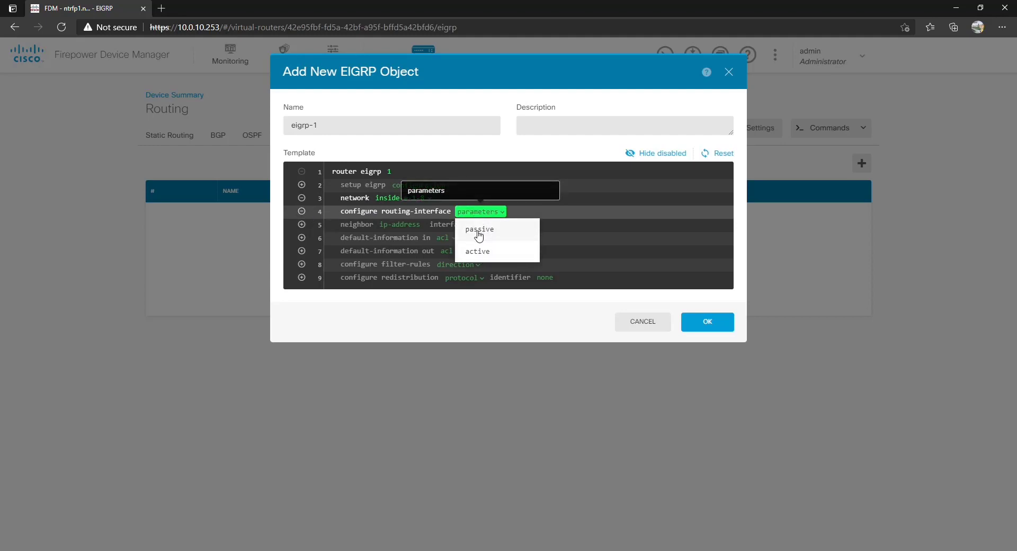
{"action": "left_click", "coordinate": [479, 229]}
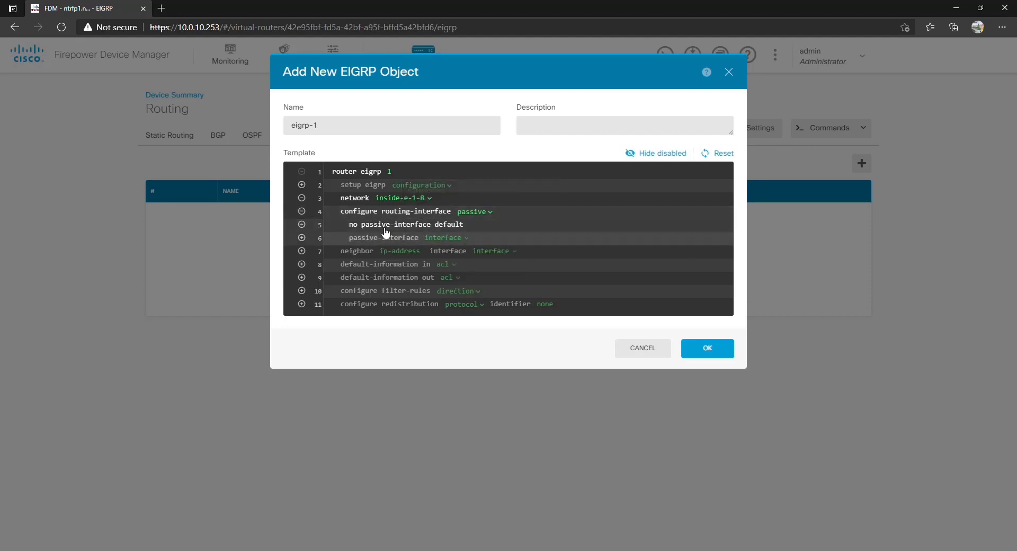
{"action": "left_click", "coordinate": [474, 211]}
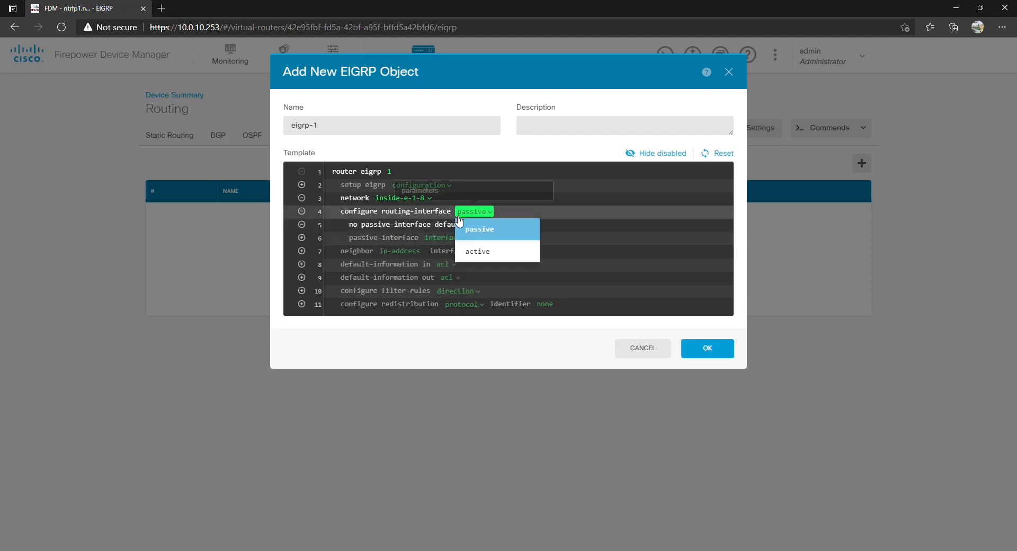
{"action": "left_click", "coordinate": [477, 251]}
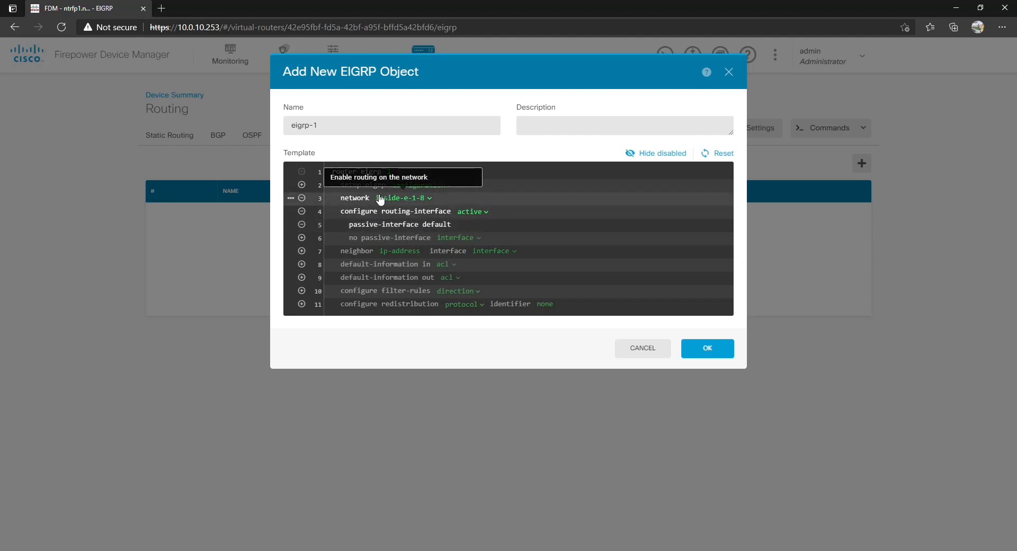
{"action": "mouse_move", "coordinate": [402, 201]}
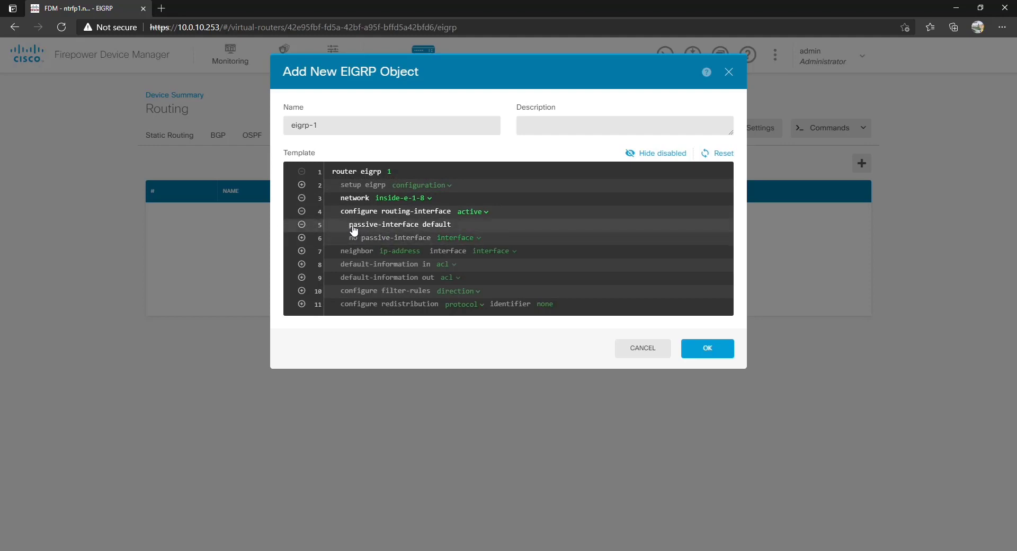
{"action": "left_click", "coordinate": [458, 238]}
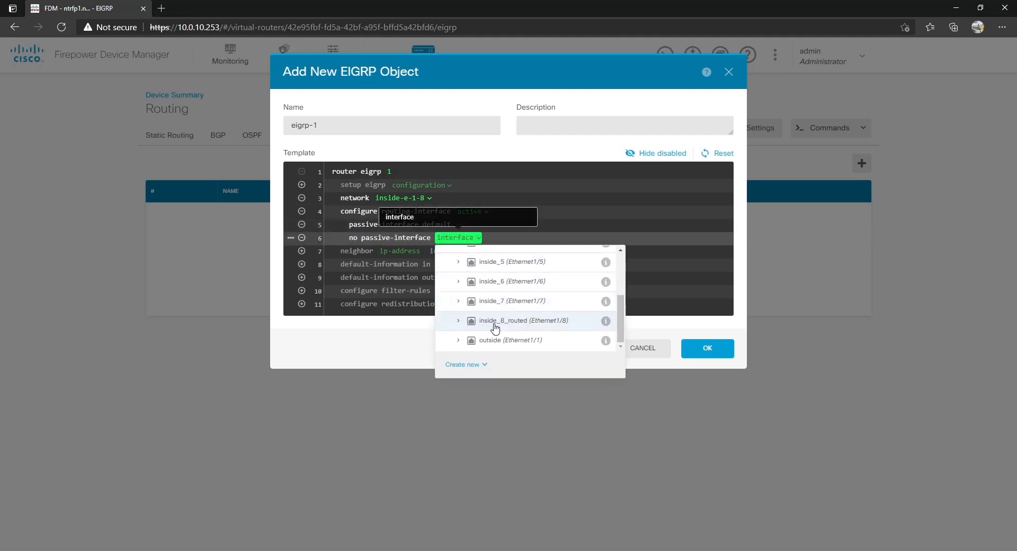
{"action": "left_click", "coordinate": [511, 321]}
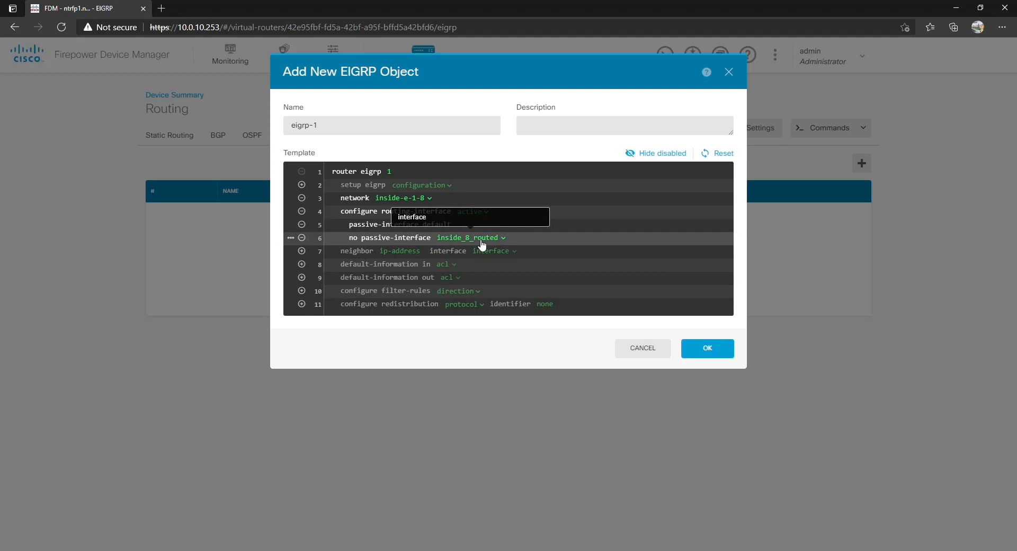
{"action": "mouse_move", "coordinate": [352, 255]}
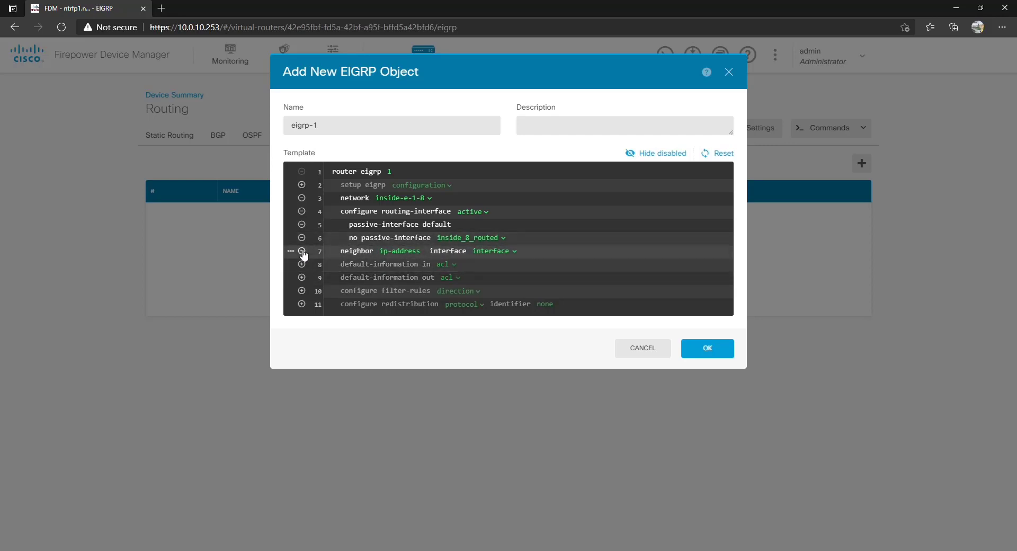
{"action": "left_click", "coordinate": [445, 264]}
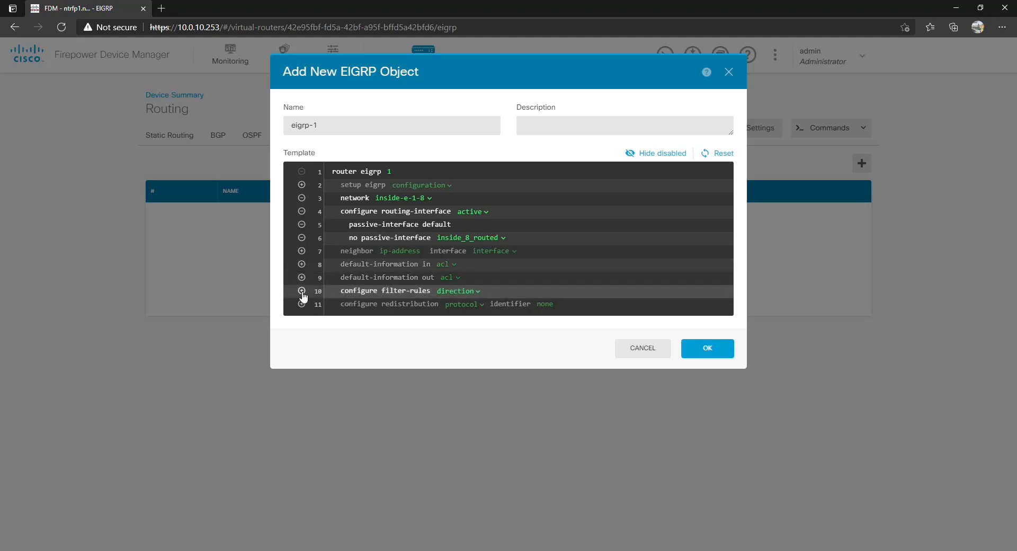
{"action": "left_click", "coordinate": [457, 290]}
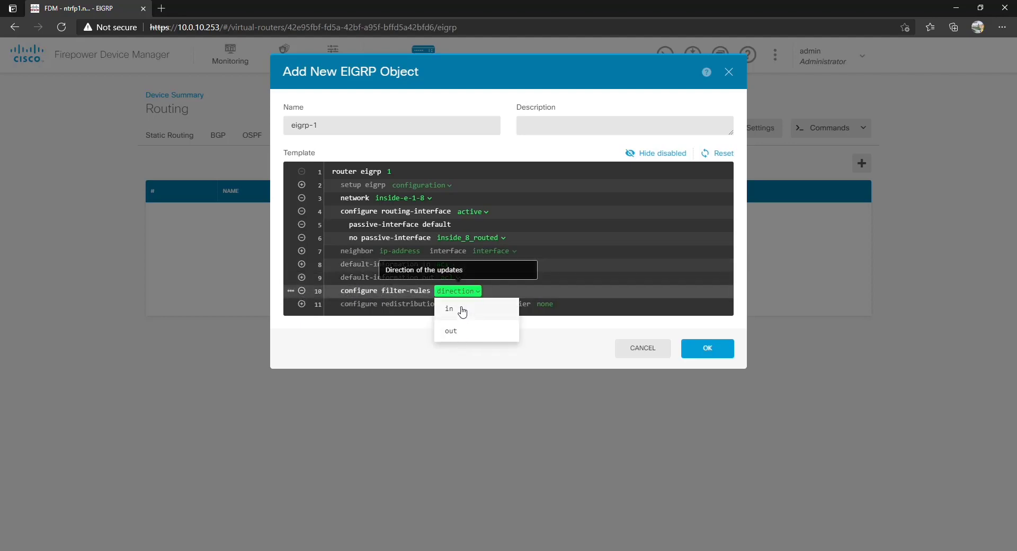
{"action": "left_click", "coordinate": [449, 308]}
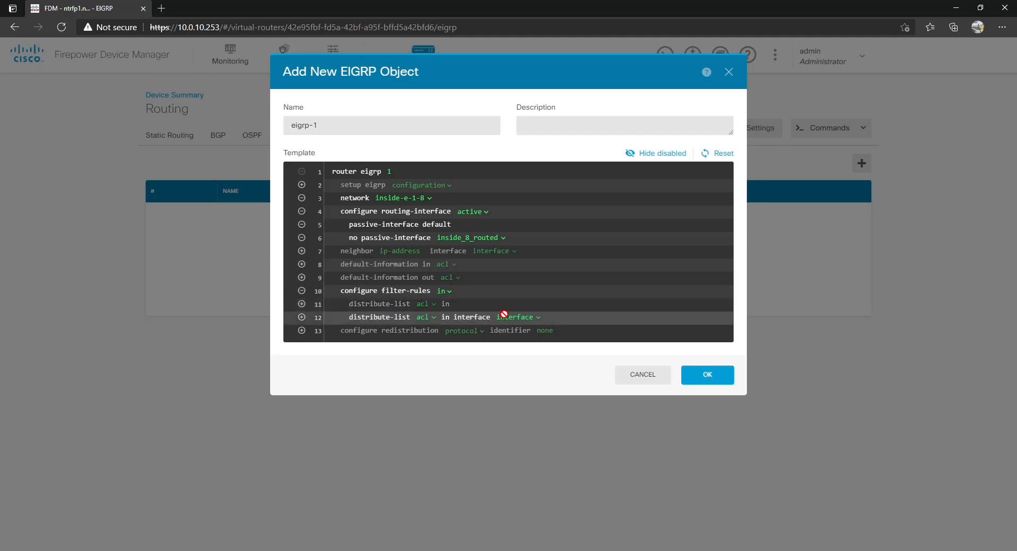
{"action": "left_click", "coordinate": [444, 290]}
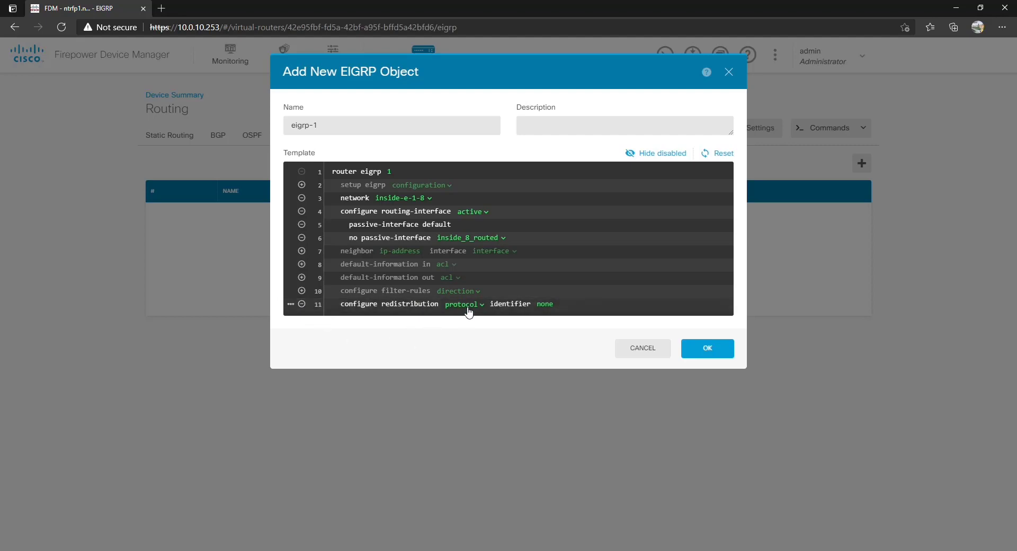
Step: Choose connected as the redistributed protocol and disable the line-13 route-map line
{"action": "left_click", "coordinate": [462, 304]}
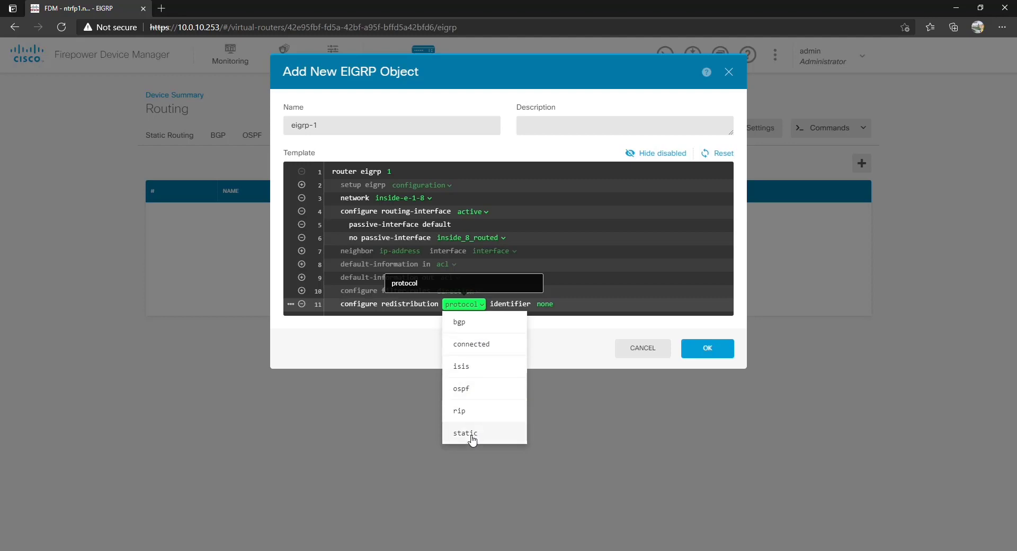
{"action": "mouse_move", "coordinate": [473, 412]}
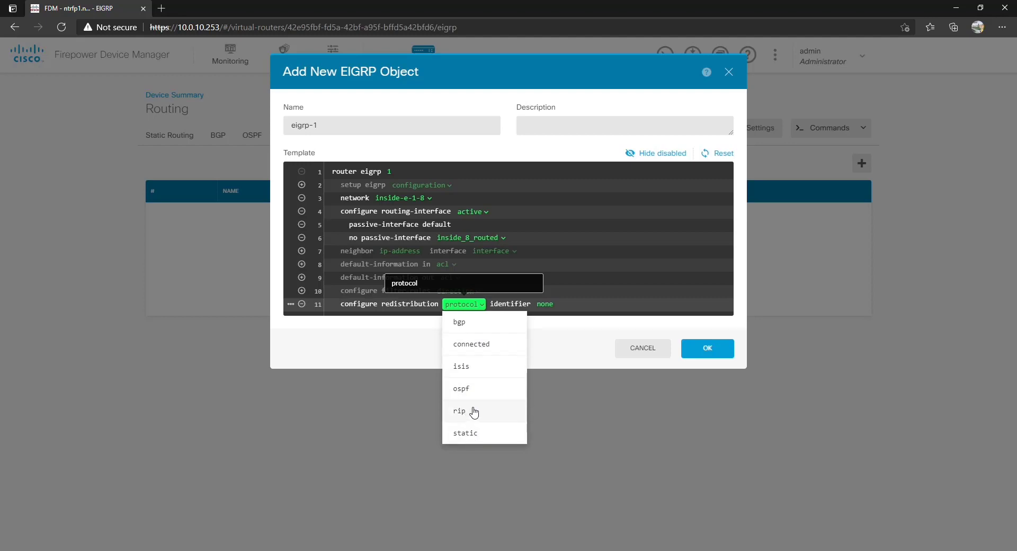
{"action": "mouse_move", "coordinate": [472, 406]}
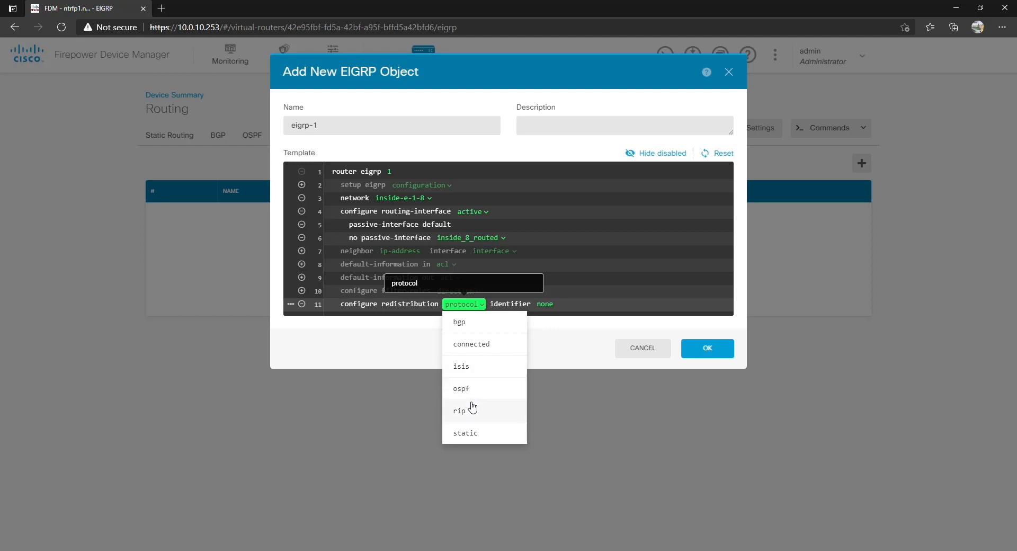
{"action": "mouse_move", "coordinate": [198, 141]}
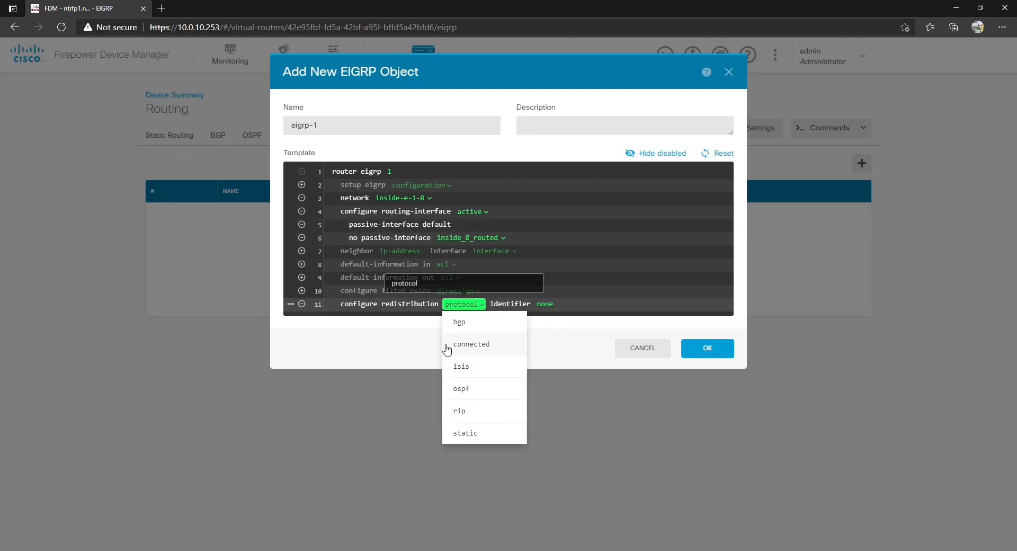
{"action": "left_click", "coordinate": [471, 344]}
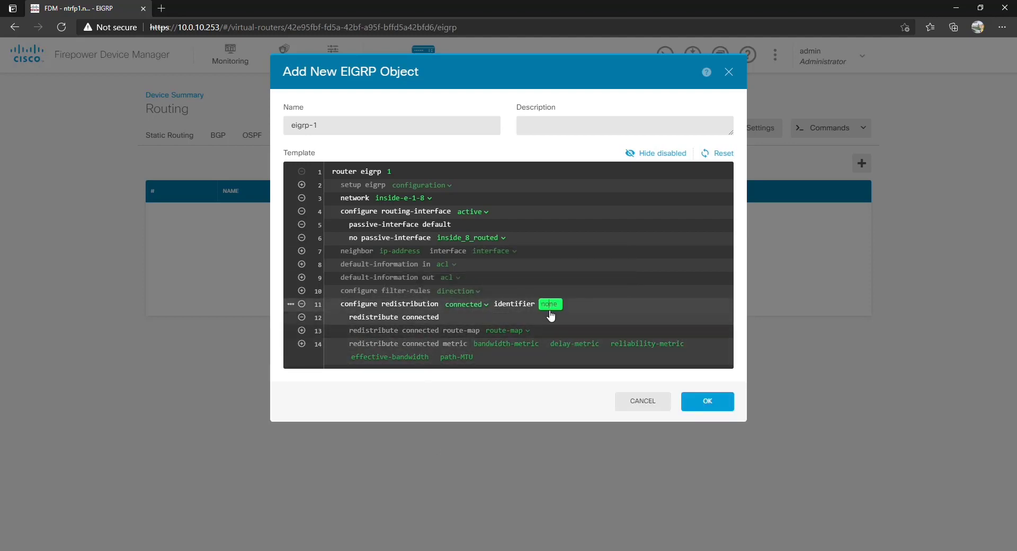
{"action": "mouse_move", "coordinate": [550, 308]}
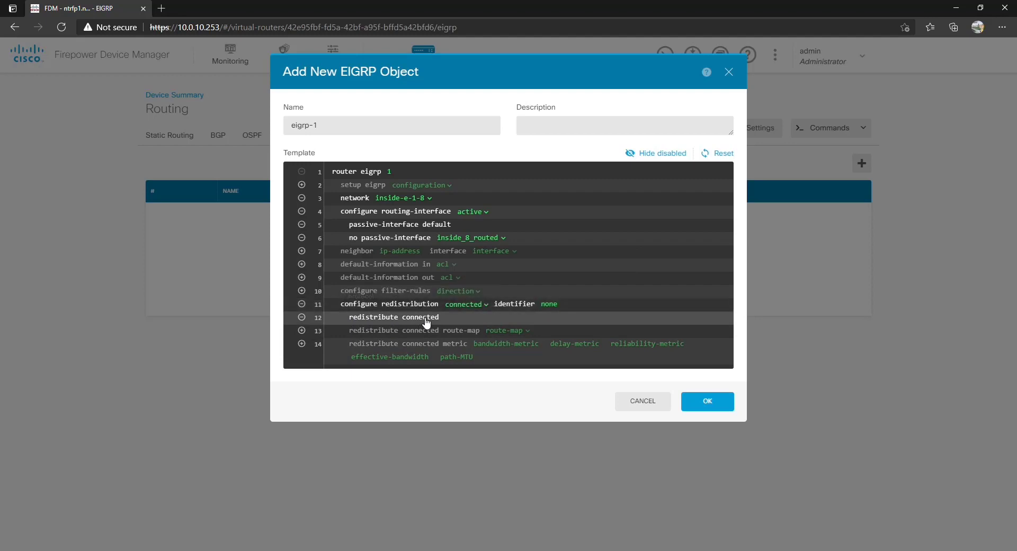
{"action": "mouse_move", "coordinate": [527, 332]}
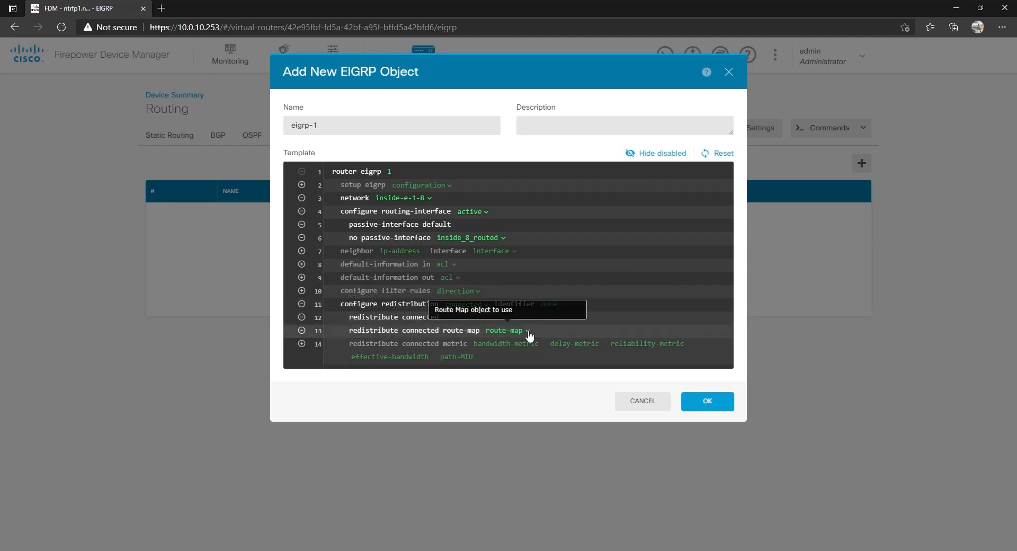
{"action": "left_click", "coordinate": [506, 330]}
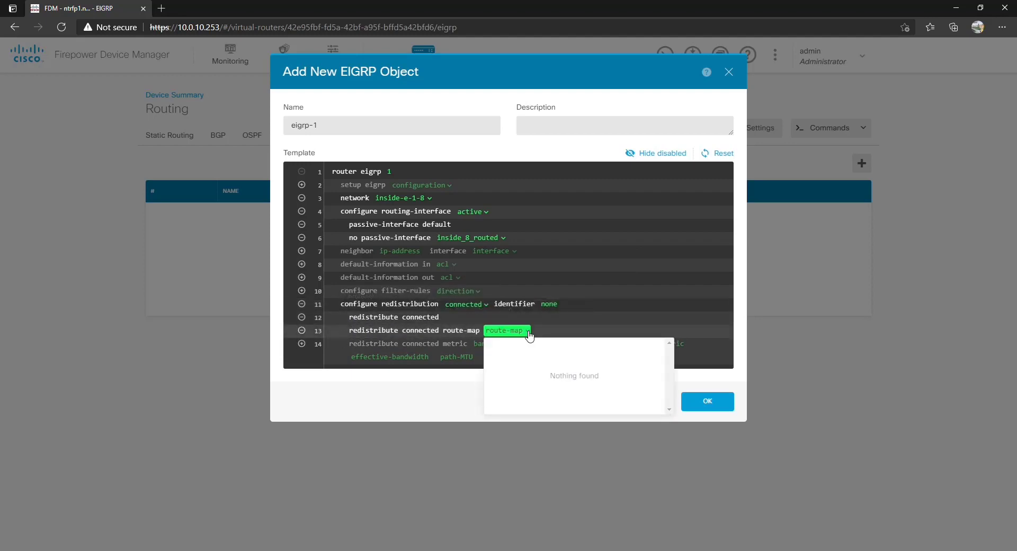
{"action": "left_click", "coordinate": [466, 304]}
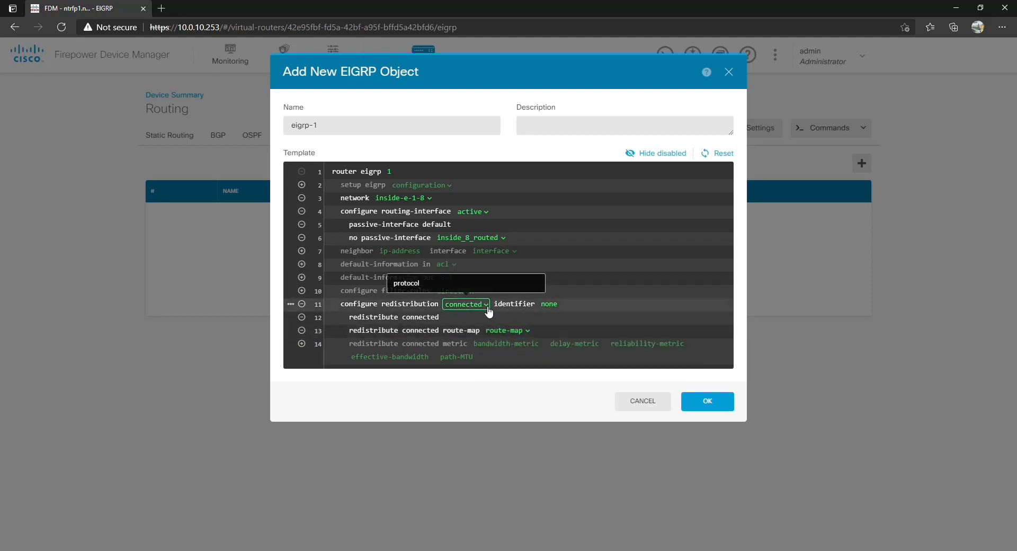
{"action": "left_click", "coordinate": [465, 303]}
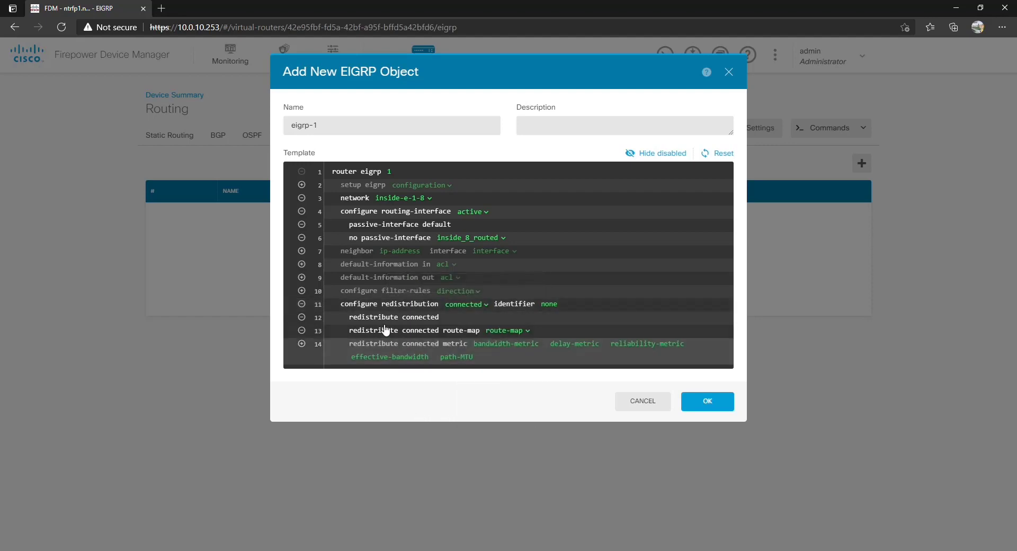
{"action": "left_click", "coordinate": [465, 304]}
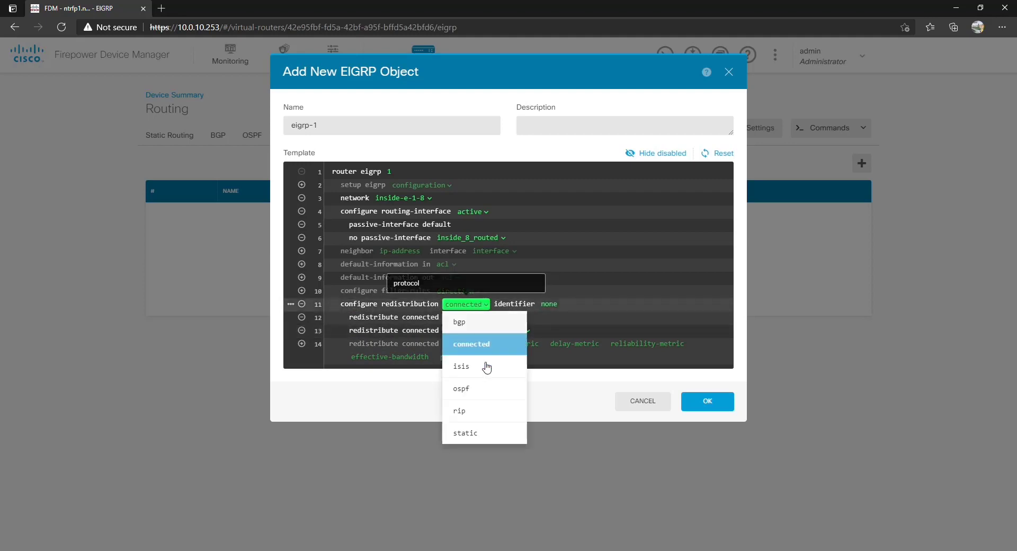
{"action": "left_click", "coordinate": [471, 344]}
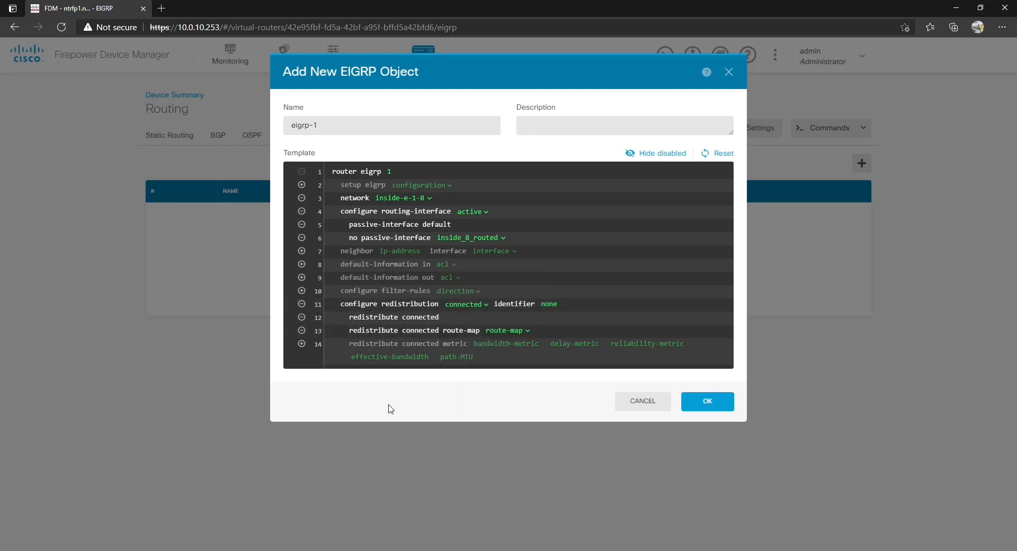
{"action": "mouse_move", "coordinate": [474, 344]}
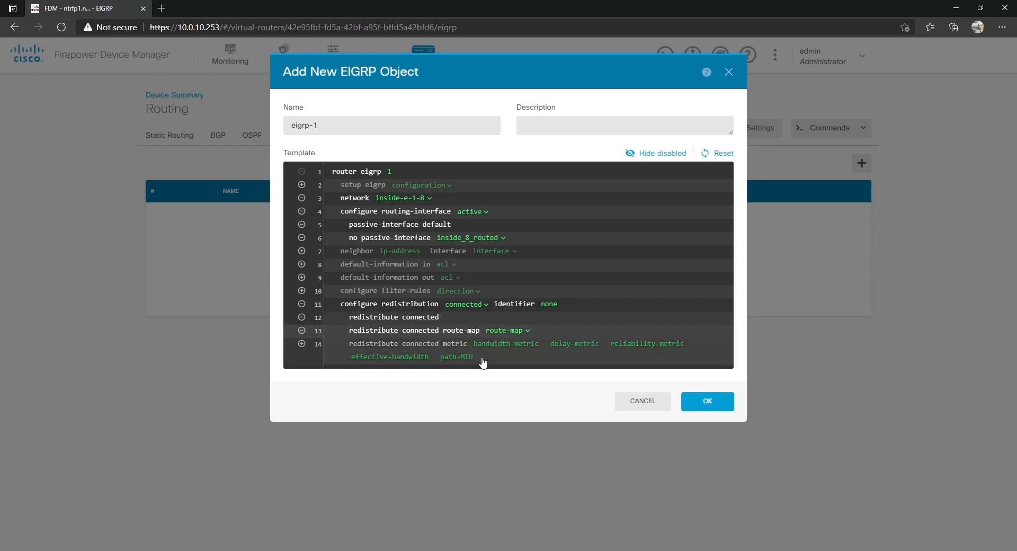
{"action": "mouse_move", "coordinate": [301, 330]}
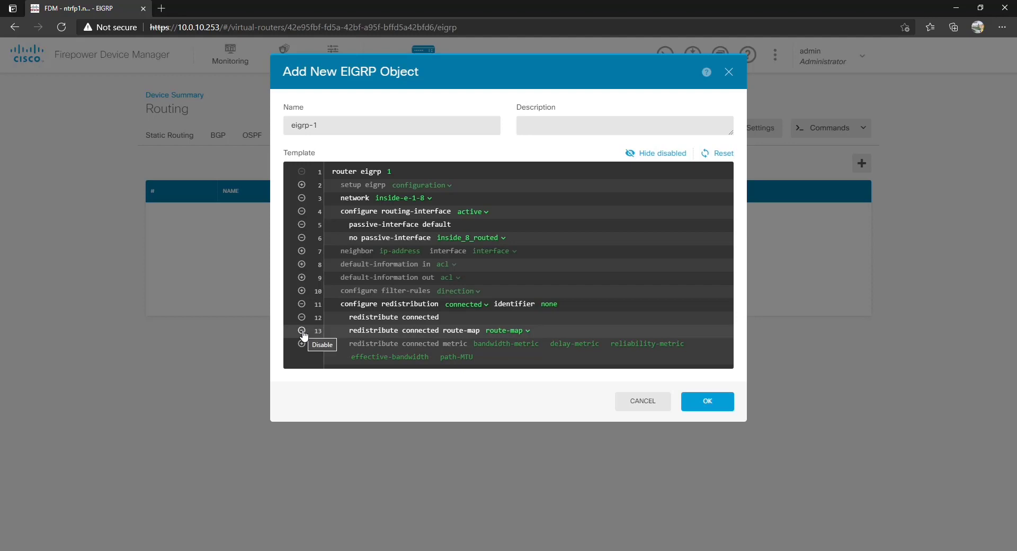
{"action": "left_click", "coordinate": [300, 329]}
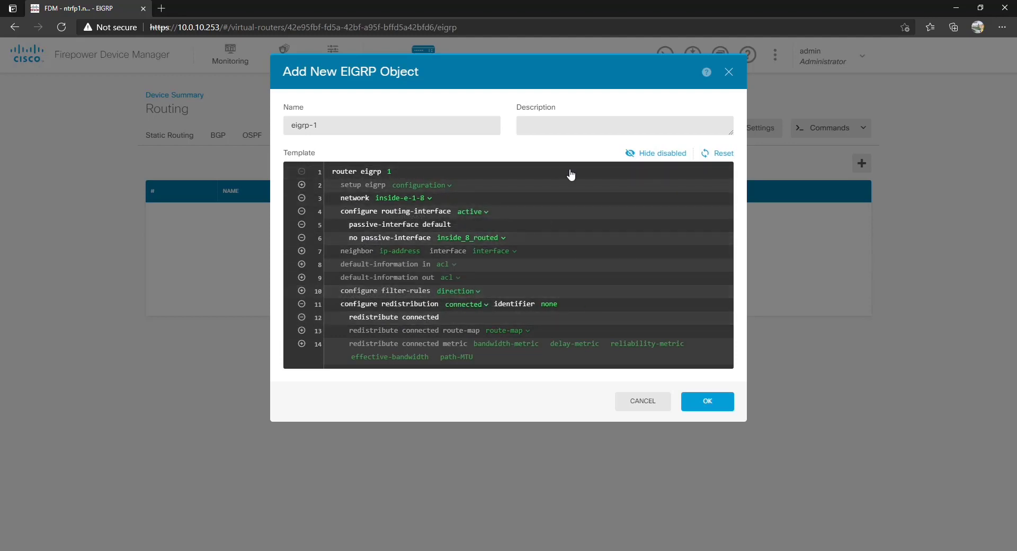
Step: Save the eigrp-1 object and review its pending-changes diff, highlighting host 10.0.20.252
{"action": "left_click", "coordinate": [707, 400]}
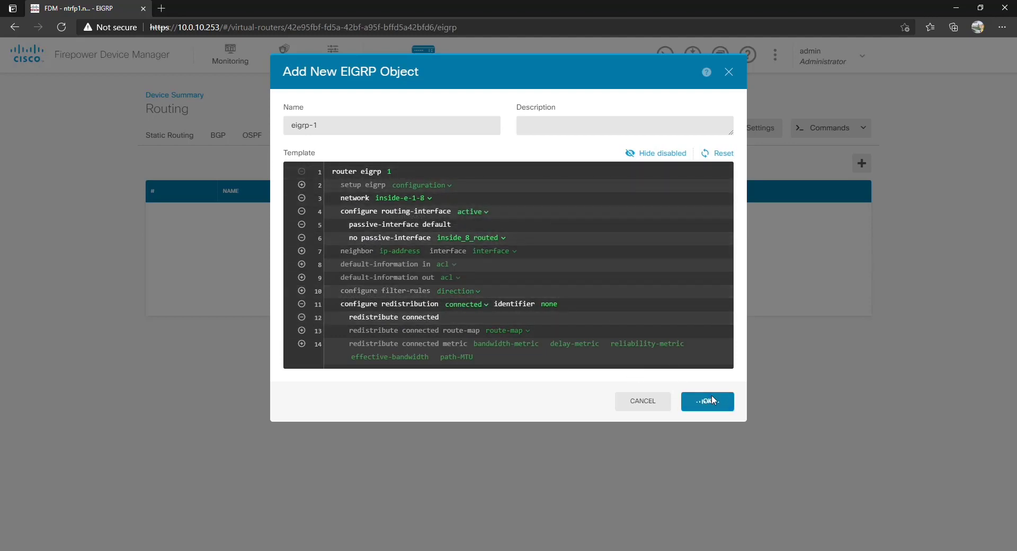
{"action": "left_click", "coordinate": [707, 401]}
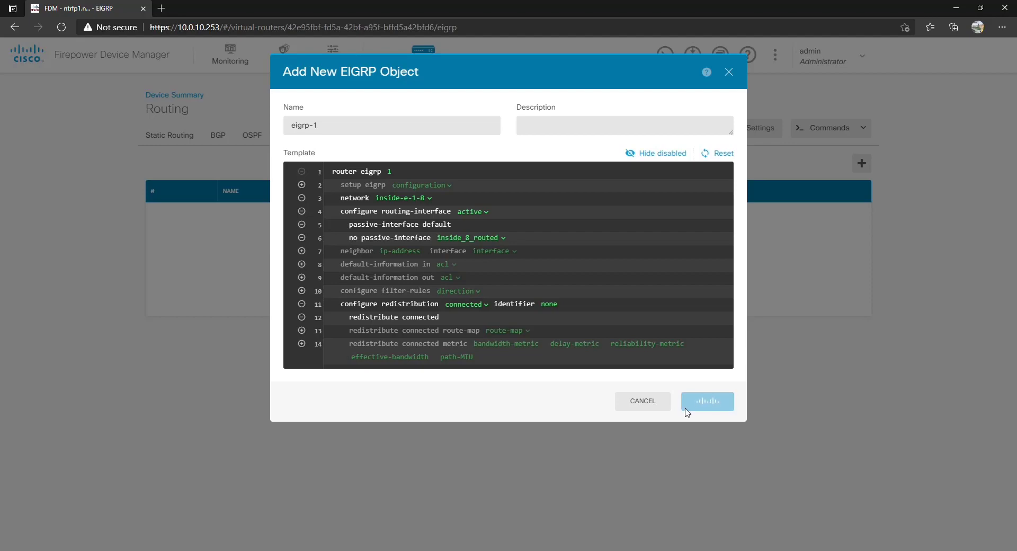
{"action": "left_click", "coordinate": [707, 401]}
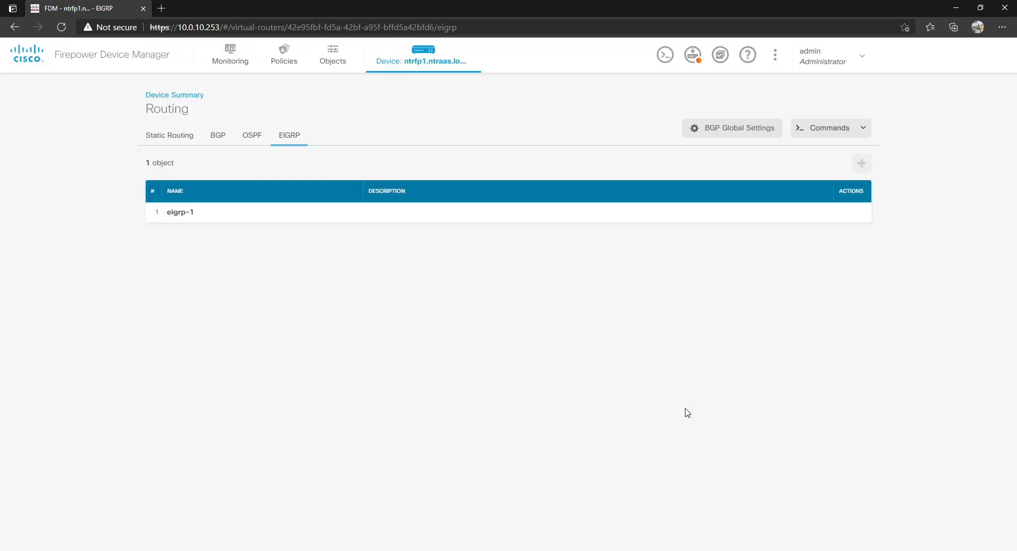
{"action": "left_click", "coordinate": [691, 54]}
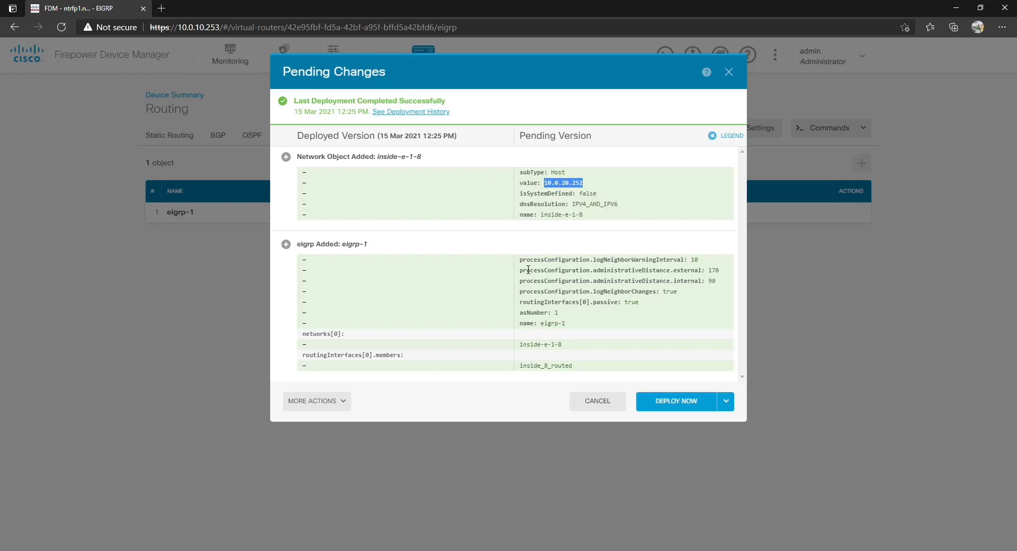
{"action": "left_click_drag", "start_coordinate": [525, 259], "coordinate": [596, 365]}
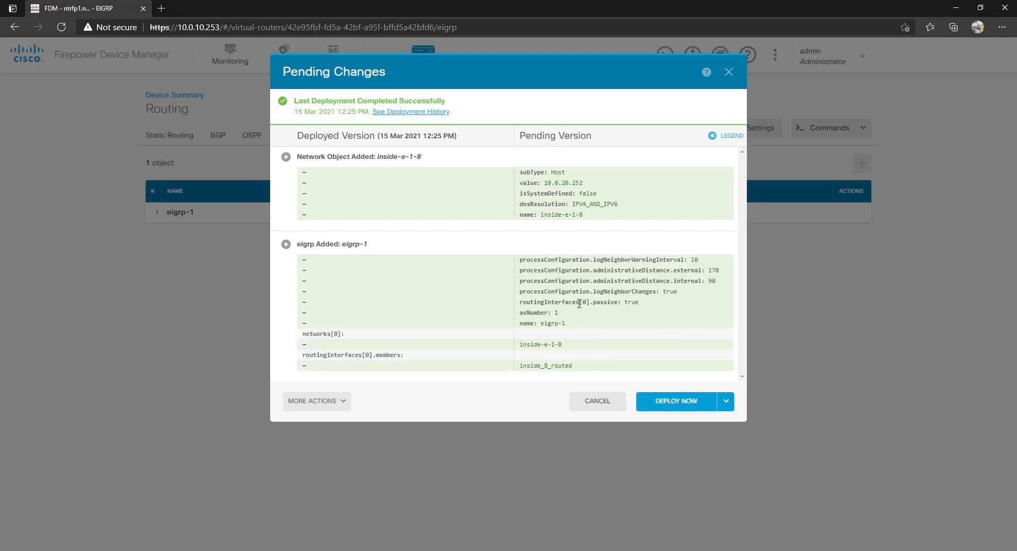
{"action": "mouse_move", "coordinate": [676, 405]}
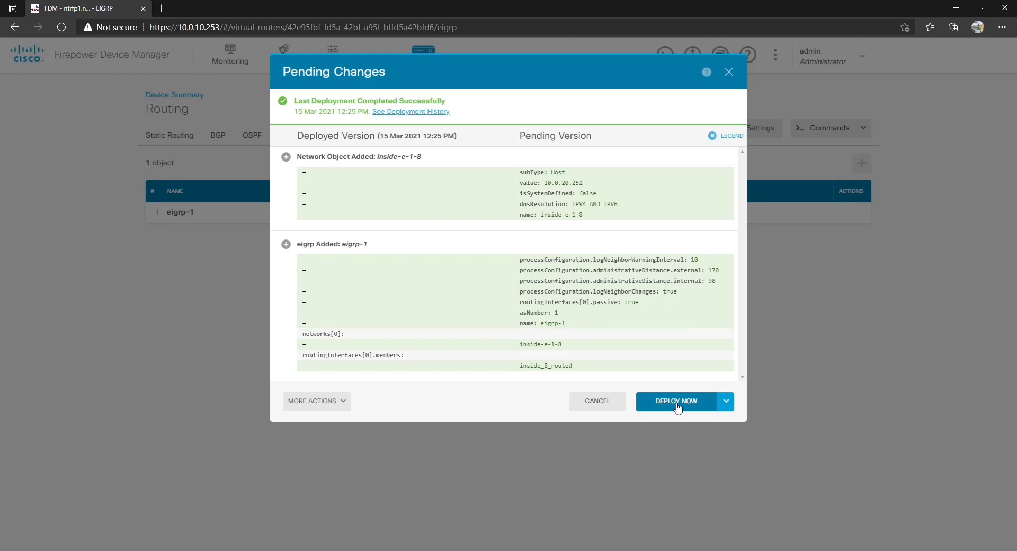
Step: Deploy the pending eigrp-1 configuration and dismiss the task list after it completes
{"action": "left_click", "coordinate": [675, 401]}
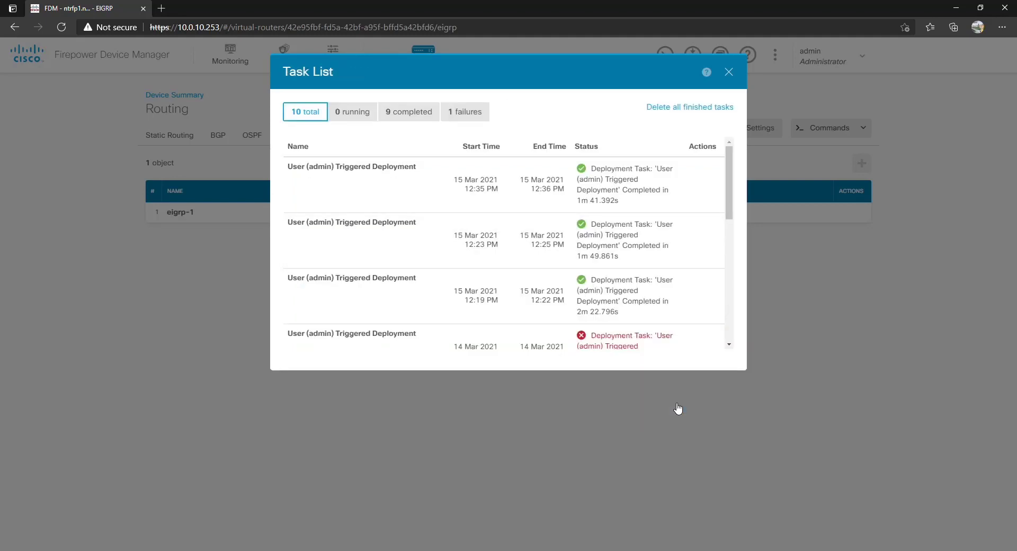
{"action": "mouse_move", "coordinate": [661, 369]}
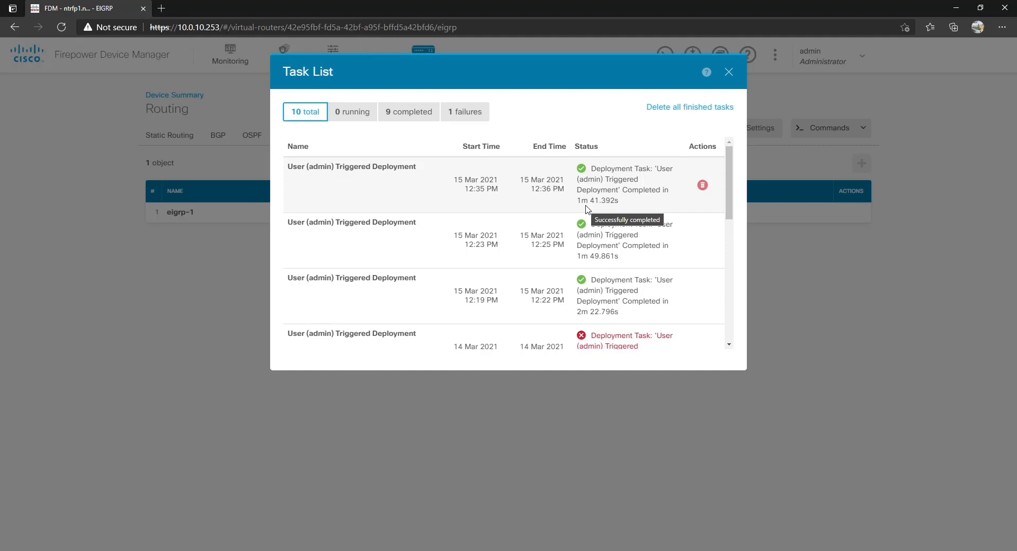
{"action": "mouse_move", "coordinate": [582, 202]}
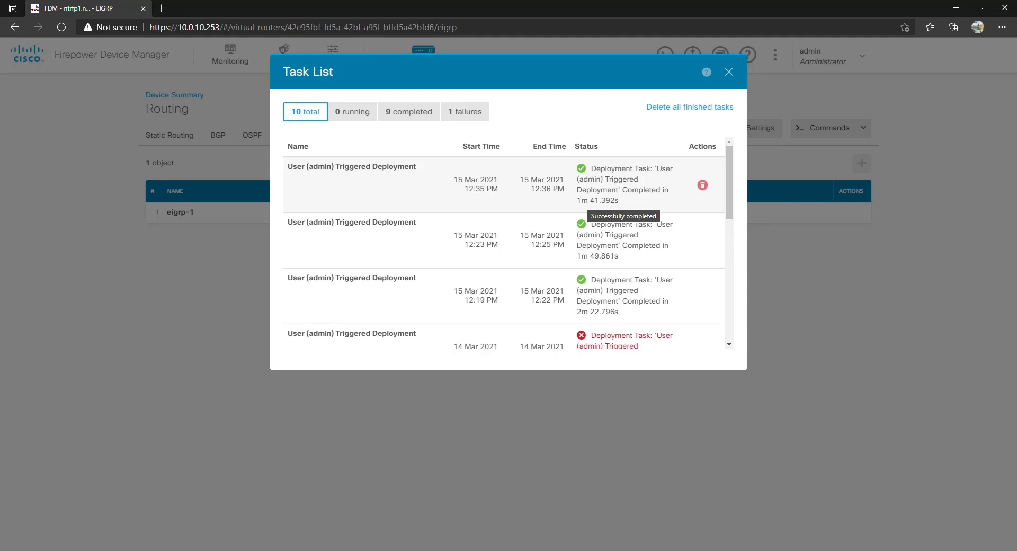
{"action": "mouse_move", "coordinate": [595, 211]}
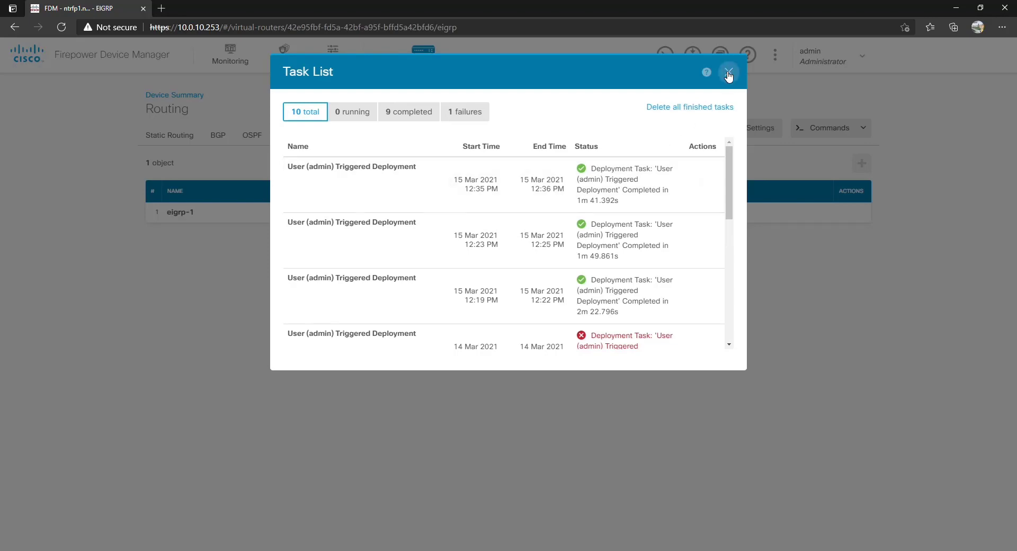
{"action": "left_click", "coordinate": [729, 71]}
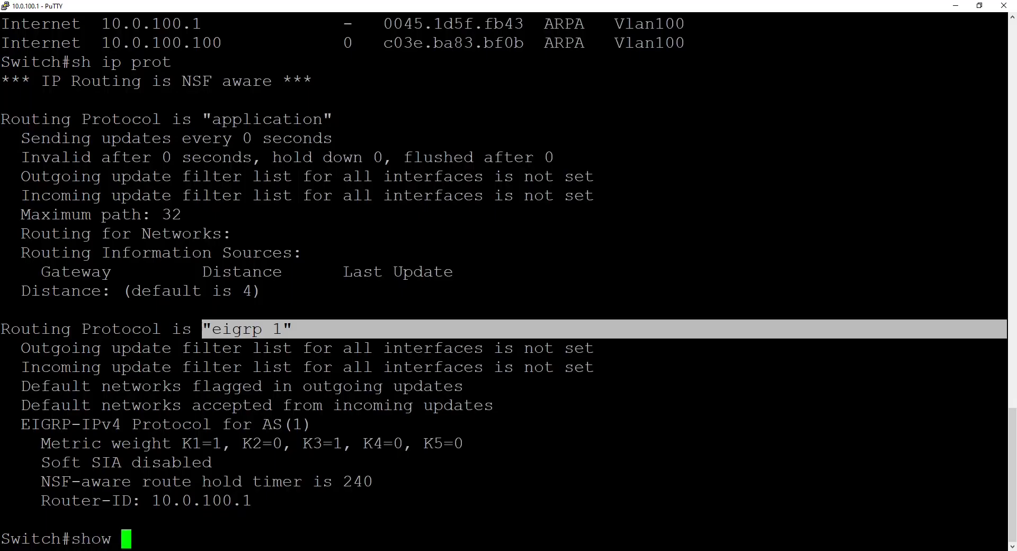
Step: Run show ip eigrp interfaces, show ip eigrp neighbors and show ip route eigrp on the switch
{"action": "type", "text": "ip eigrp int"}
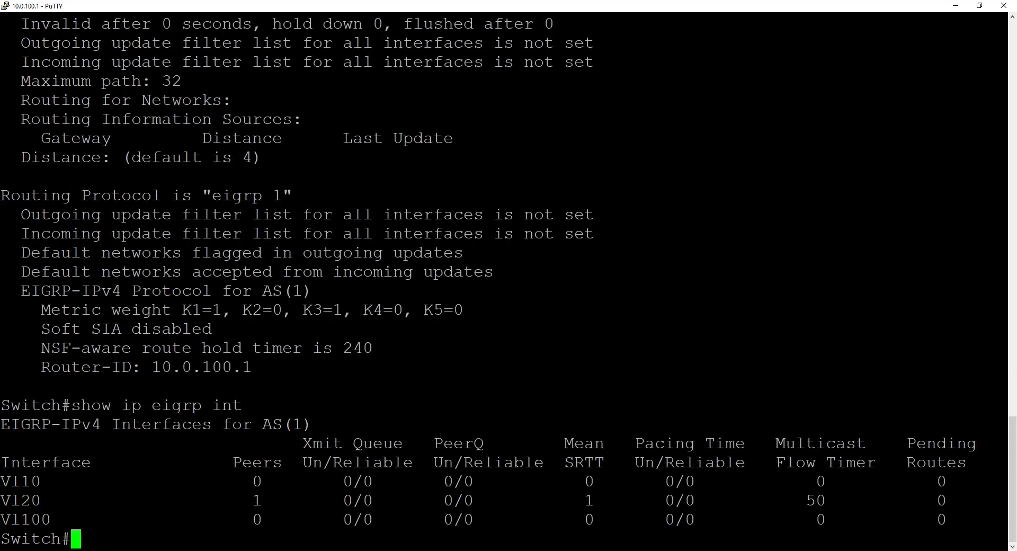
{"action": "type", "text": "show"}
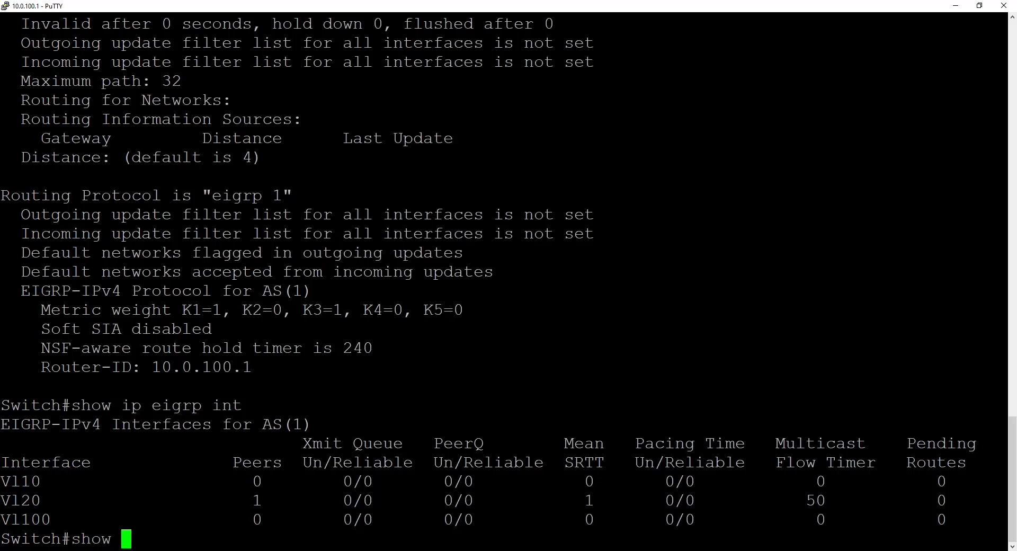
{"action": "type", "text": "ip eigrp nei"}
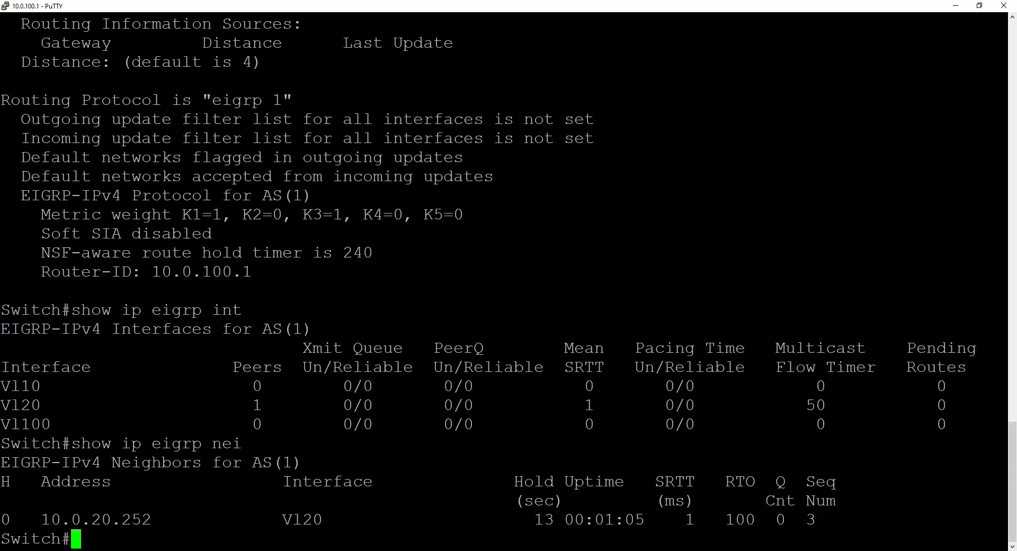
{"action": "type", "text": "show ip route eigrp"}
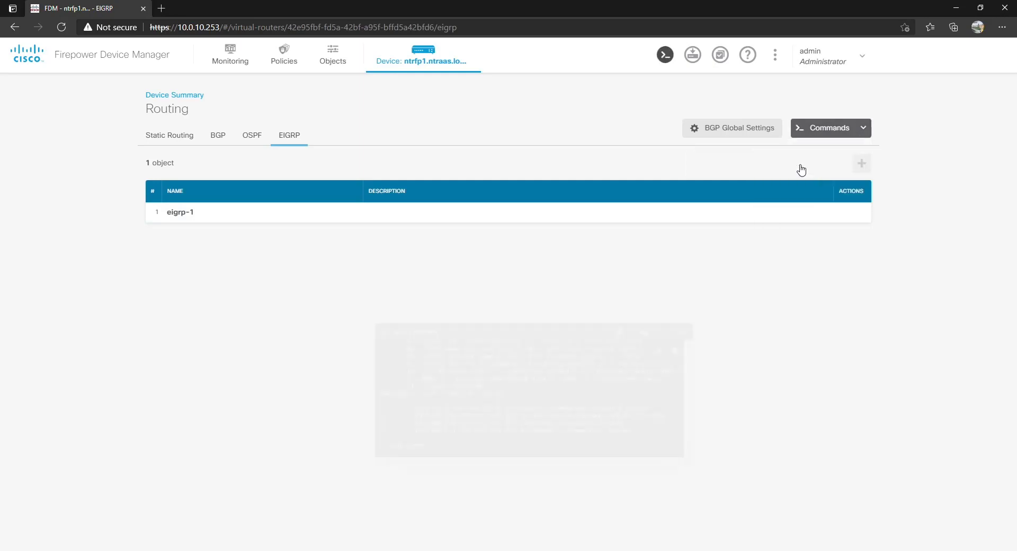
Step: Run show route in the FDM CLI console and ping 10.0.20.252 from Command Prompt
{"action": "left_click", "coordinate": [664, 54]}
{"action": "type", "text": "cmd"}
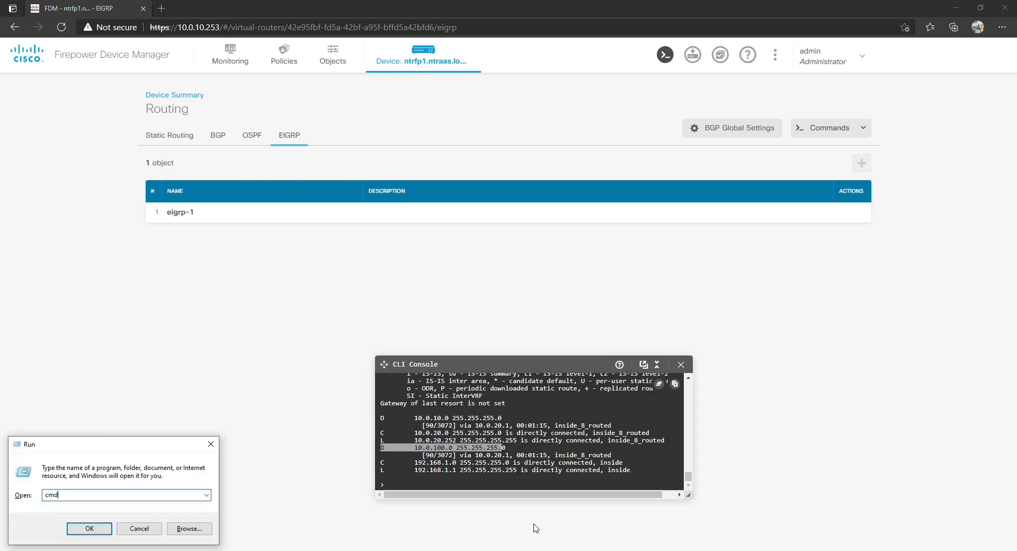
{"action": "left_click", "coordinate": [89, 528]}
{"action": "type", "text": "ping 10.0.20.252"}
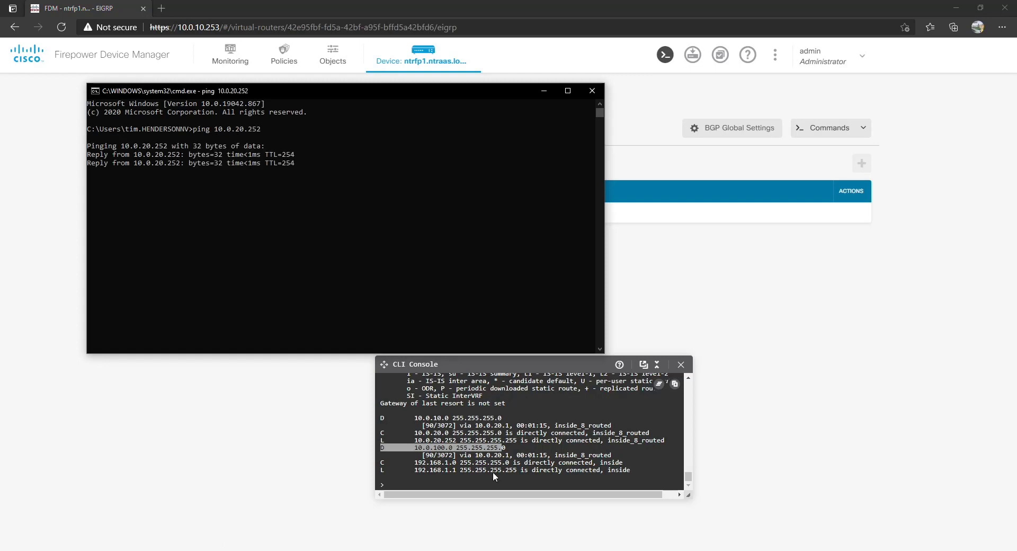
{"action": "left_click", "coordinate": [592, 90]}
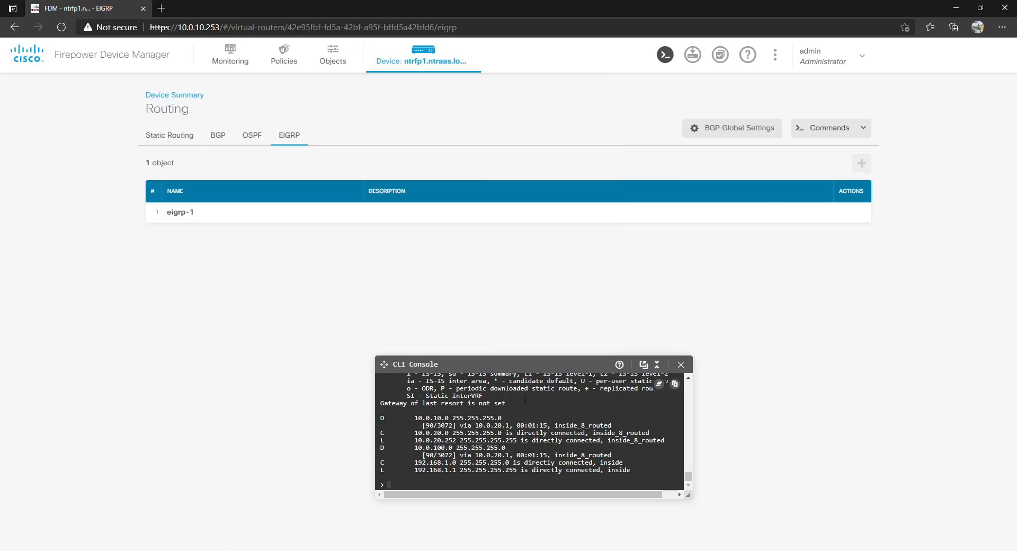
Step: Run show eigrp interfaces and neighbors, confirming neighbor 10.0.20.1, then show route
{"action": "type", "text": "s"}
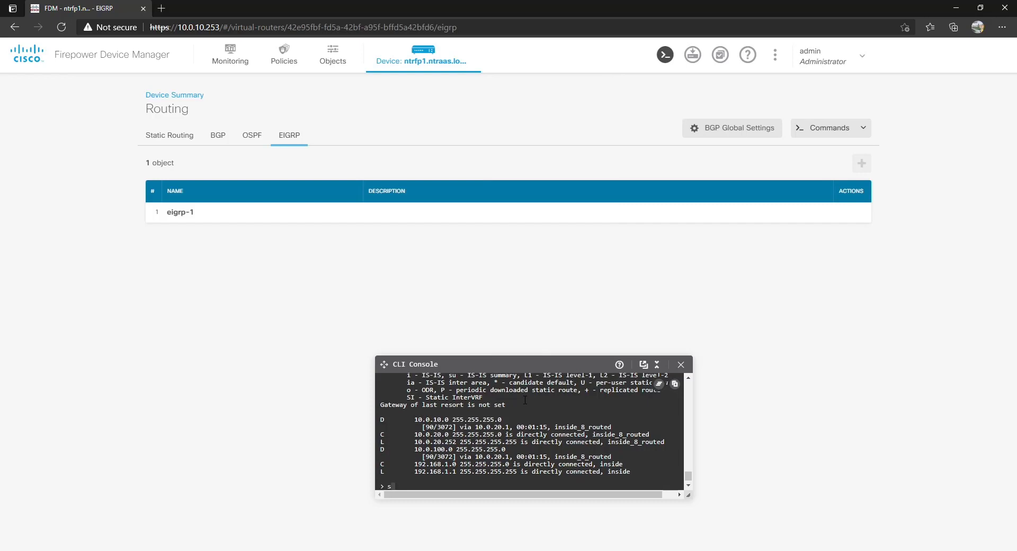
{"action": "type", "text": "show eigrp int"}
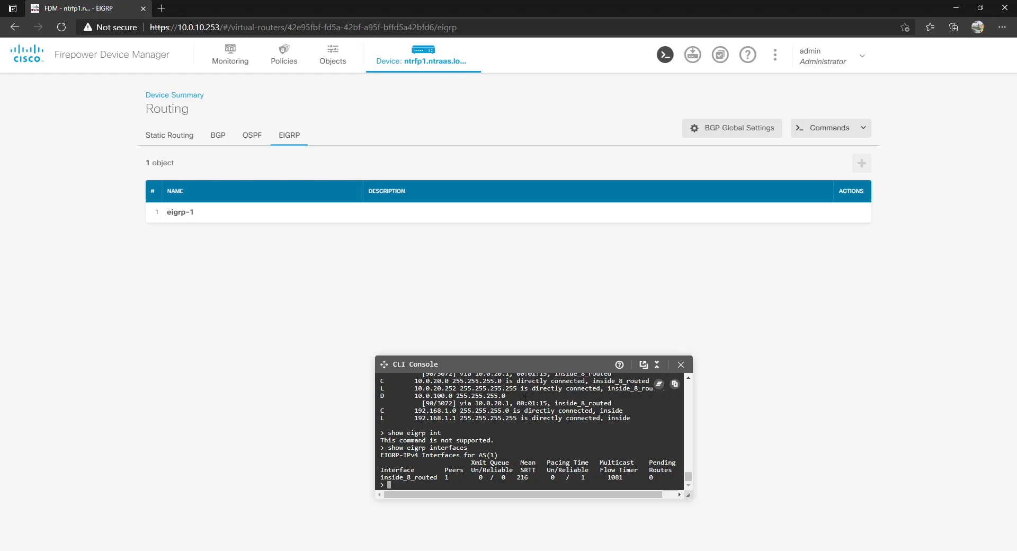
{"action": "type", "text": "show eigrp"}
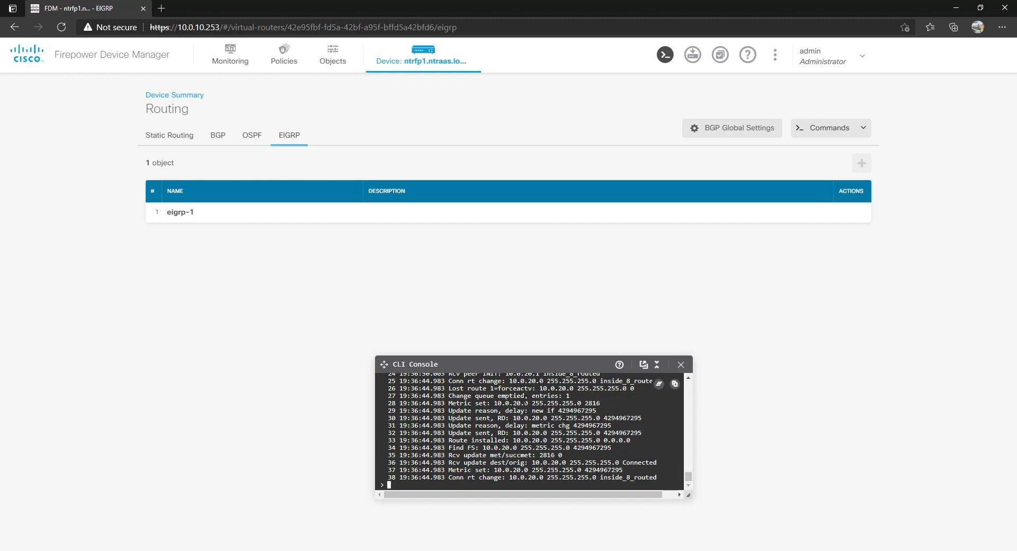
{"action": "type", "text": "show eigrp"}
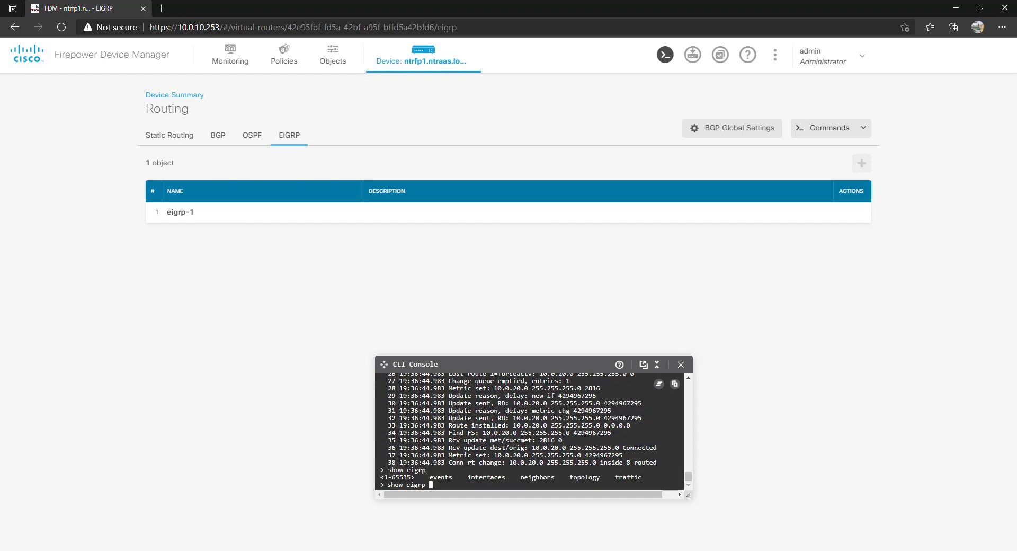
{"action": "type", "text": "nei"}
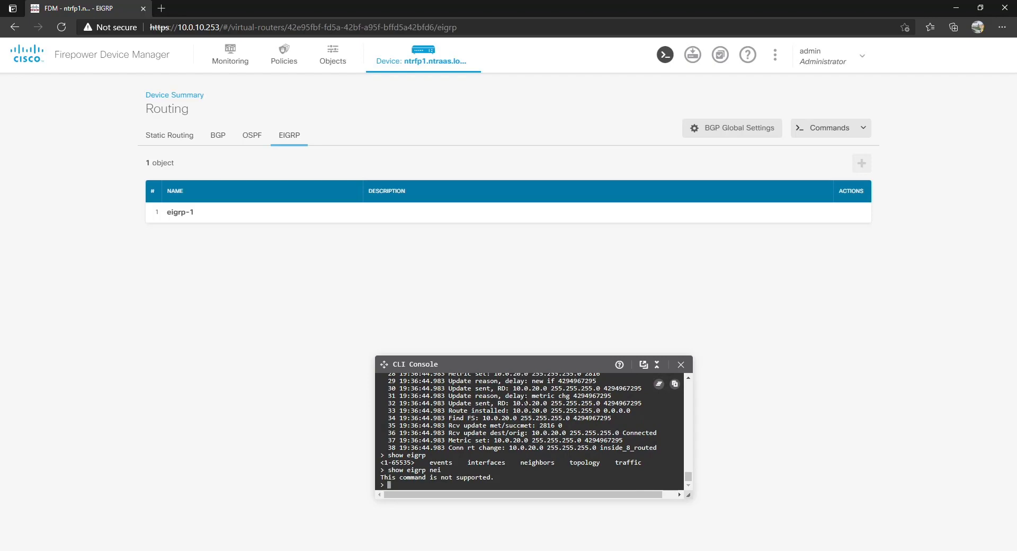
{"action": "type", "text": "show route"}
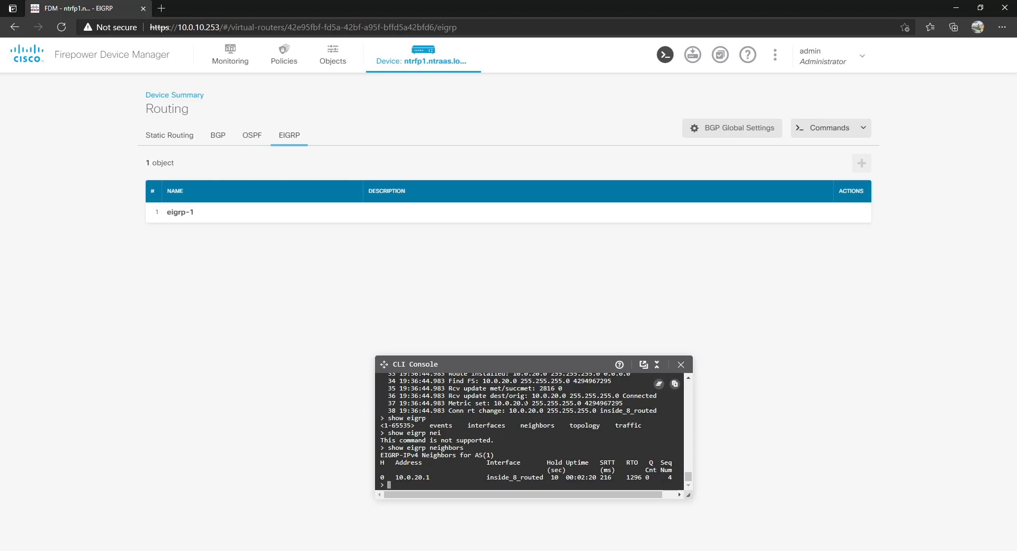
Step: Display the EIGRP topology table and traffic statistics, then show the route table again
{"action": "type", "text": "show eigrp topology"}
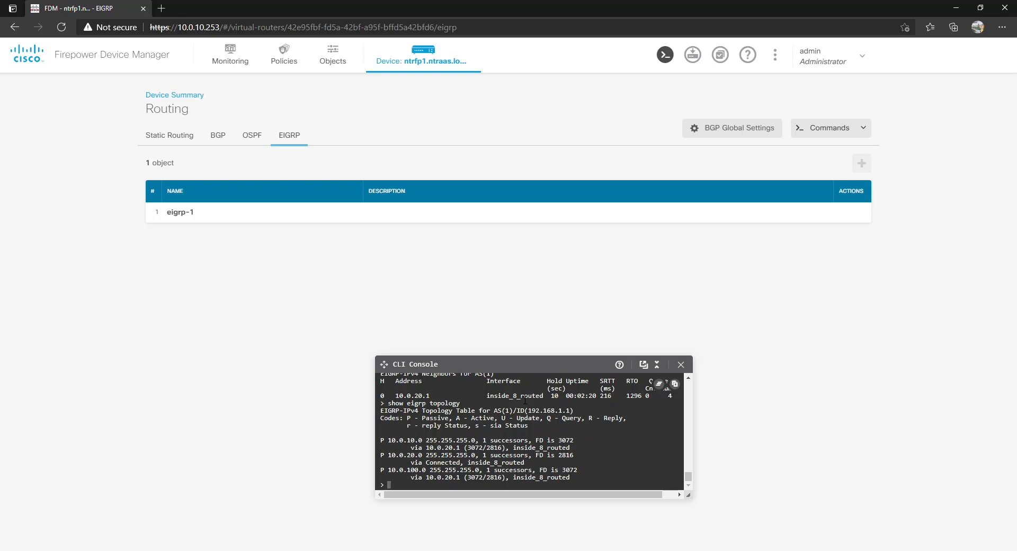
{"action": "type", "text": "show"}
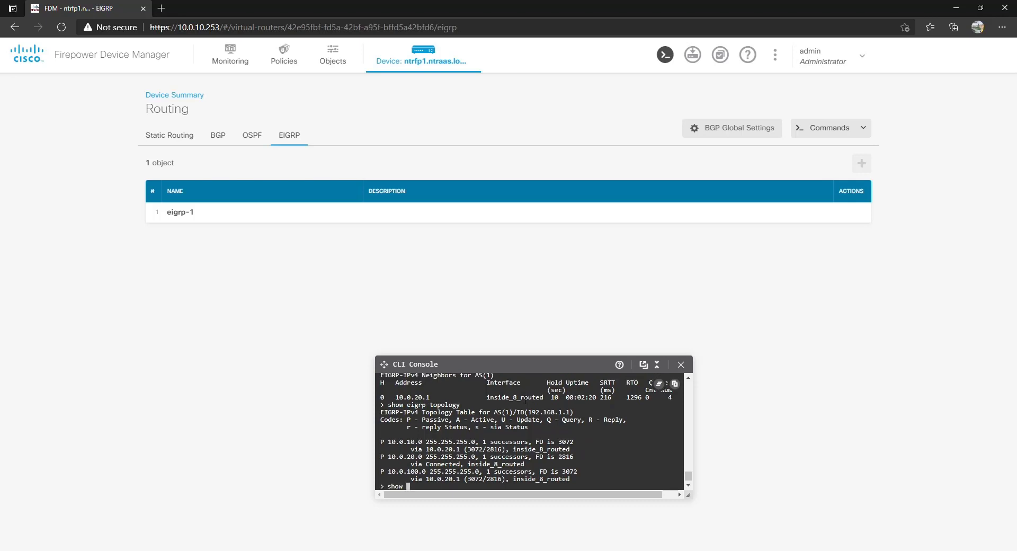
{"action": "type", "text": "show eigrp traffic"}
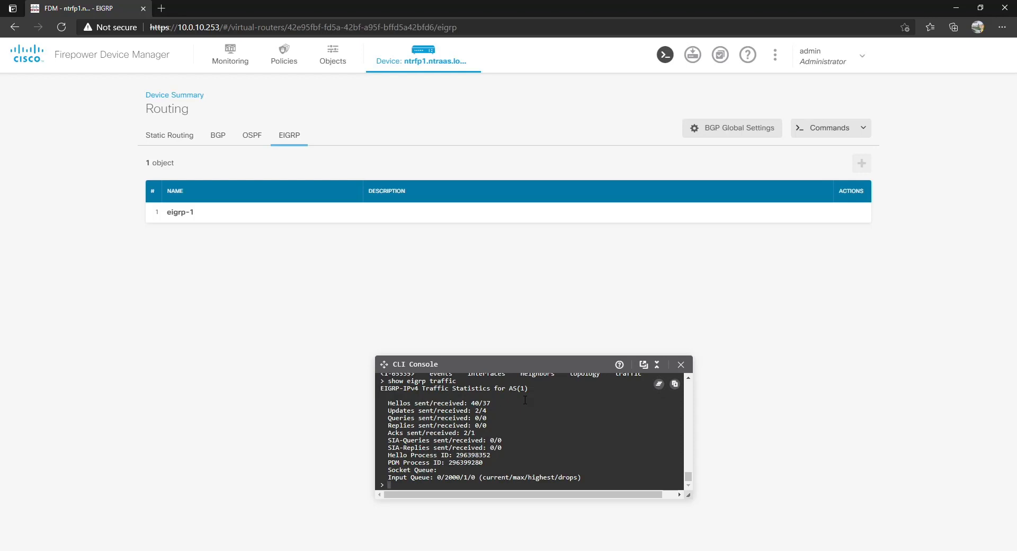
{"action": "type", "text": "show route"}
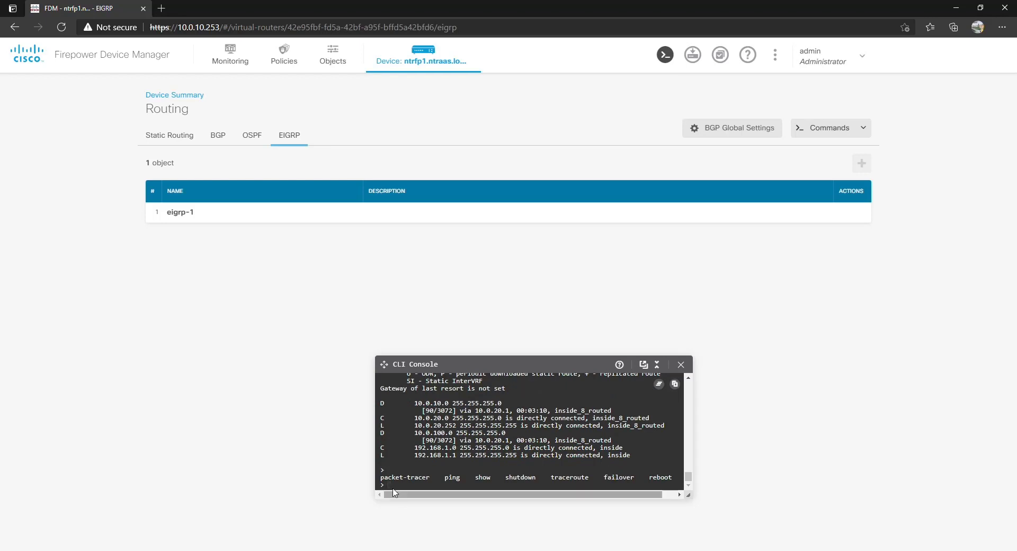
{"action": "mouse_move", "coordinate": [467, 477]}
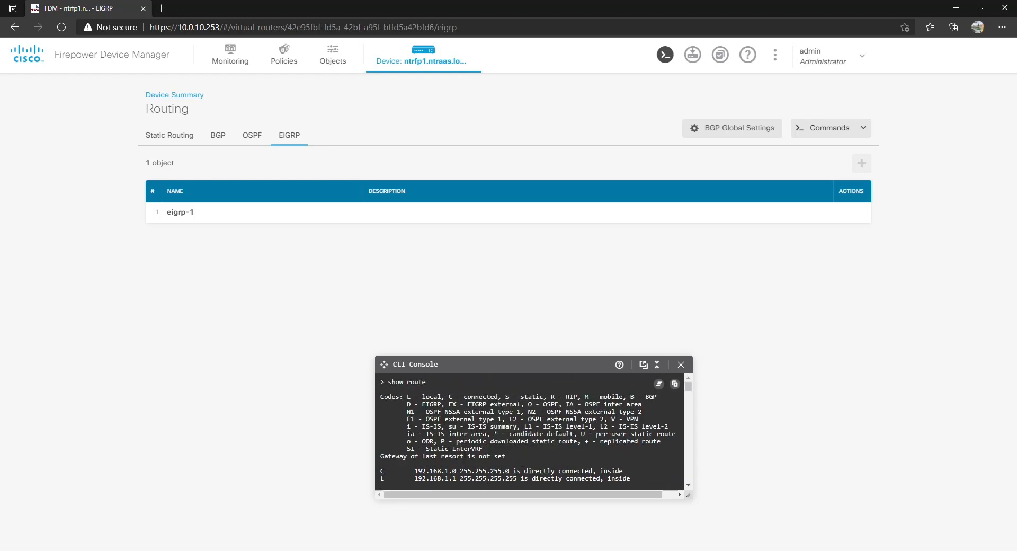
Step: Run show running-config router to display eigrp 1 with network 10.0.20.252 and redistribute connected
{"action": "type", "text": "show running-config"}
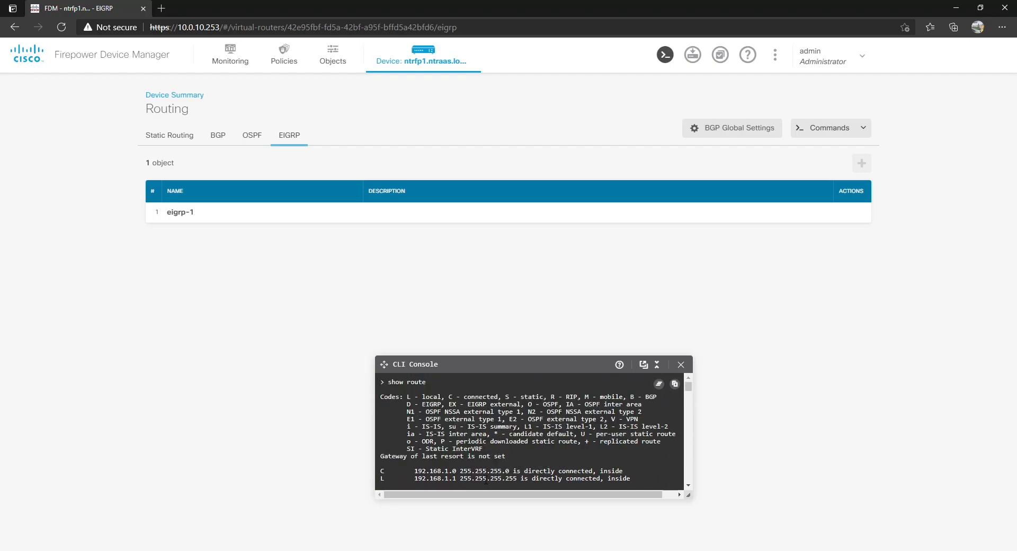
{"action": "type", "text": "show running-config router"}
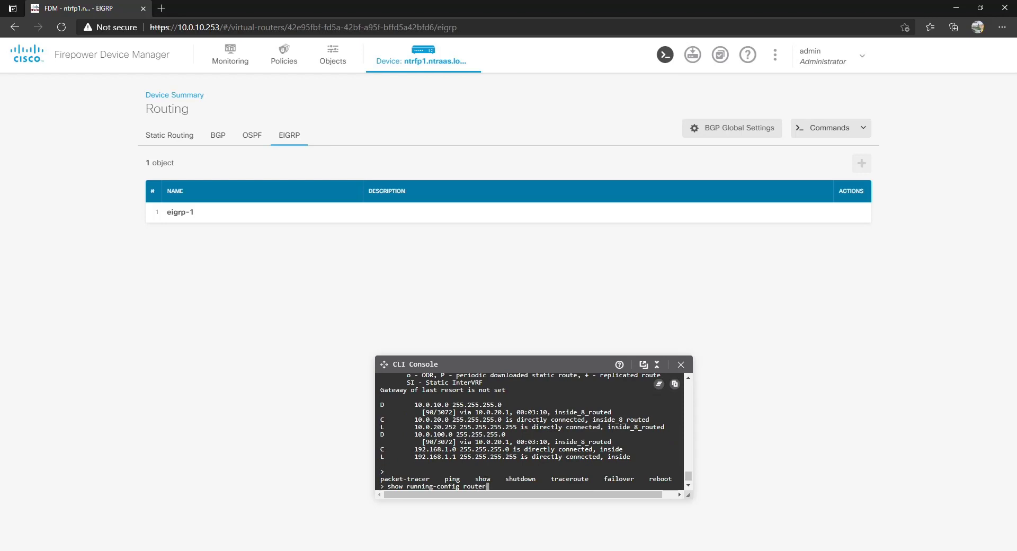
{"action": "key", "text": "Enter"}
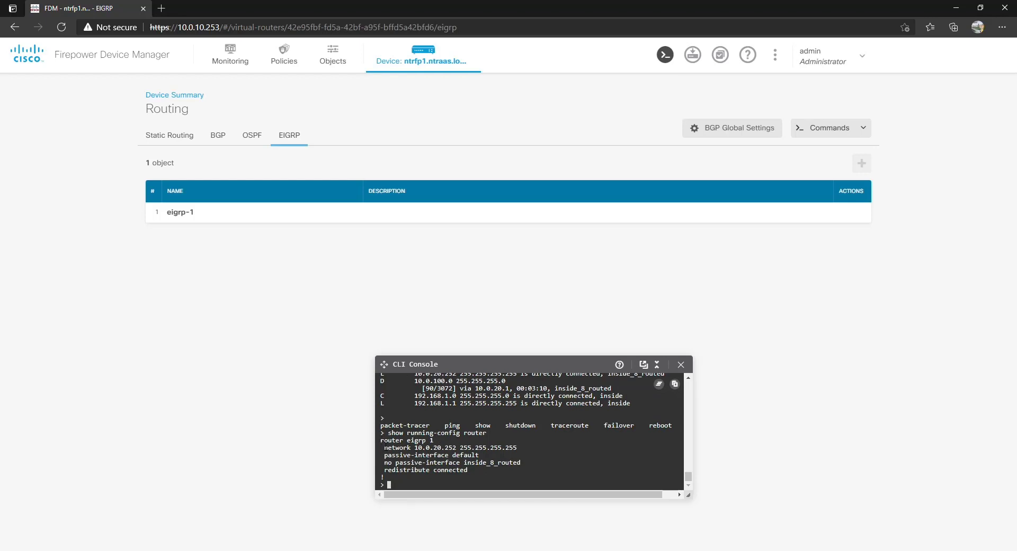
{"action": "left_click_drag", "start_coordinate": [381, 447], "coordinate": [518, 455]}
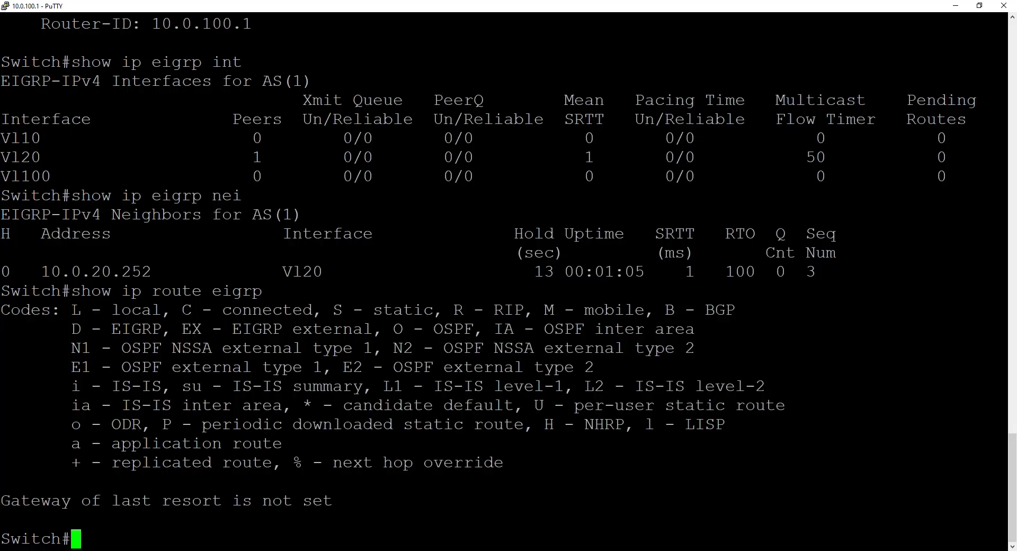
Step: Run show ip route eigrp and show ip route on the switch
{"action": "type", "text": "show ip route"}
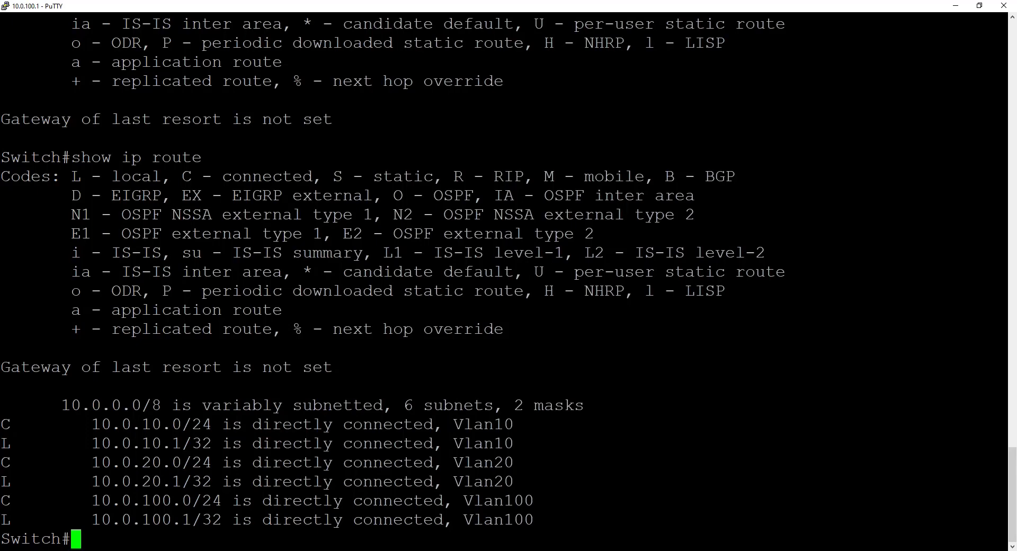
{"action": "type", "text": "show ip"}
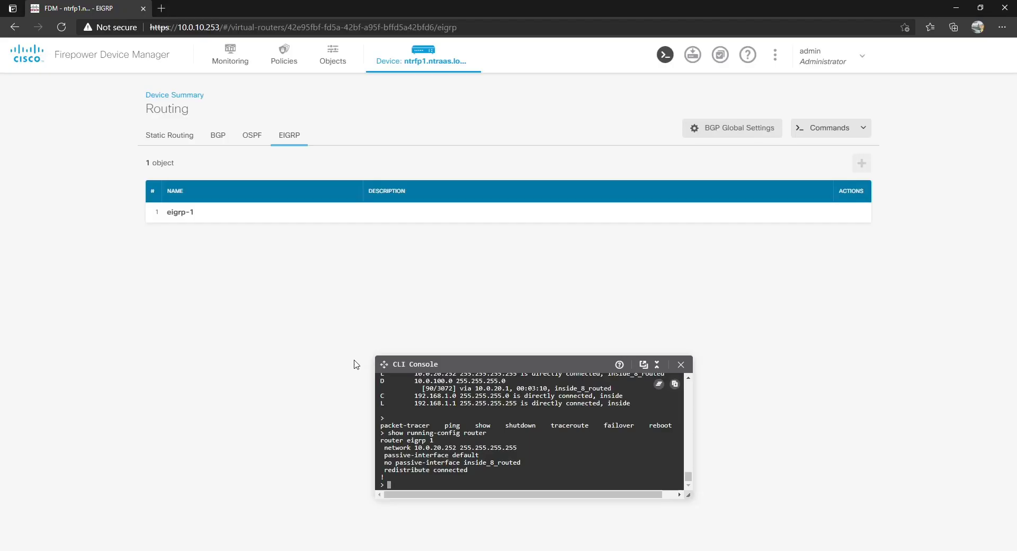
{"action": "mouse_move", "coordinate": [680, 367]}
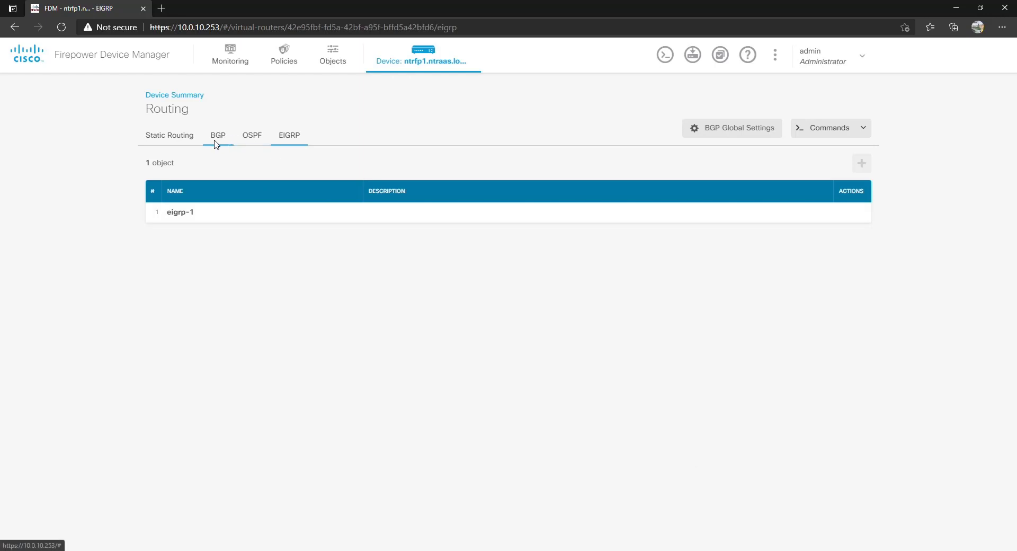
{"action": "mouse_move", "coordinate": [189, 139]}
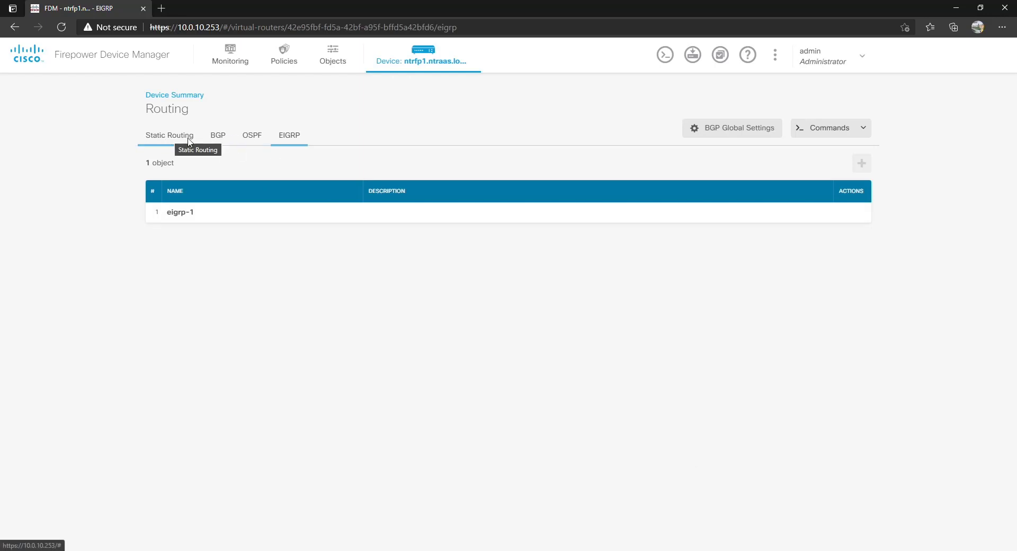
Step: Switch to the empty OSPF page and view the Create OSPF Object menu choices
{"action": "left_click", "coordinate": [252, 135]}
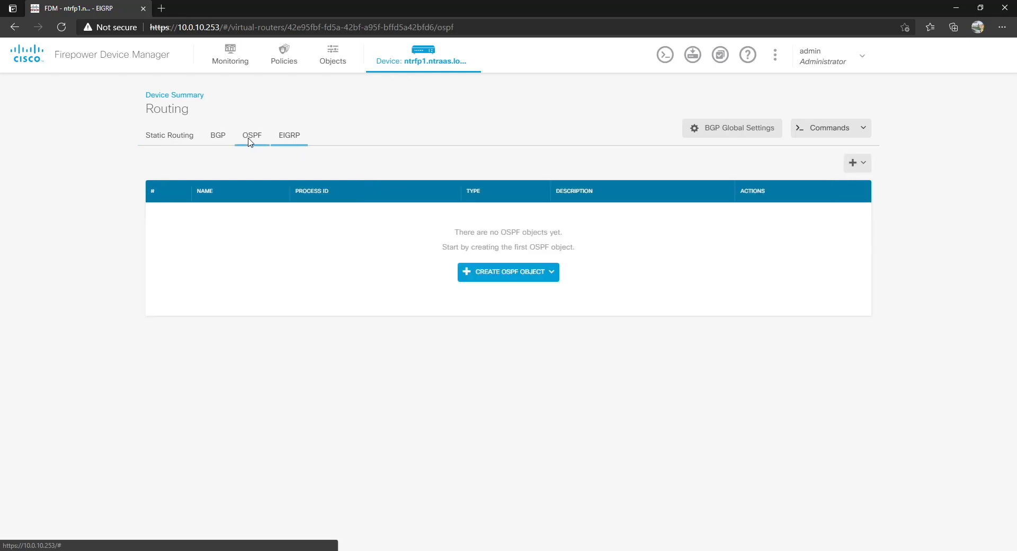
{"action": "left_click", "coordinate": [252, 135]}
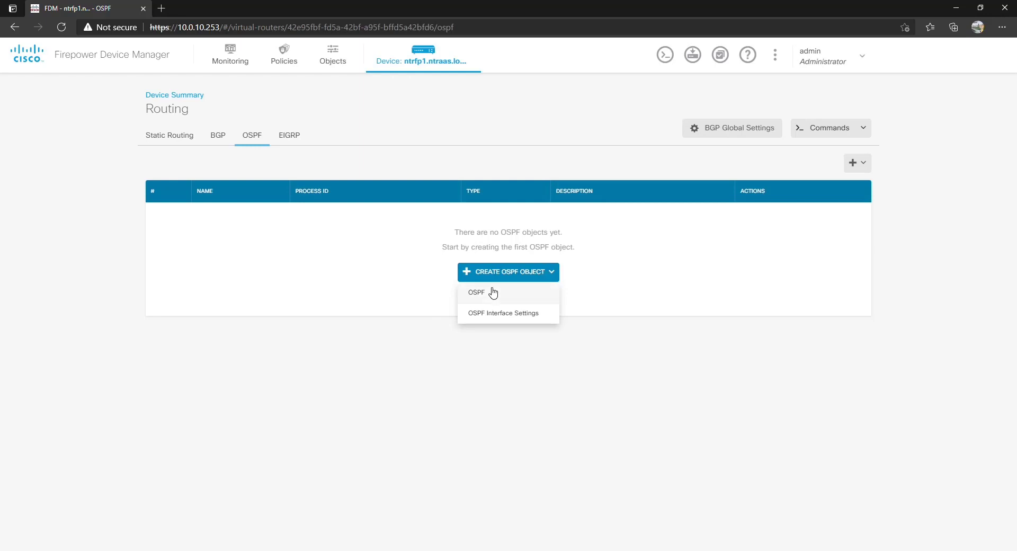
{"action": "mouse_move", "coordinate": [471, 313]}
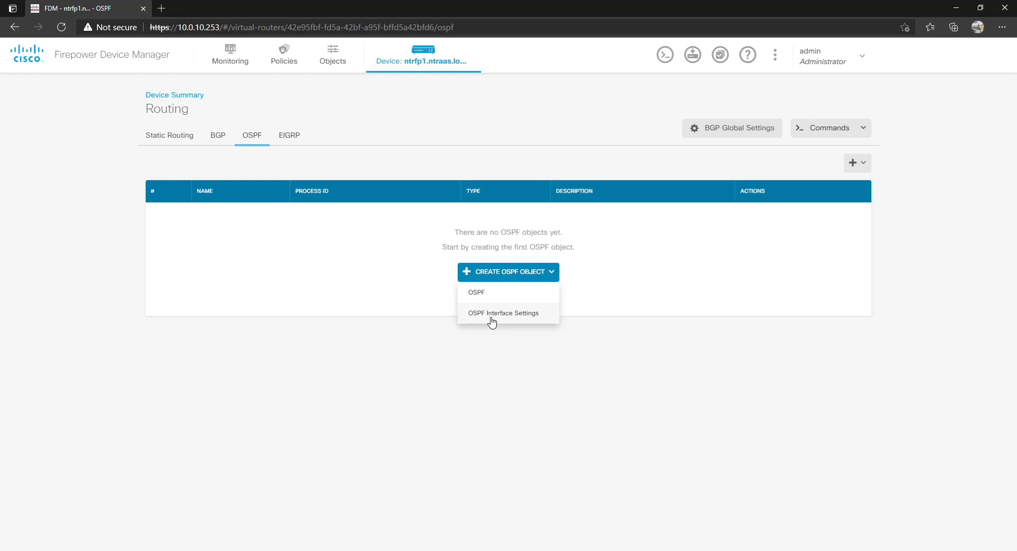
Step: On the BGP page, preview the new-object and global-settings forms, cancelling both
{"action": "left_click", "coordinate": [218, 135]}
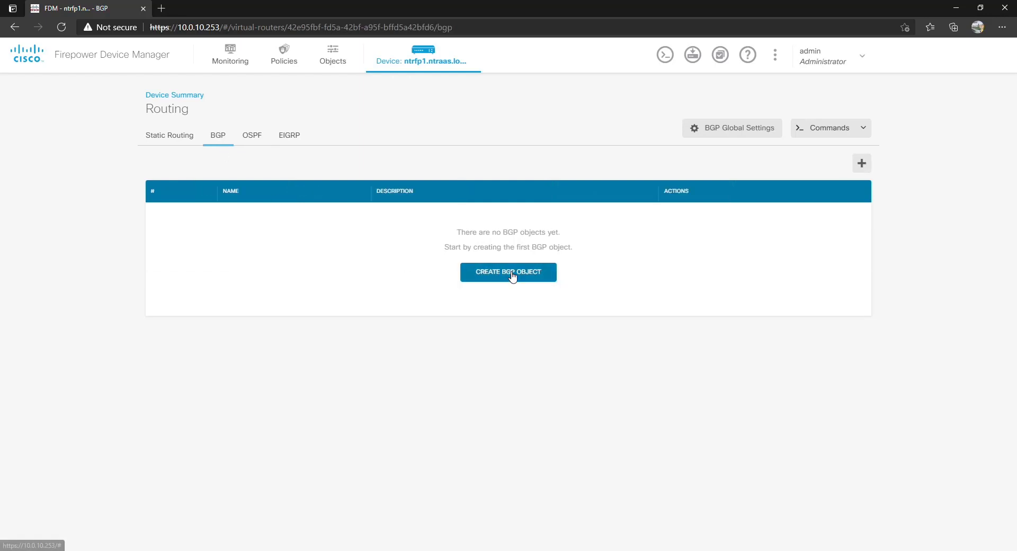
{"action": "left_click", "coordinate": [508, 271]}
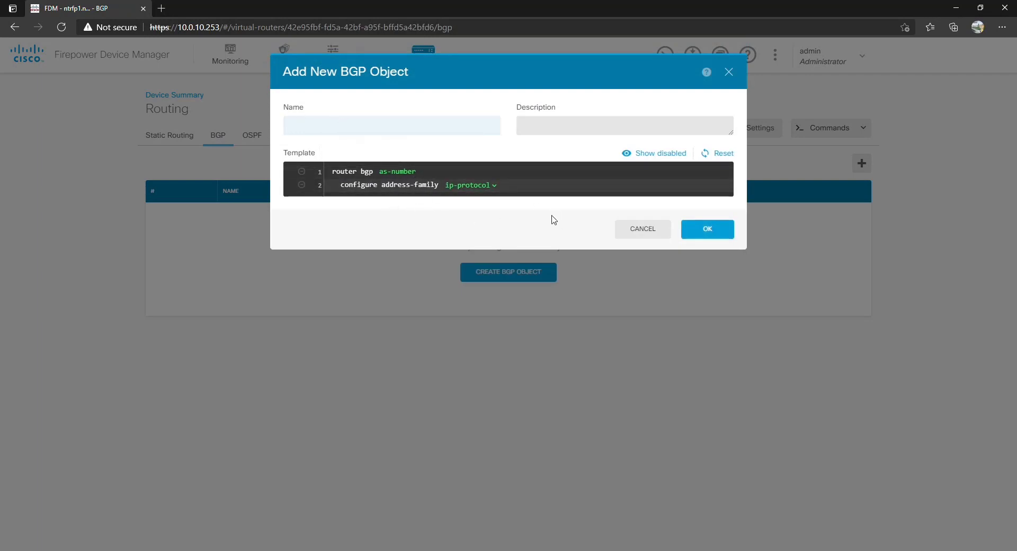
{"action": "left_click", "coordinate": [642, 228]}
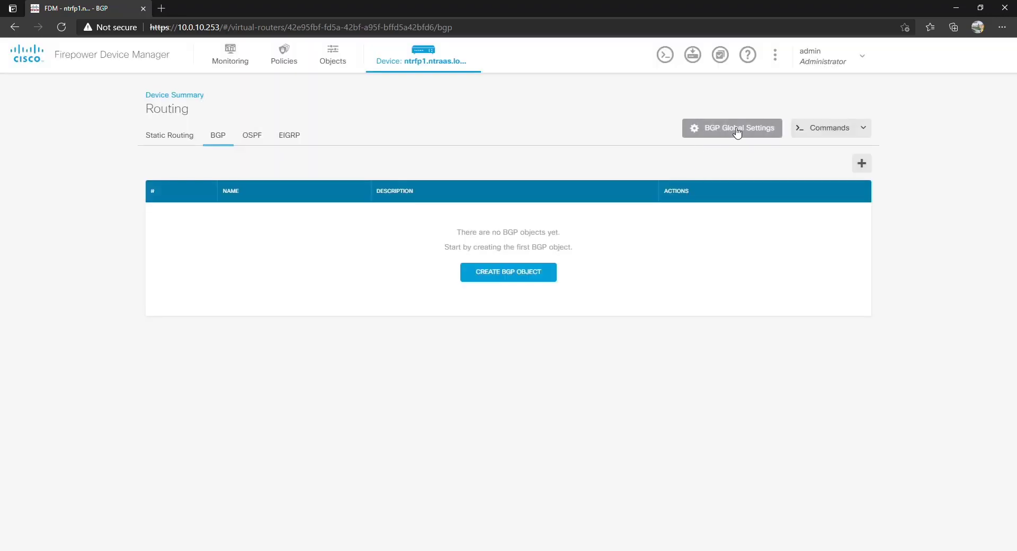
{"action": "left_click", "coordinate": [738, 127]}
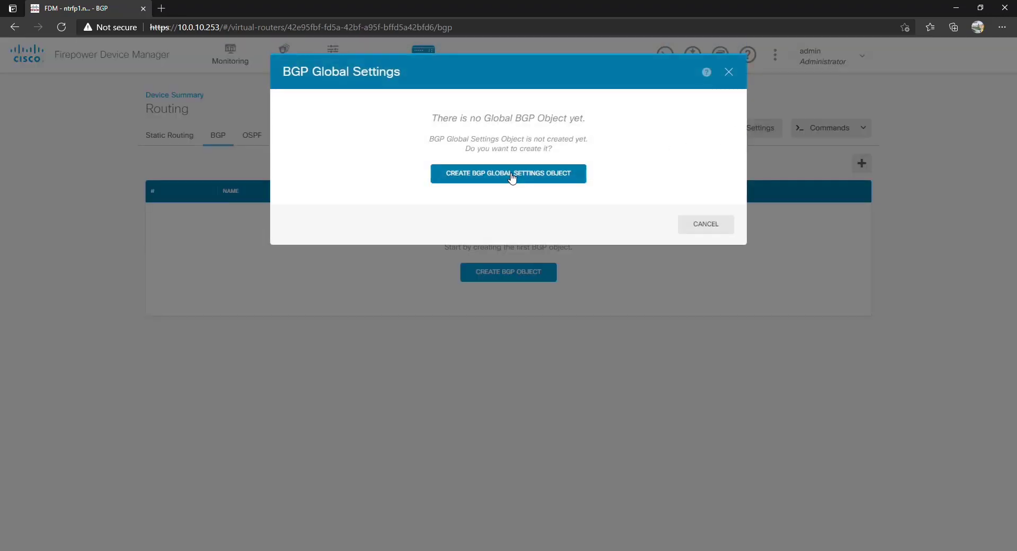
{"action": "left_click", "coordinate": [508, 173]}
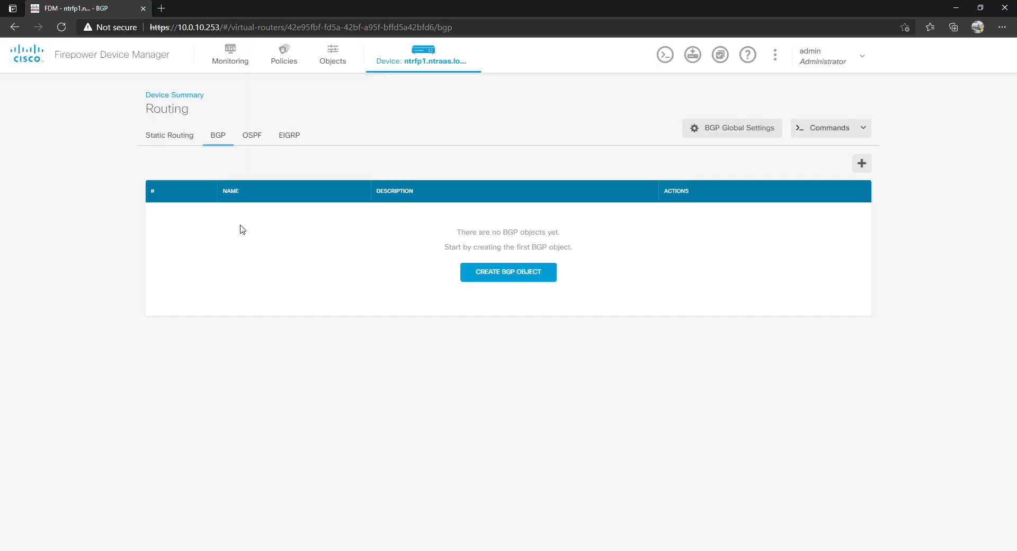
{"action": "mouse_move", "coordinate": [325, 213]}
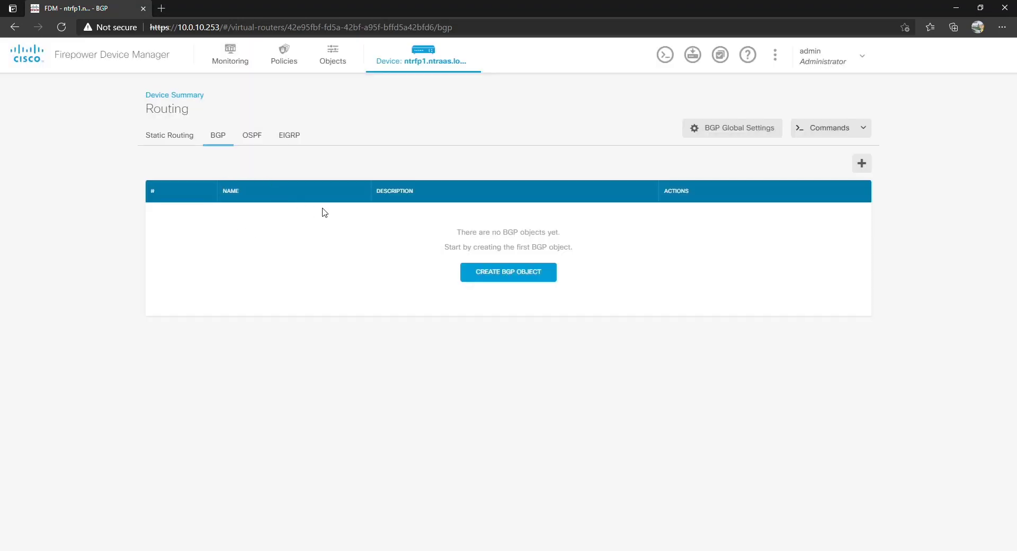
{"action": "mouse_move", "coordinate": [575, 335]}
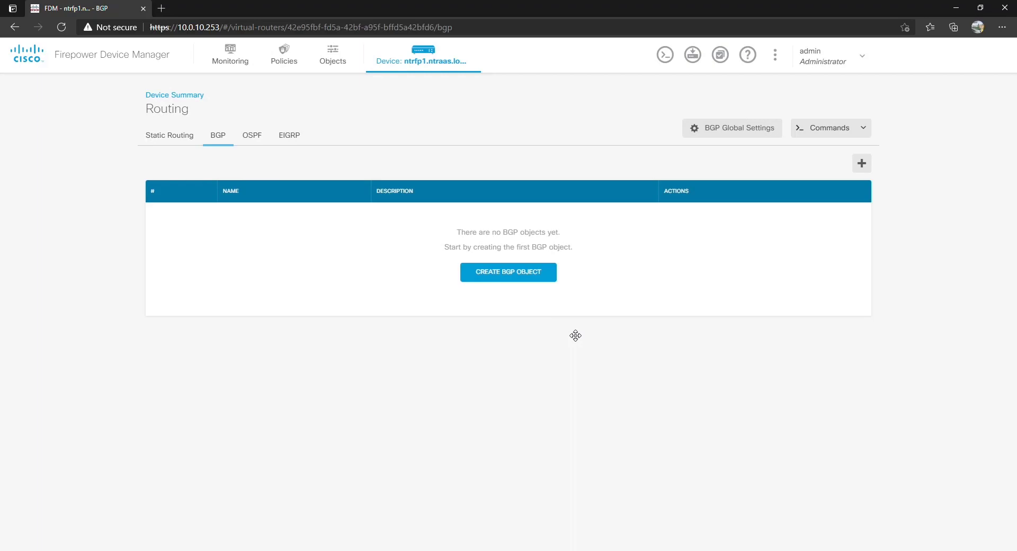